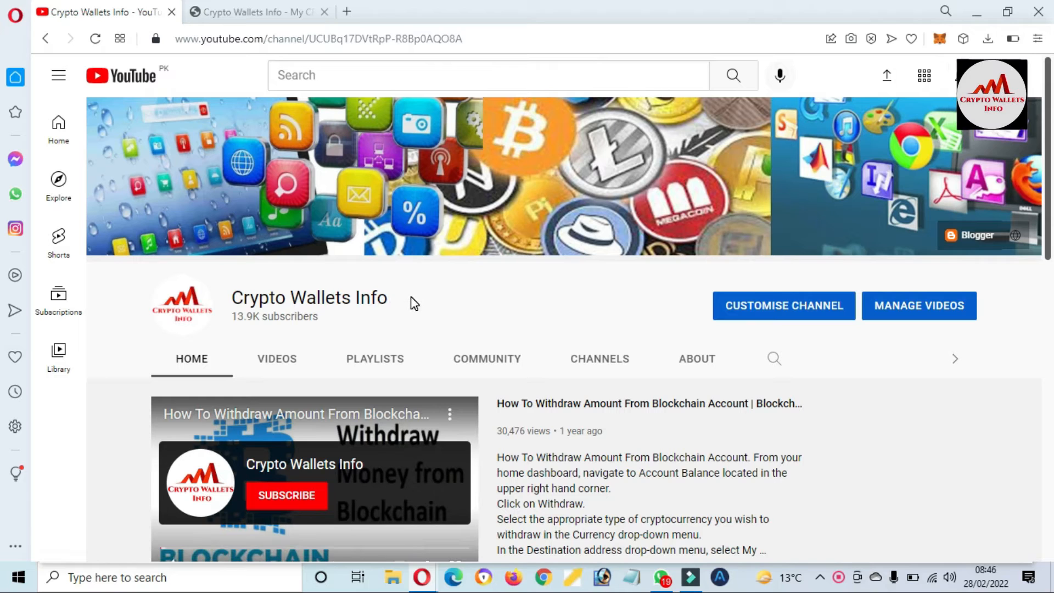
{"action": "mouse_move", "coordinate": [399, 303]}
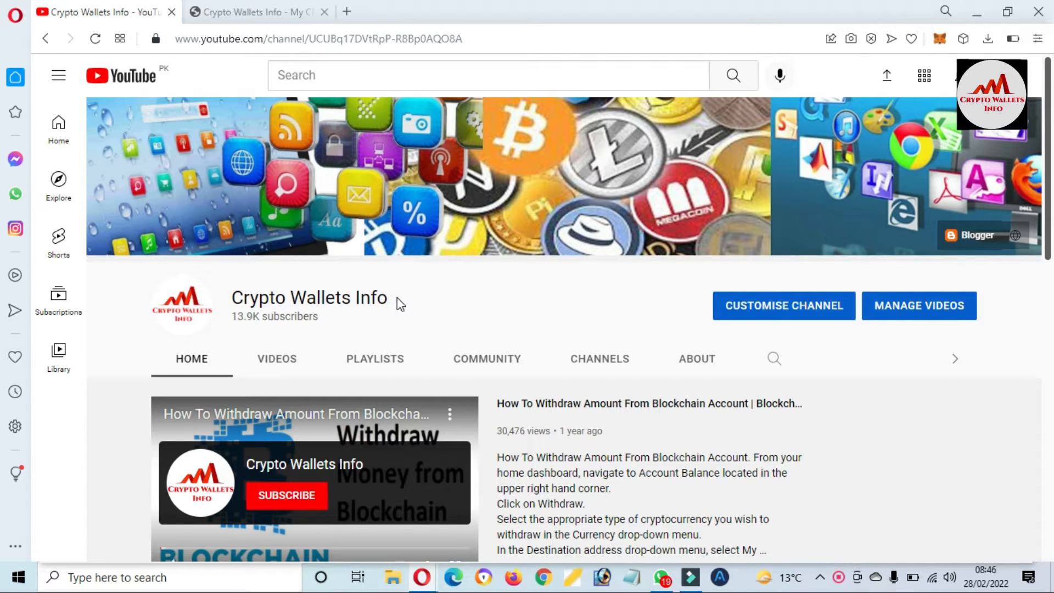
- Select the Crypto Wallets Info channel name and switch to the cryptowalletsinfo.com tab
{"action": "double_click", "coordinate": [308, 298]}
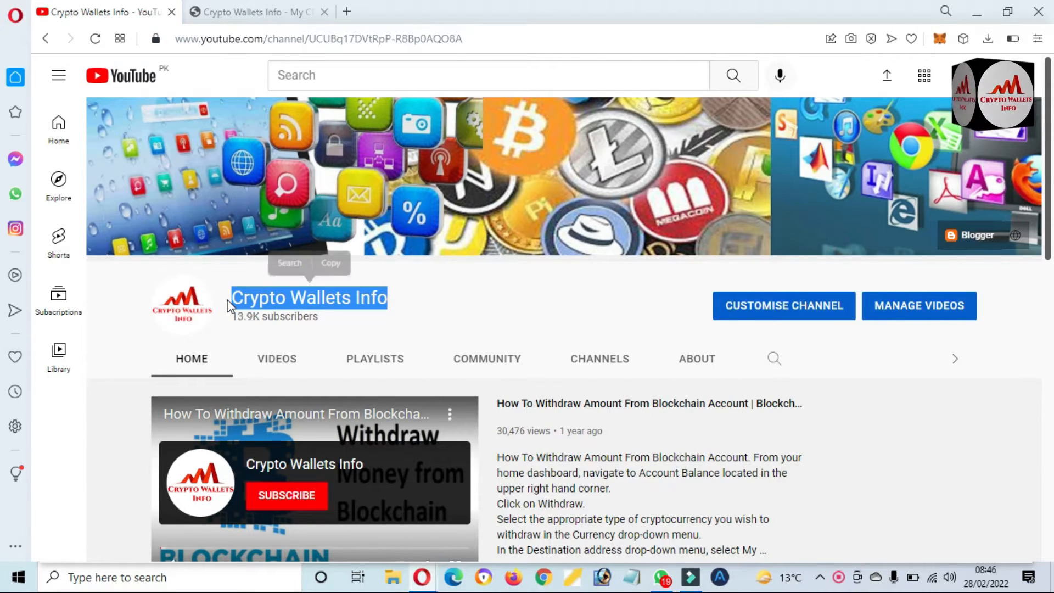
{"action": "left_click", "coordinate": [253, 11]}
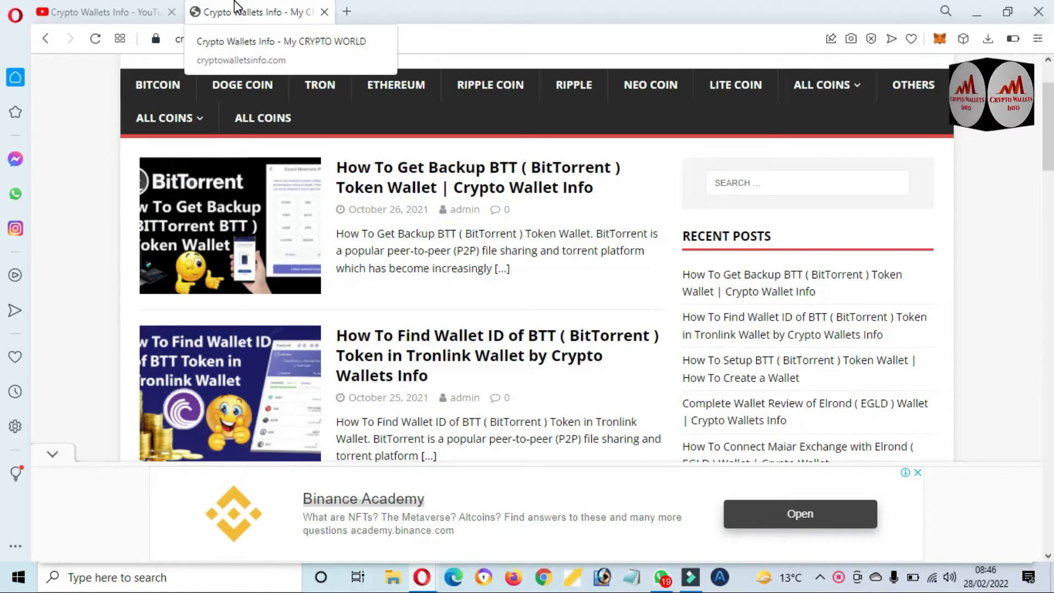
{"action": "mouse_move", "coordinate": [462, 7]}
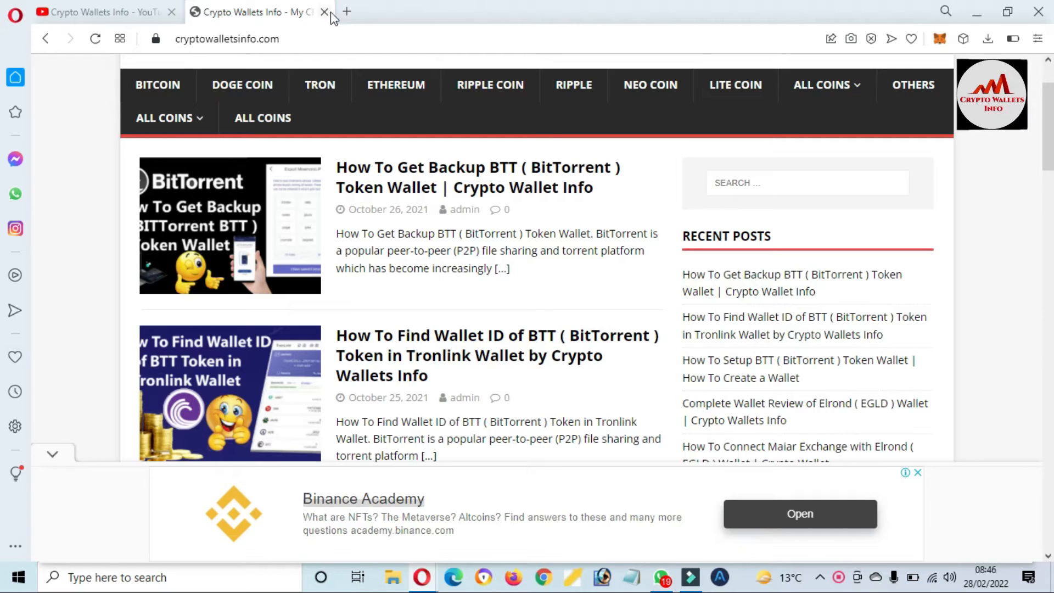
- Load coinmarketcap.com in a new tab and scroll the rankings down to eCash (XEC) at rank 63
{"action": "left_click", "coordinate": [346, 11]}
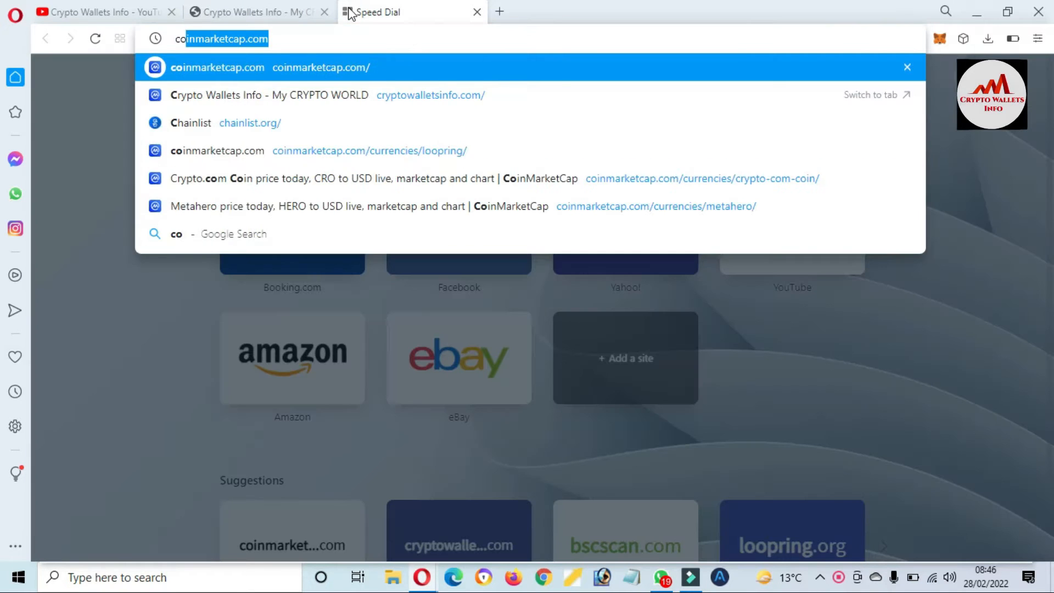
{"action": "left_click", "coordinate": [216, 67]}
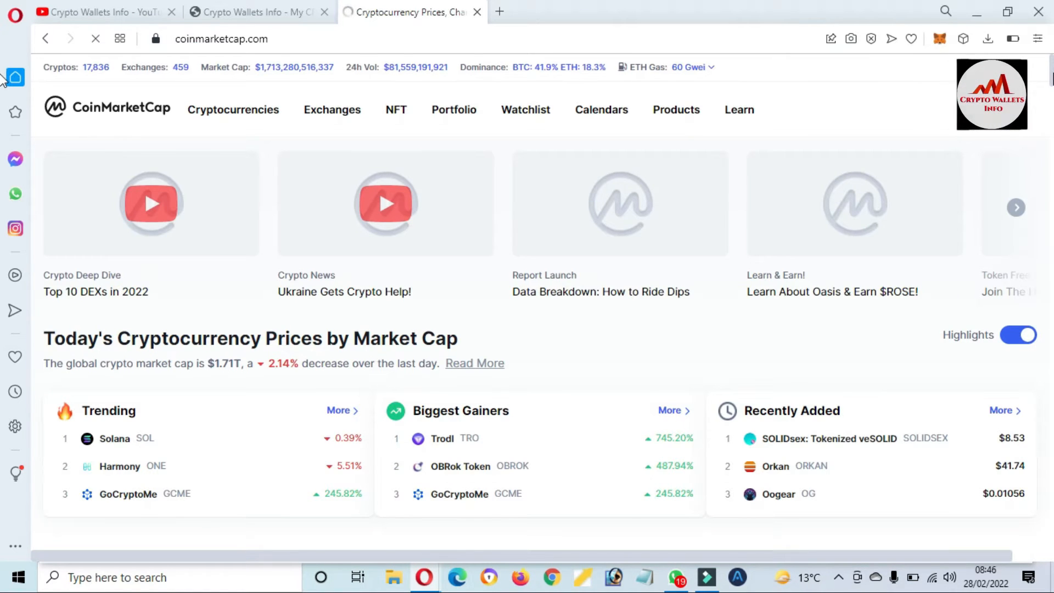
{"action": "scroll", "scroll_direction": "down", "scroll_amount": 3}
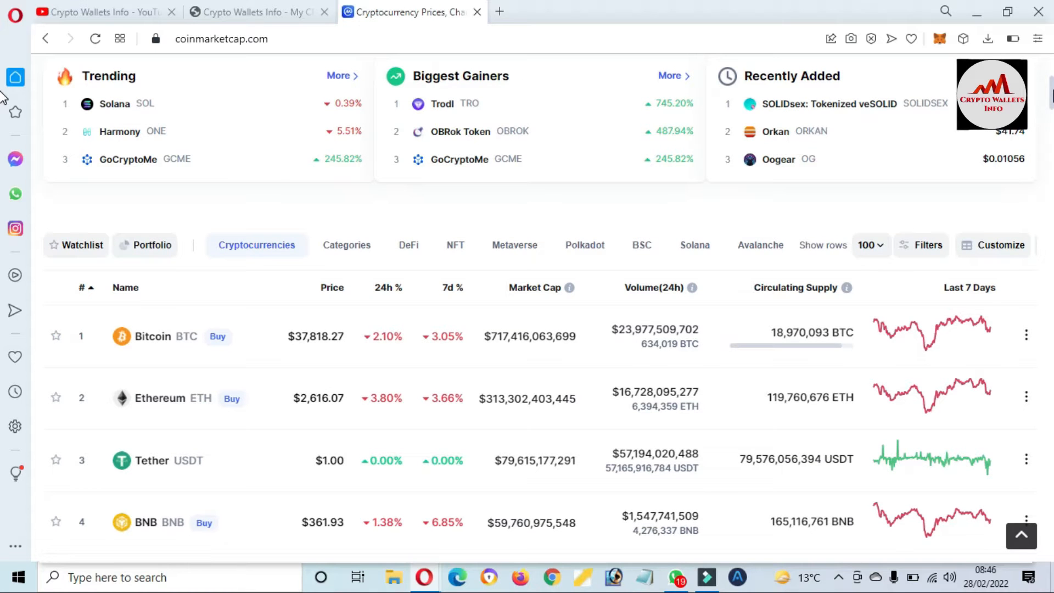
{"action": "scroll", "scroll_direction": "down", "scroll_amount": 3}
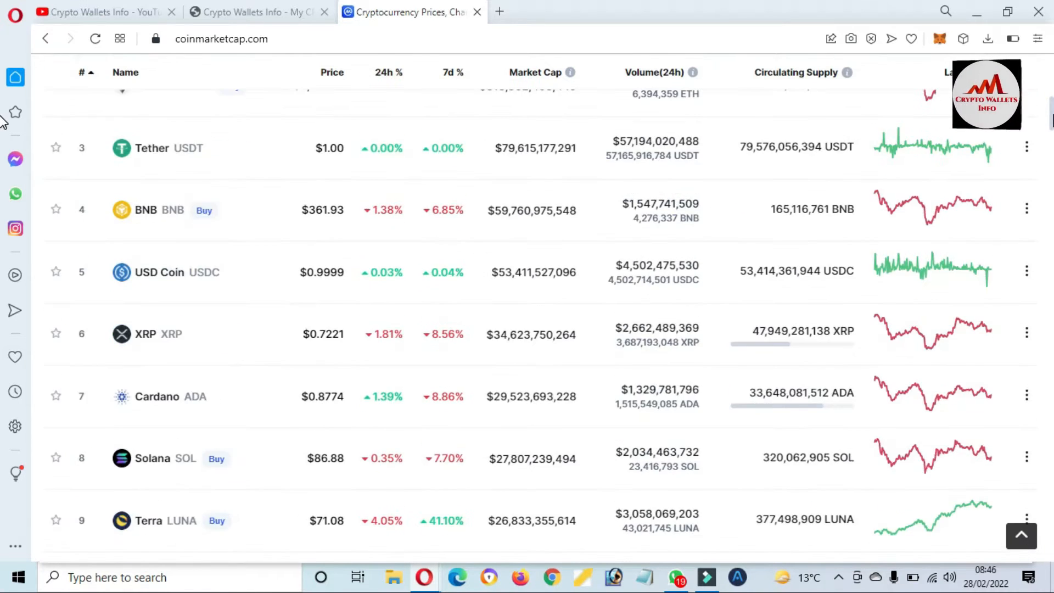
{"action": "scroll", "scroll_direction": "down", "scroll_amount": 3}
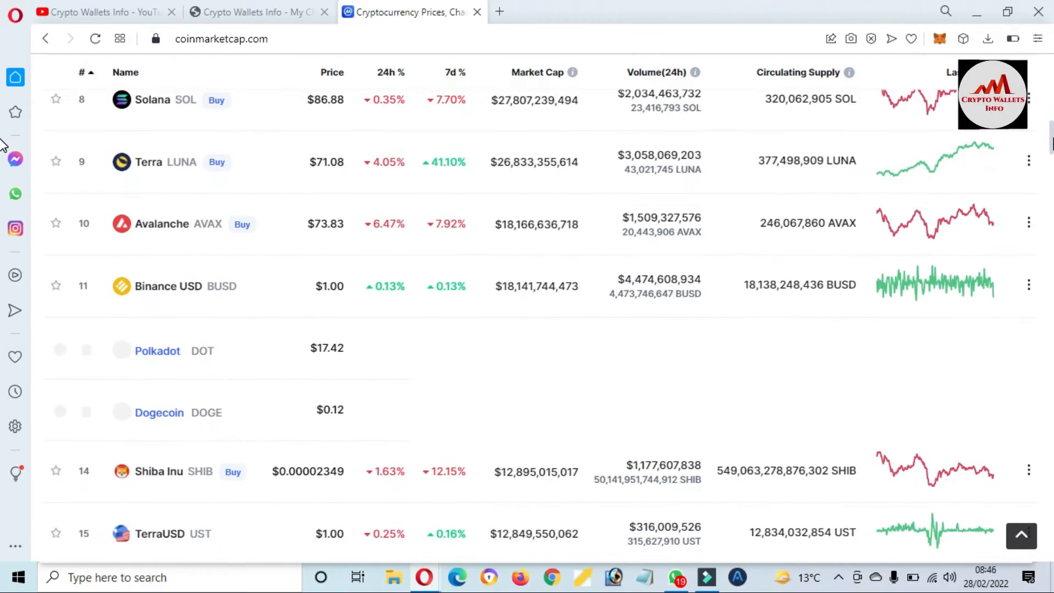
{"action": "scroll", "scroll_direction": "down", "scroll_amount": 3}
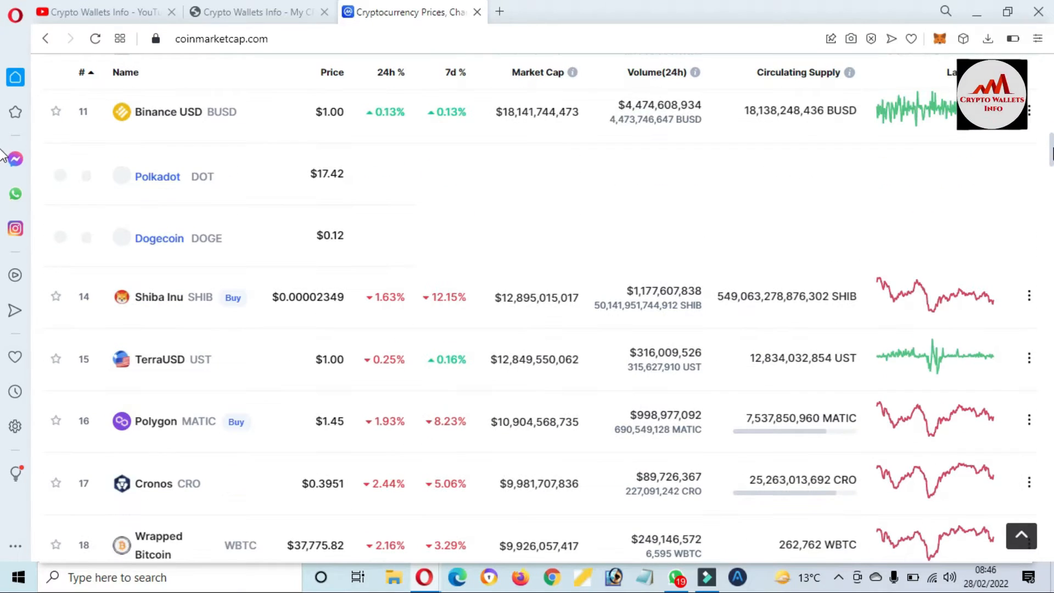
{"action": "scroll", "scroll_direction": "down", "scroll_amount": 3}
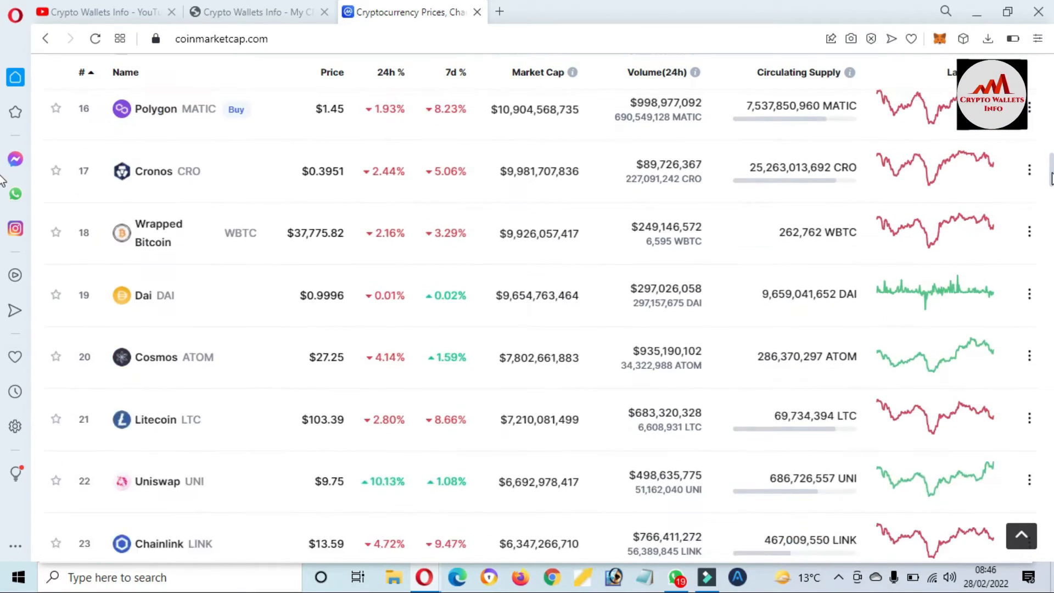
{"action": "scroll", "scroll_direction": "down", "scroll_amount": 3}
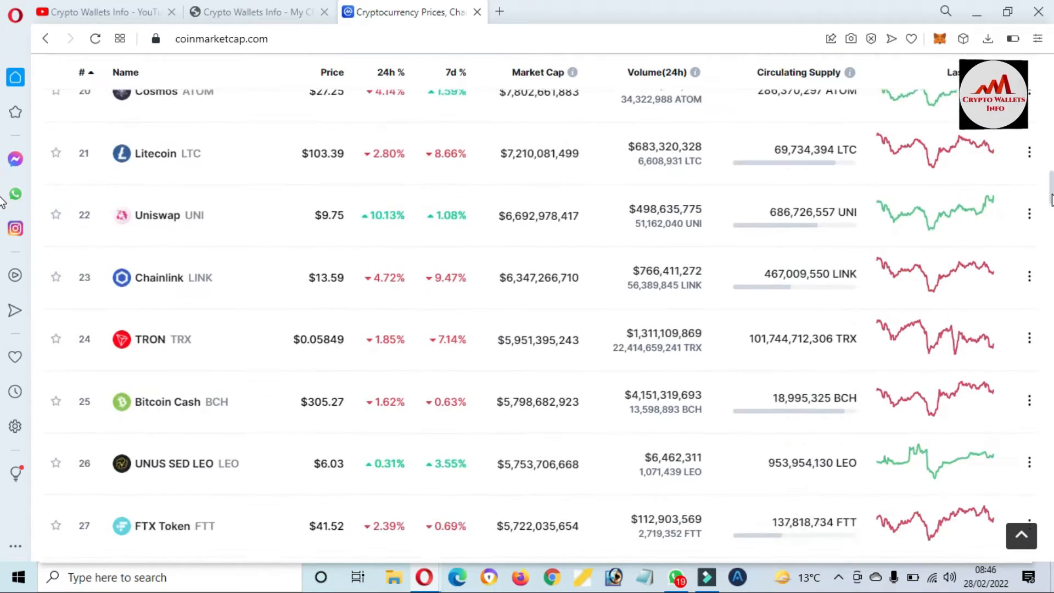
{"action": "scroll", "scroll_direction": "down", "scroll_amount": 3}
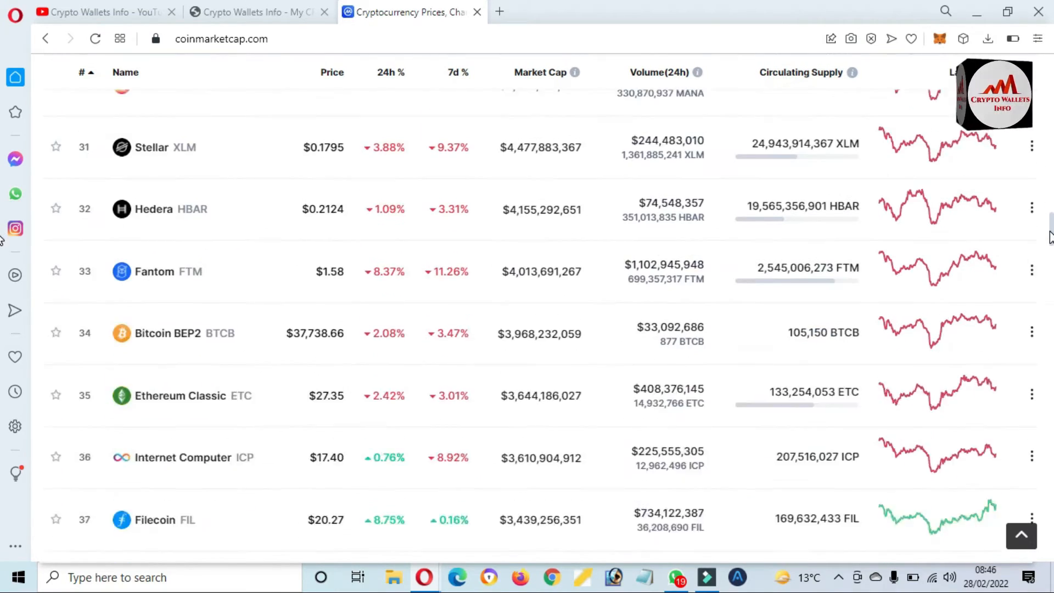
{"action": "scroll", "scroll_direction": "down", "scroll_amount": 3}
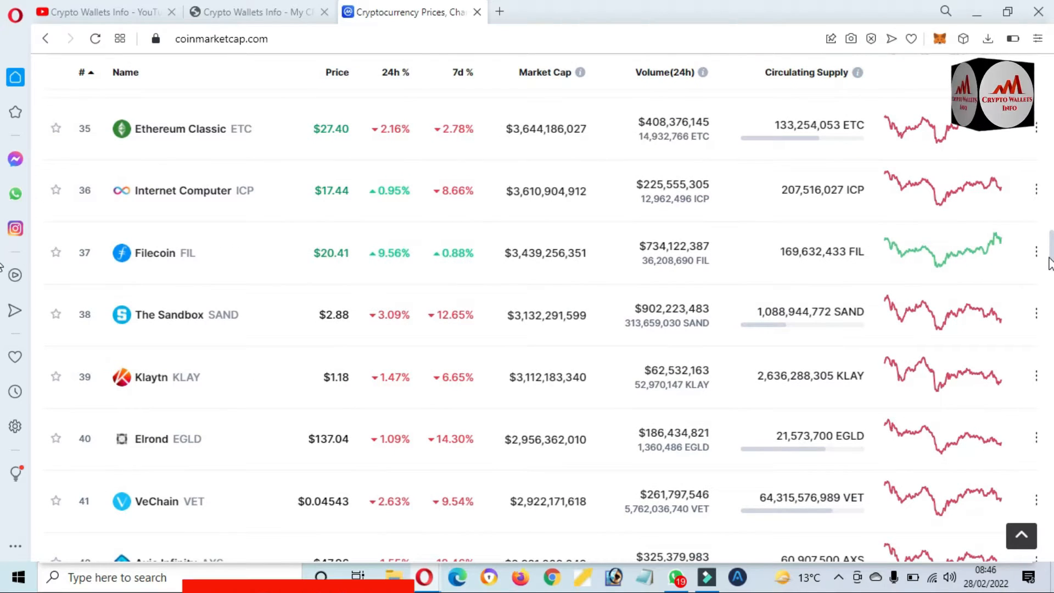
{"action": "scroll", "scroll_direction": "down", "scroll_amount": 3}
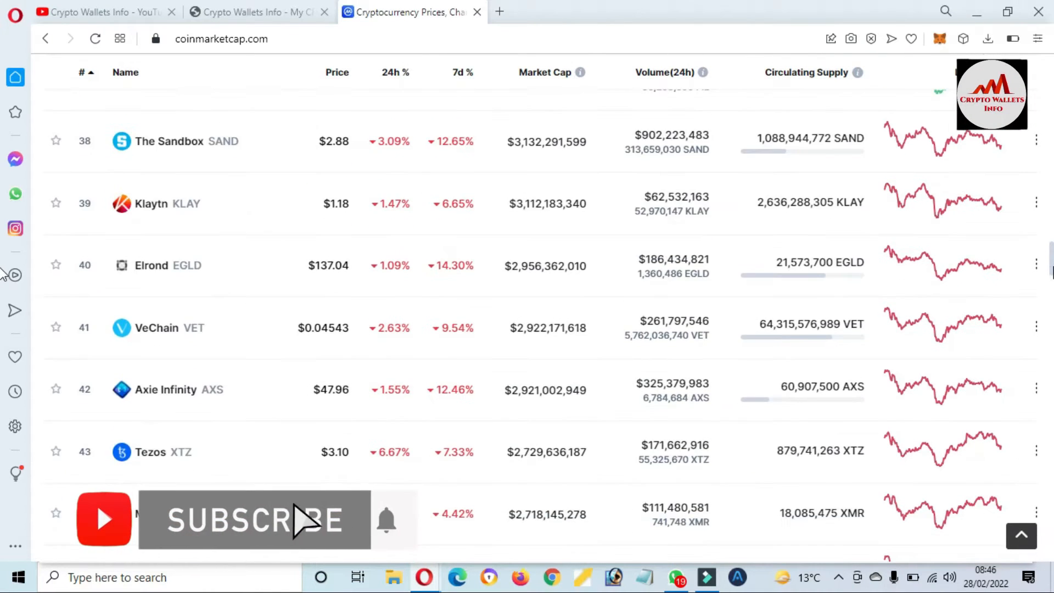
{"action": "scroll", "scroll_direction": "down", "scroll_amount": 3}
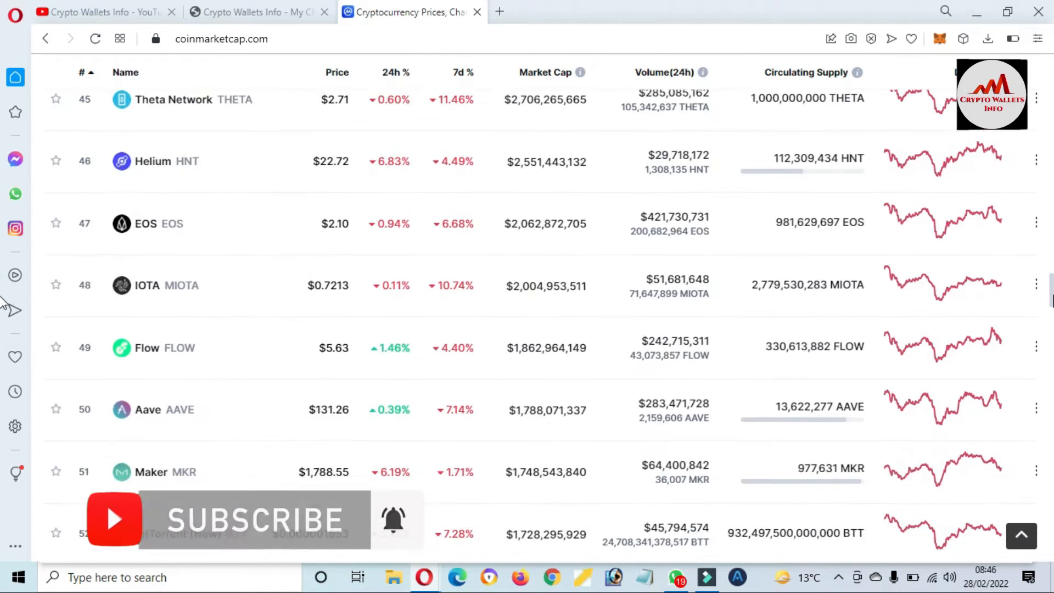
{"action": "scroll", "scroll_direction": "down", "scroll_amount": 3}
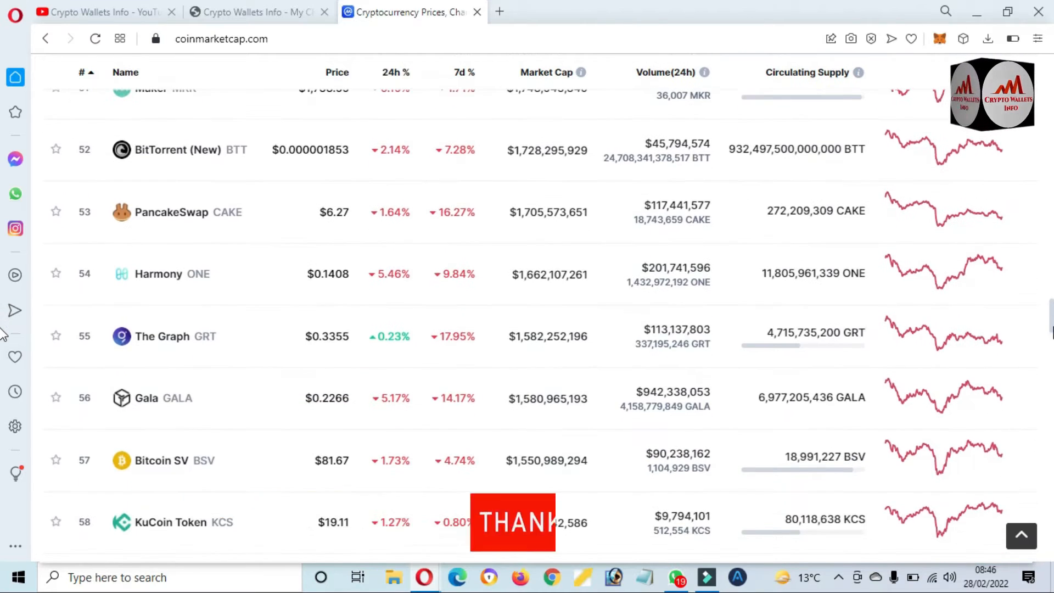
{"action": "scroll", "scroll_direction": "down", "scroll_amount": 3}
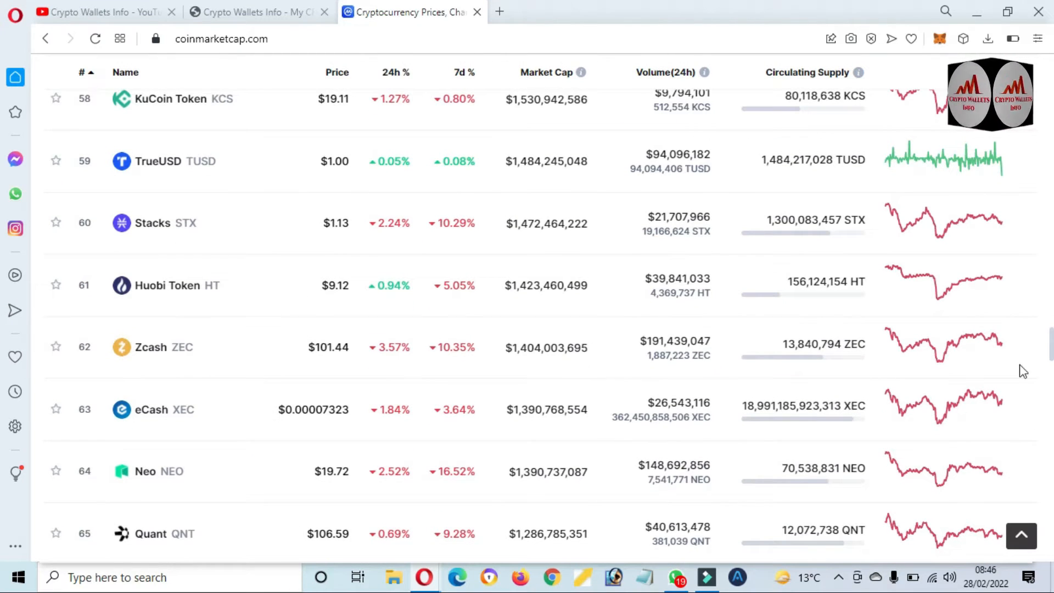
{"action": "mouse_move", "coordinate": [190, 419]}
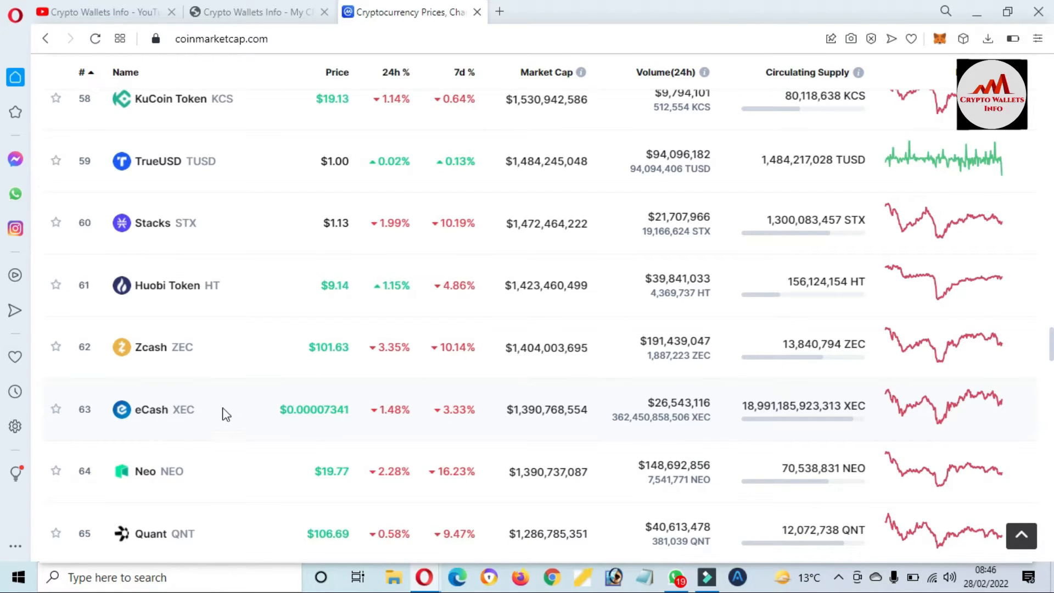
{"action": "left_click", "coordinate": [150, 409]}
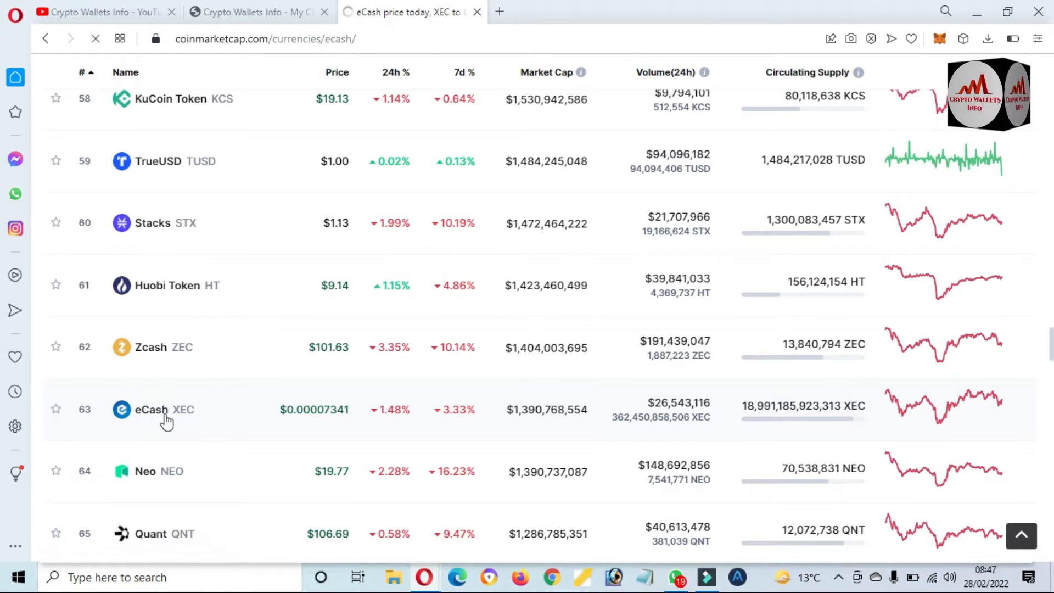
{"action": "left_click", "coordinate": [150, 410]}
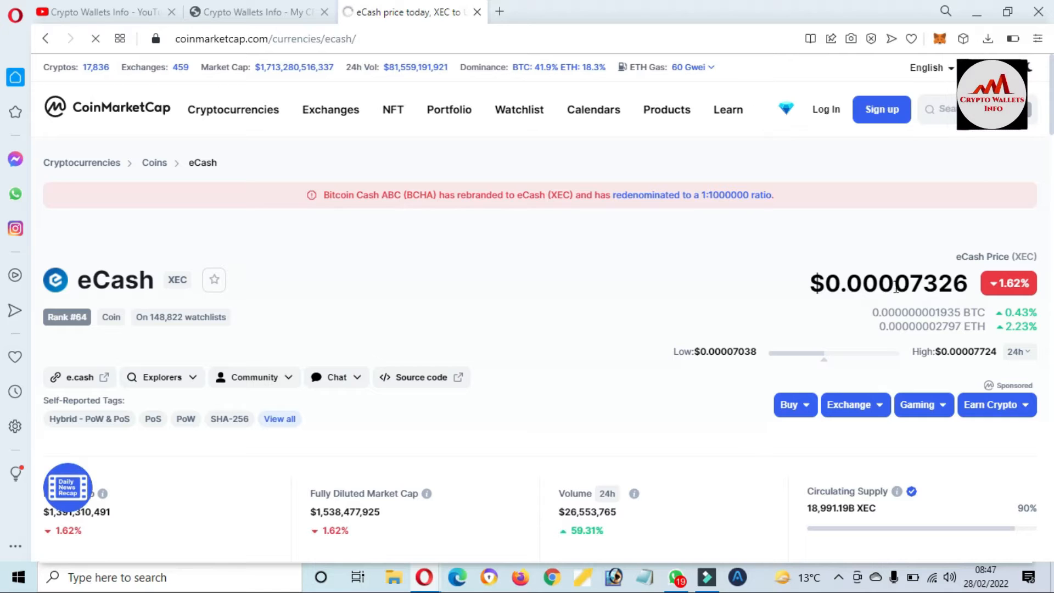
{"action": "scroll", "scroll_direction": "down", "scroll_amount": 3}
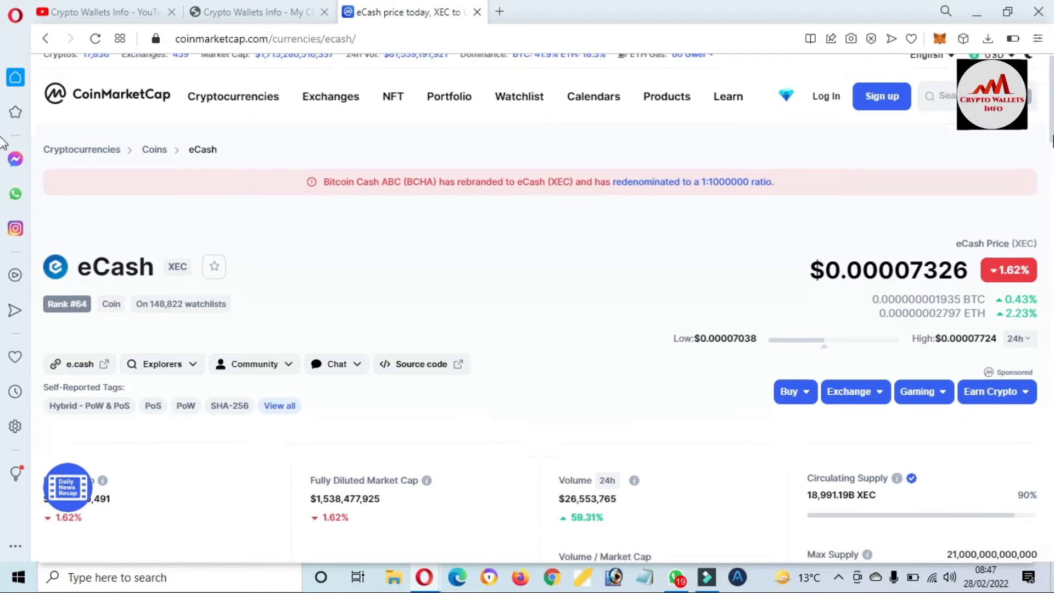
{"action": "scroll", "scroll_direction": "down", "scroll_amount": 3}
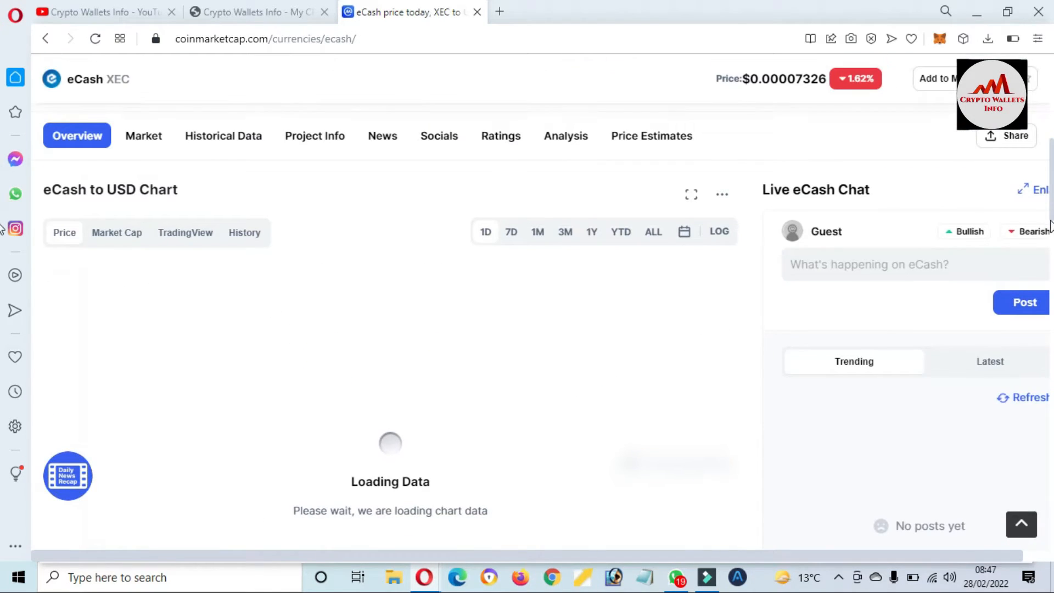
{"action": "scroll", "scroll_direction": "down", "scroll_amount": 3}
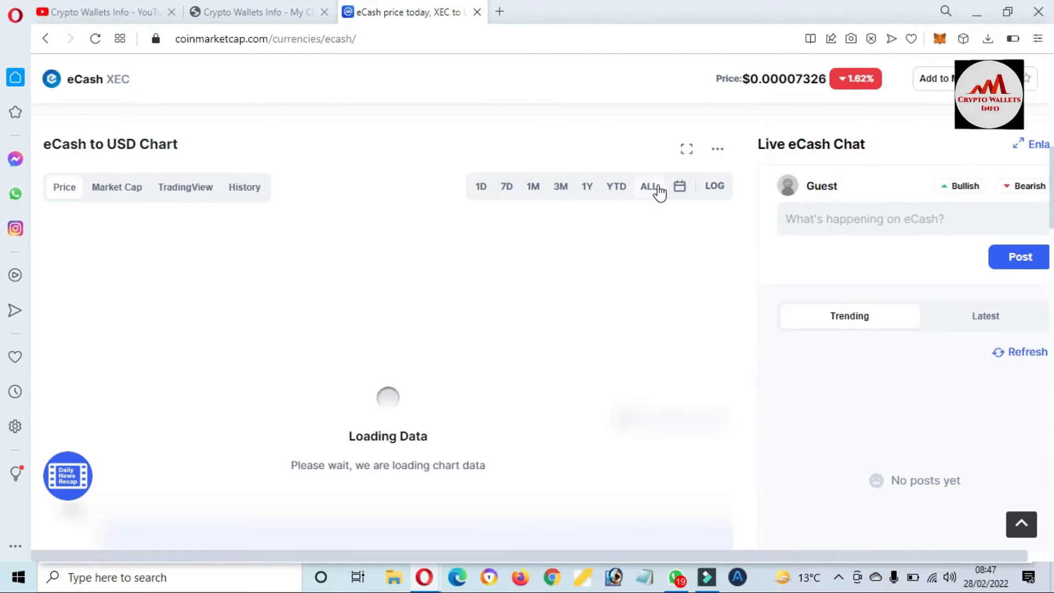
{"action": "left_click", "coordinate": [648, 187]}
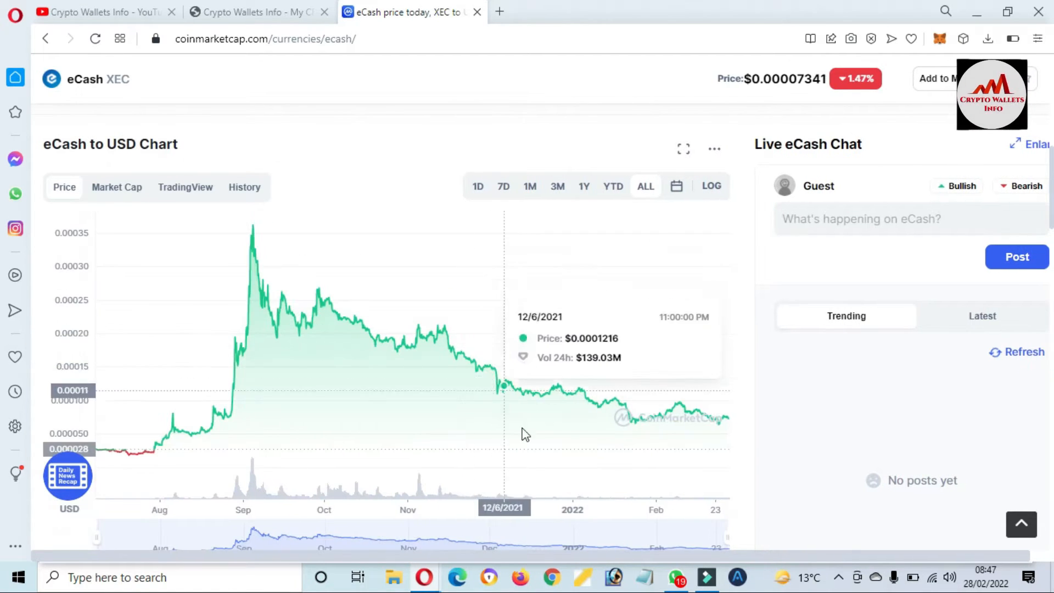
{"action": "mouse_move", "coordinate": [168, 481]}
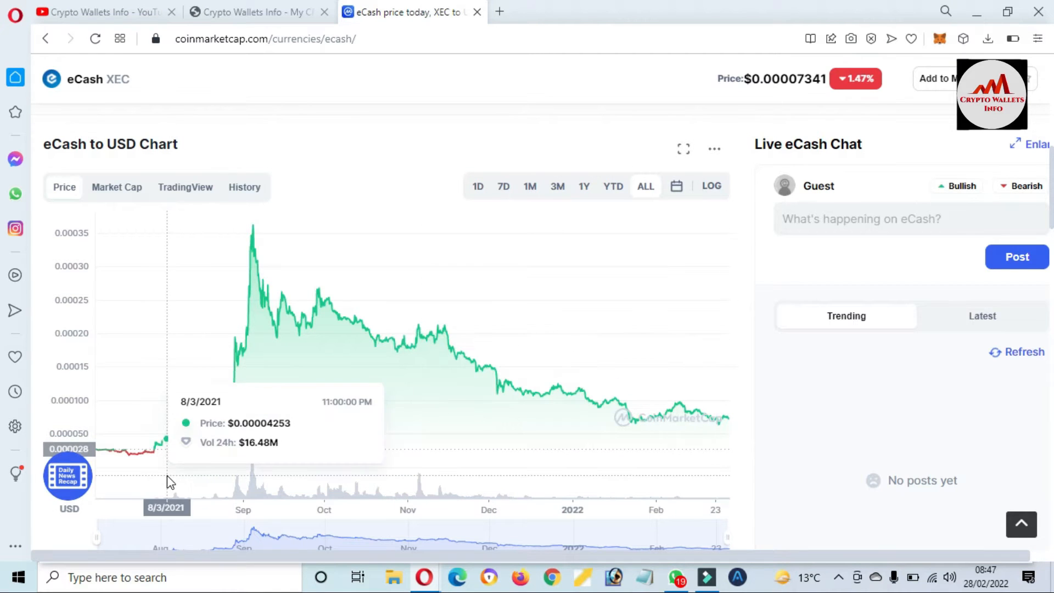
{"action": "mouse_move", "coordinate": [102, 451]}
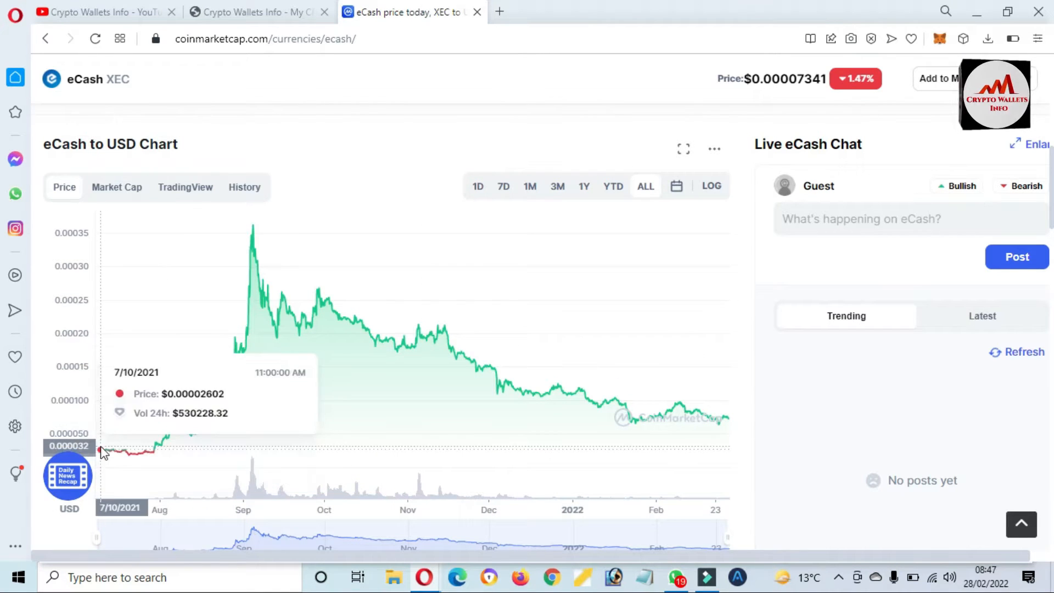
{"action": "mouse_move", "coordinate": [110, 452]}
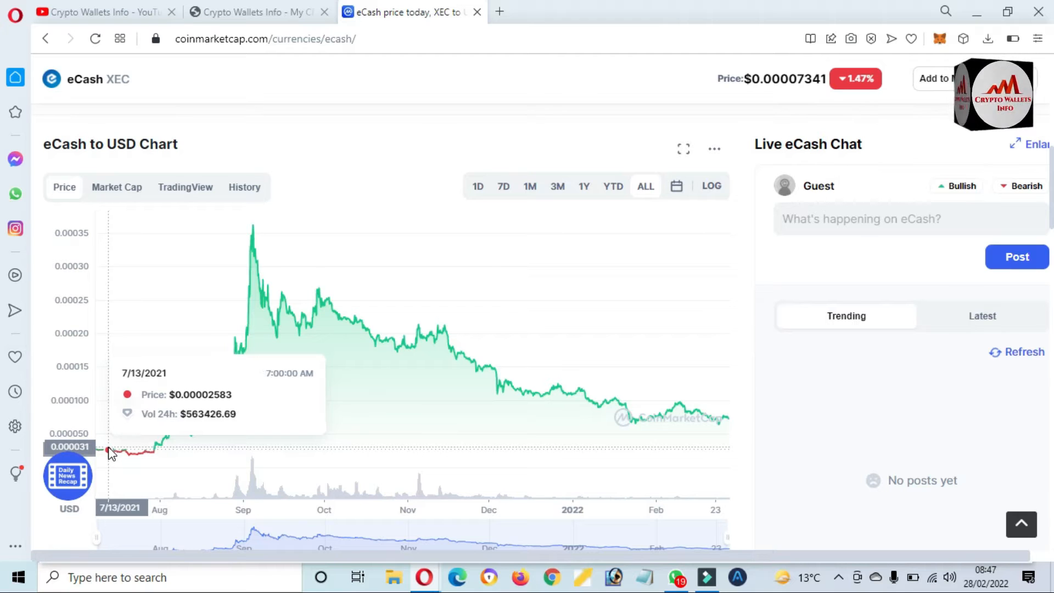
{"action": "mouse_move", "coordinate": [108, 446]}
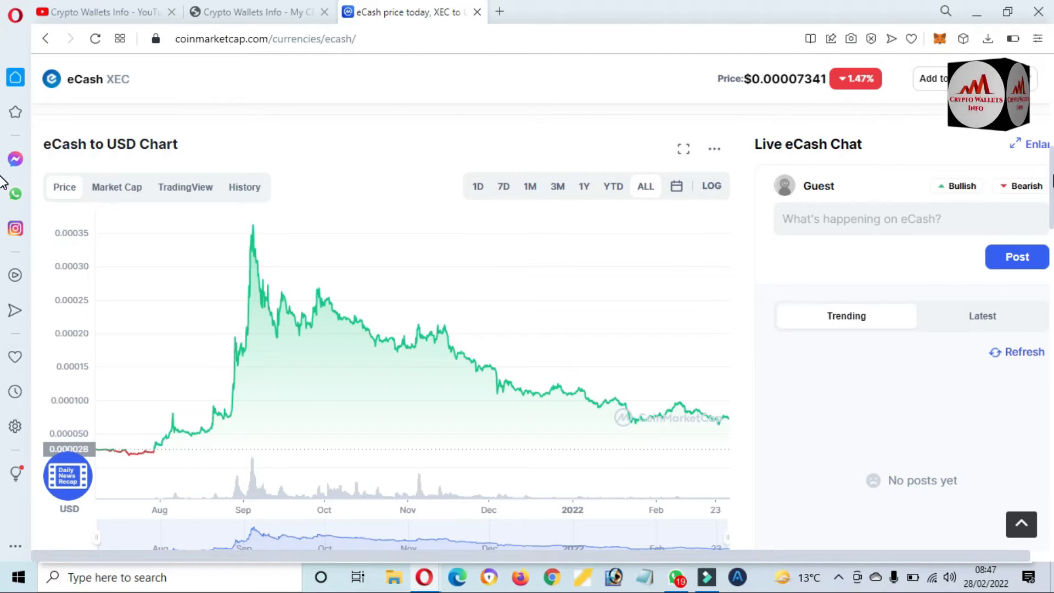
{"action": "mouse_move", "coordinate": [250, 222]}
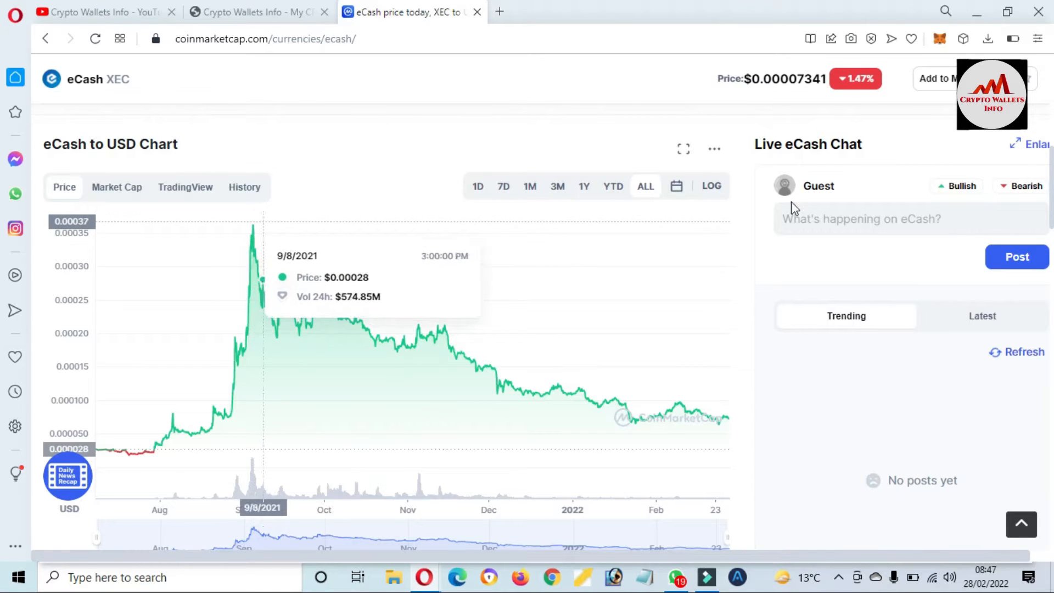
{"action": "scroll", "scroll_direction": "down", "scroll_amount": 3}
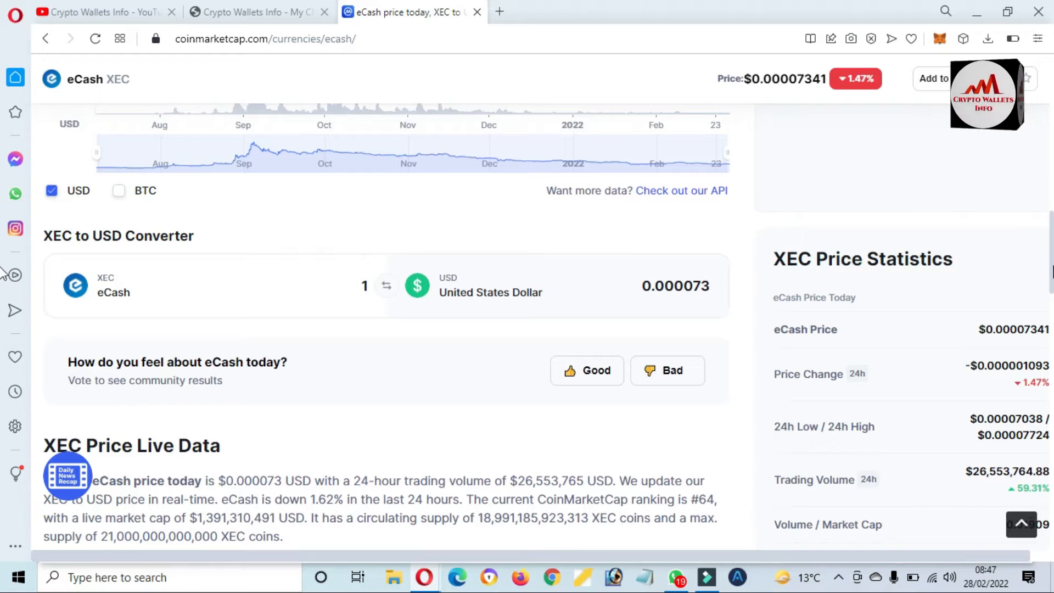
{"action": "scroll", "scroll_direction": "down", "scroll_amount": 3}
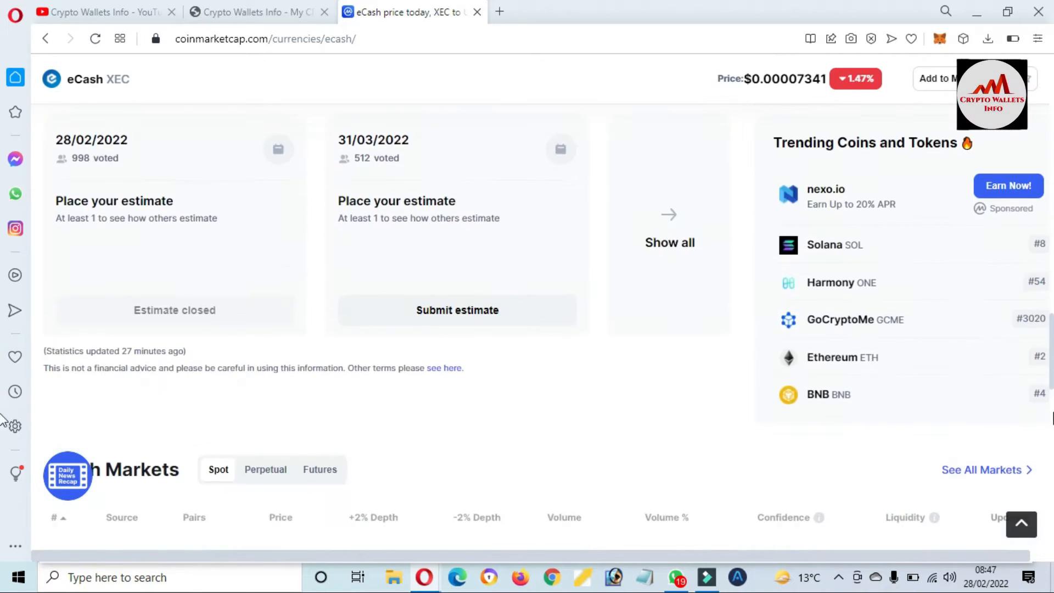
{"action": "scroll", "scroll_direction": "down", "scroll_amount": 3}
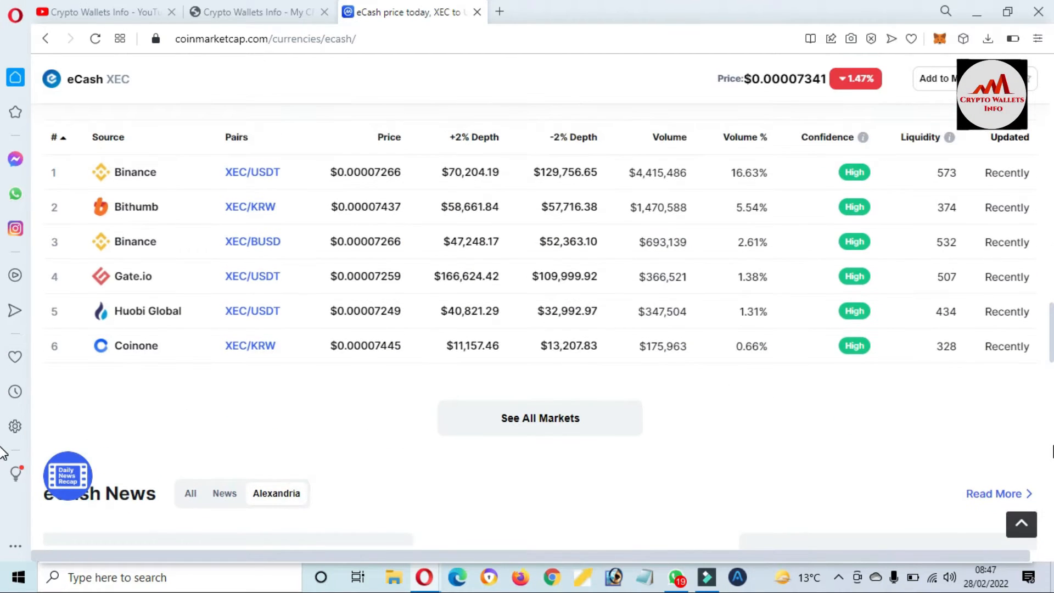
{"action": "scroll", "scroll_direction": "down", "scroll_amount": 3}
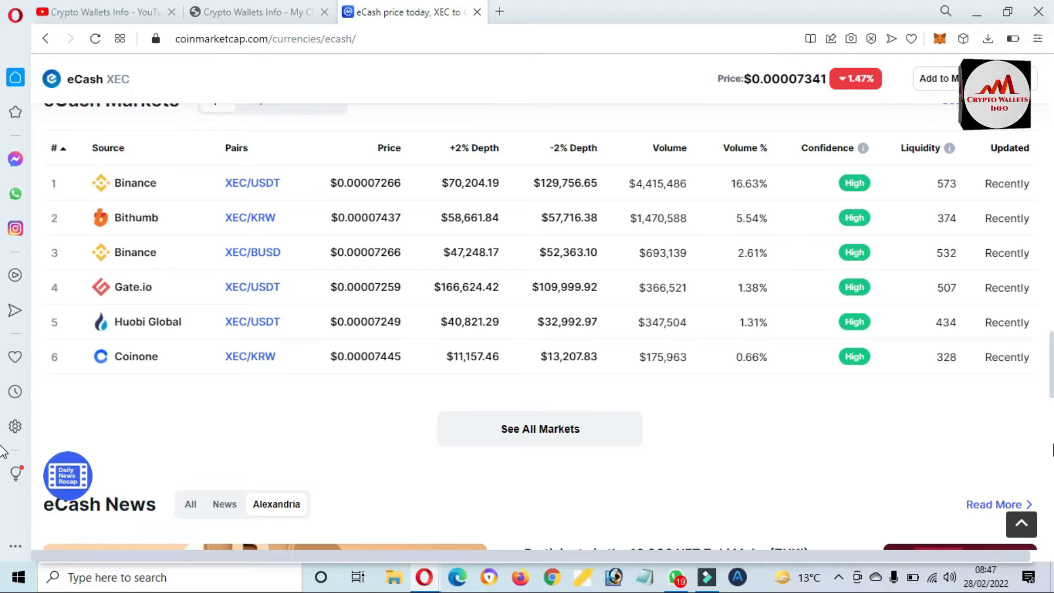
{"action": "scroll", "scroll_direction": "down", "scroll_amount": 3}
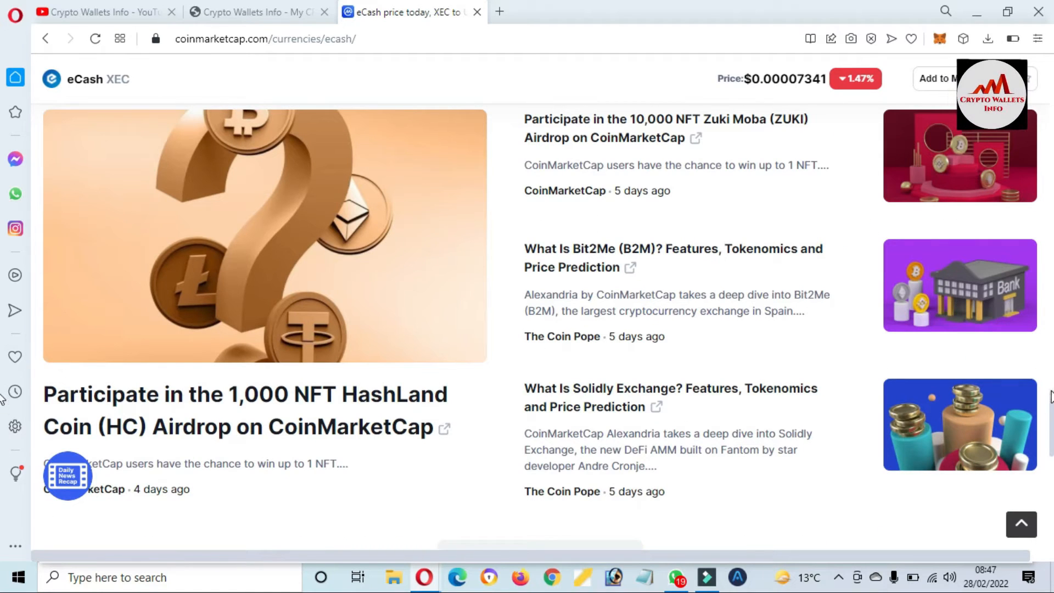
{"action": "scroll", "scroll_direction": "down", "scroll_amount": 3}
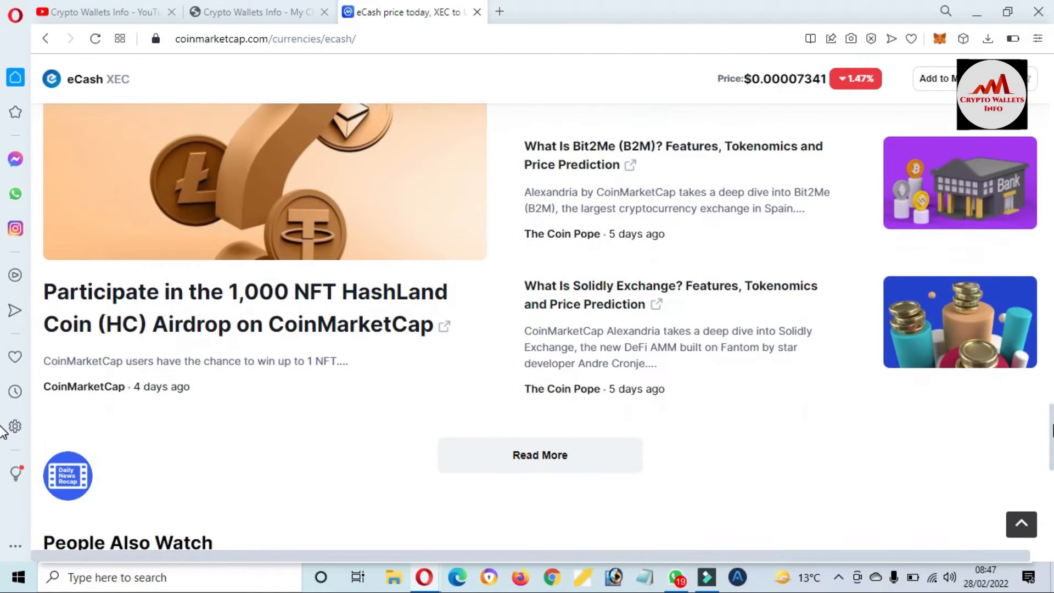
{"action": "scroll", "scroll_direction": "up", "scroll_amount": 3}
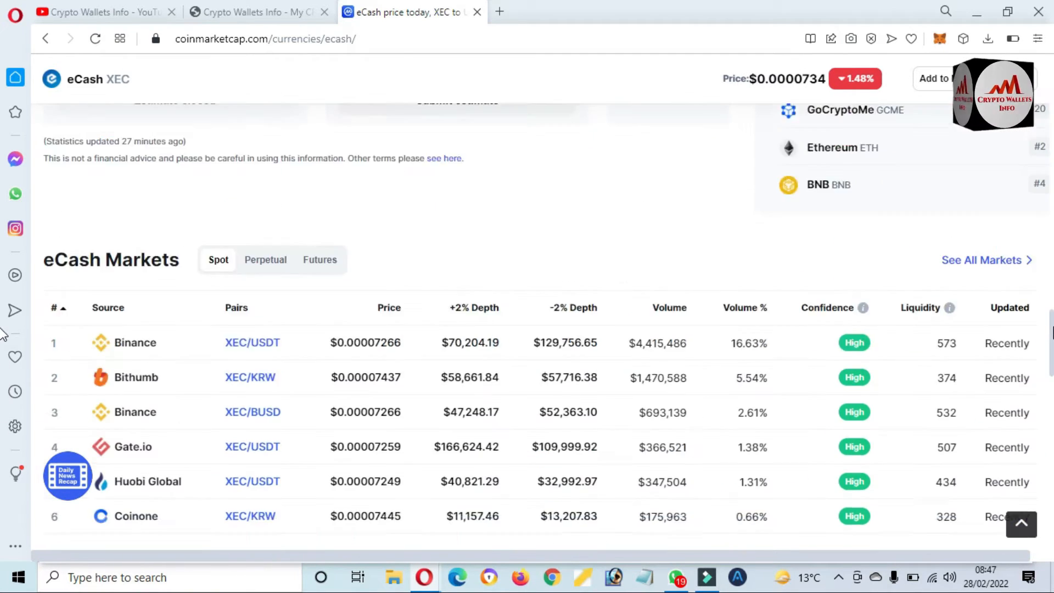
{"action": "scroll", "scroll_direction": "up", "scroll_amount": 3}
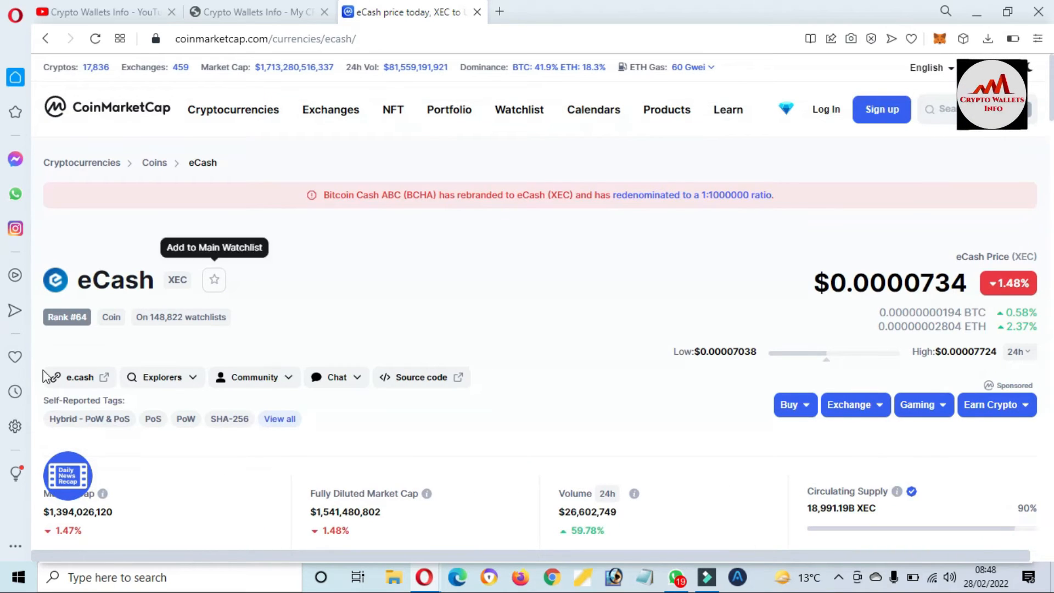
- Follow the e.cash link in a new tab and browse its key features and roadmap sections
{"action": "left_click", "coordinate": [498, 11]}
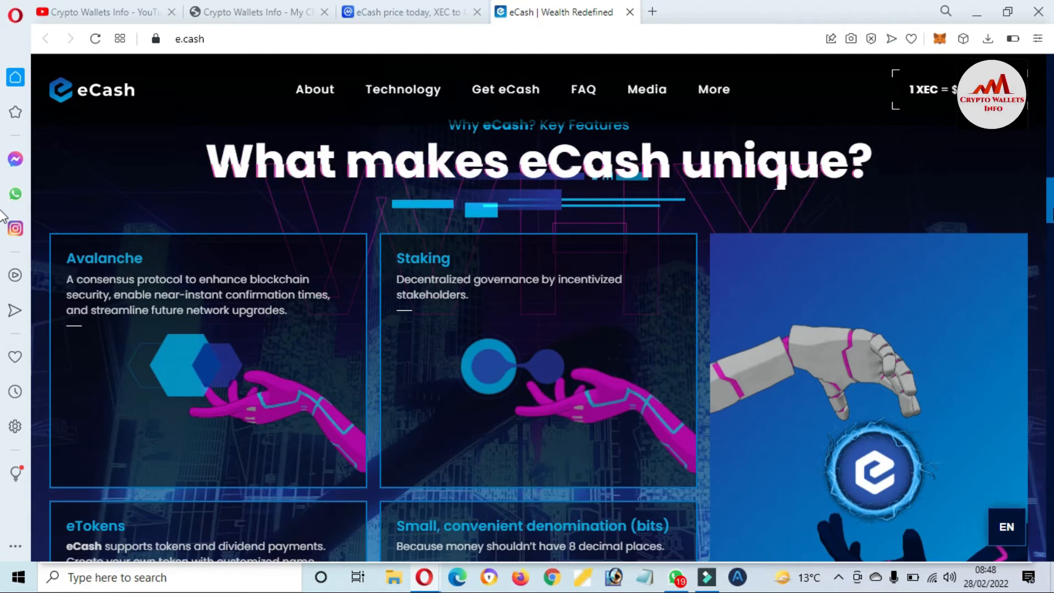
{"action": "scroll", "scroll_direction": "down", "scroll_amount": 3}
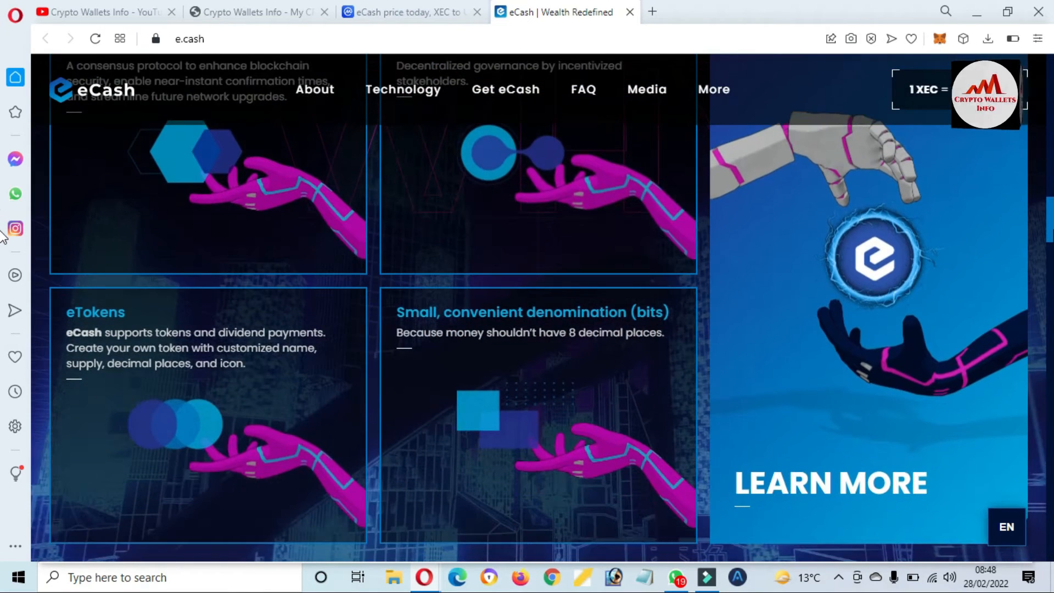
{"action": "scroll", "scroll_direction": "down", "scroll_amount": 3}
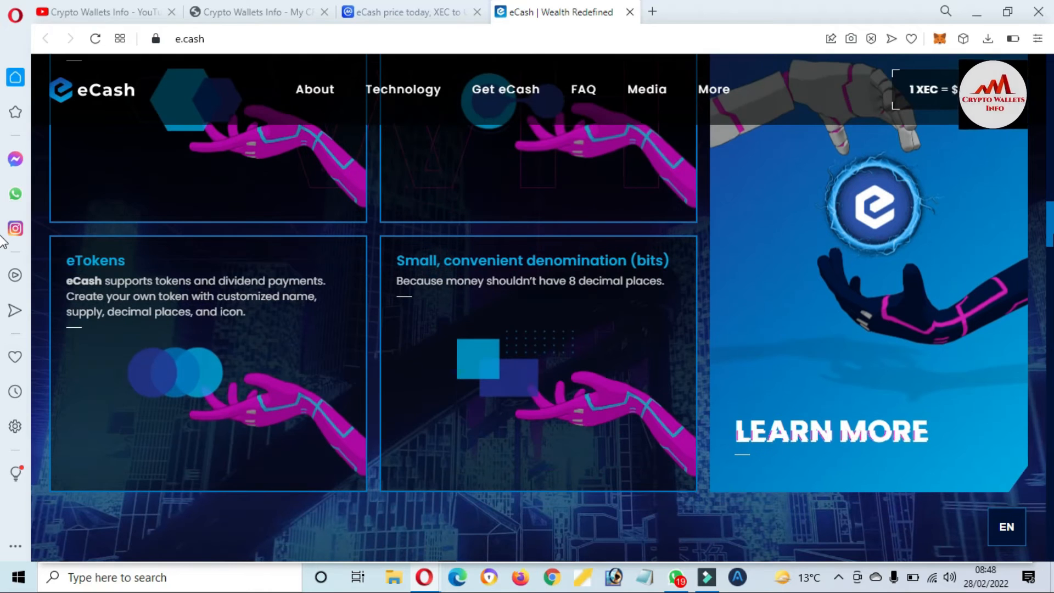
{"action": "scroll", "scroll_direction": "down", "scroll_amount": 3}
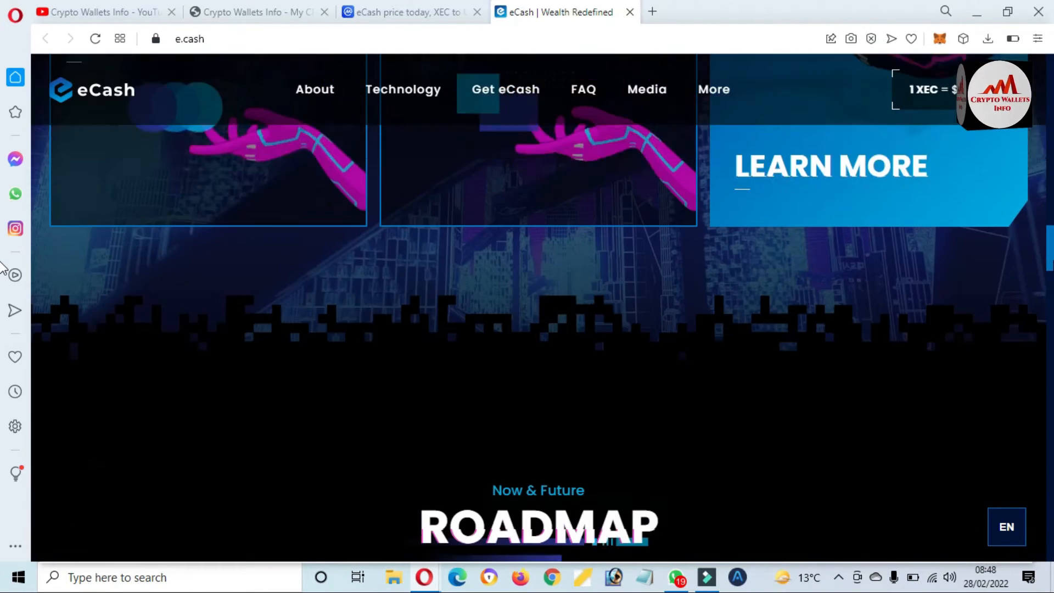
{"action": "scroll", "scroll_direction": "down", "scroll_amount": 3}
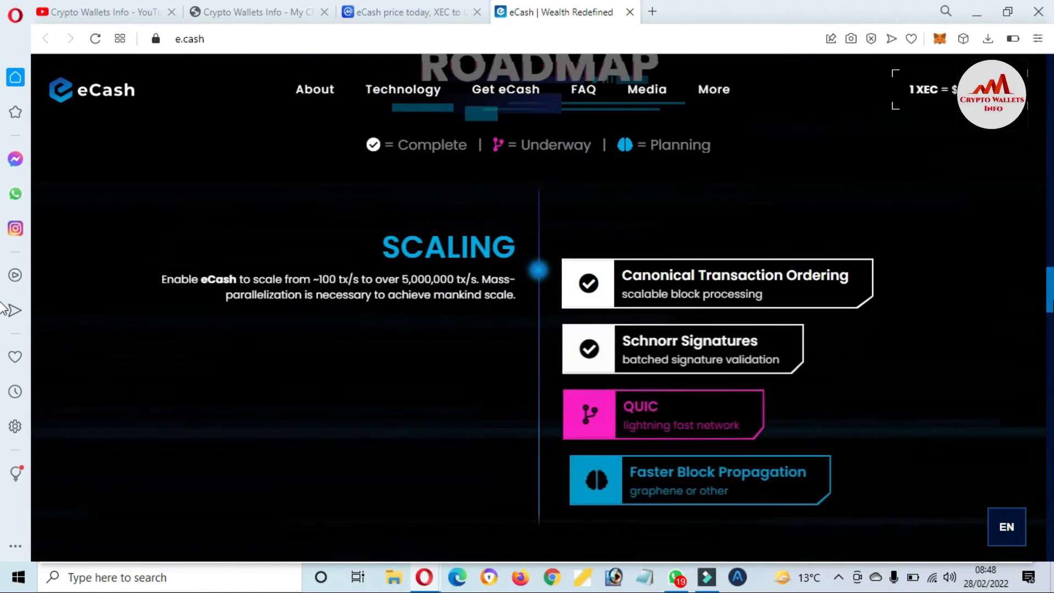
{"action": "scroll", "scroll_direction": "down", "scroll_amount": 3}
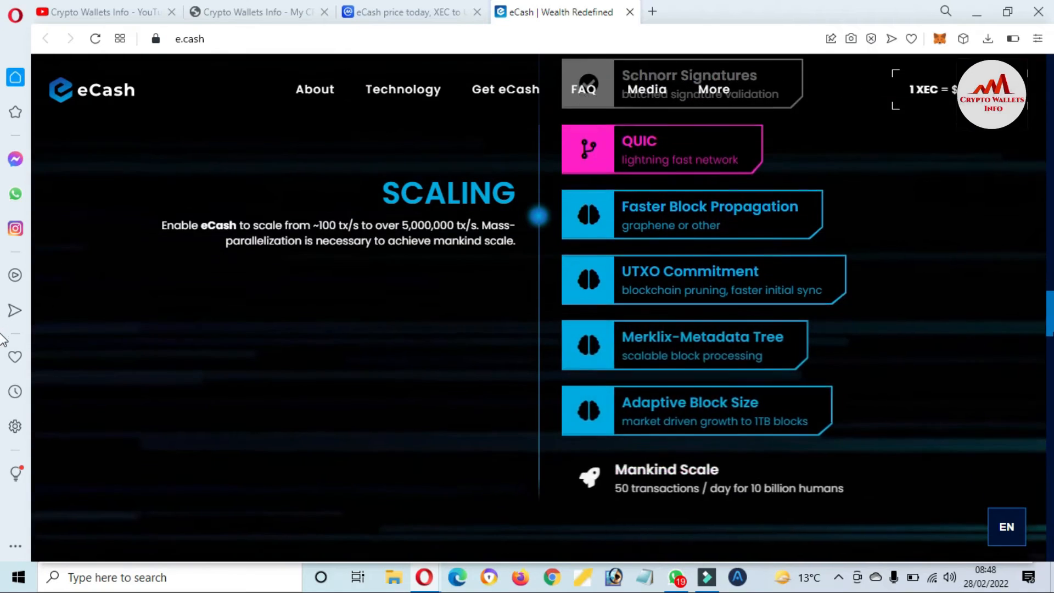
{"action": "scroll", "scroll_direction": "down", "scroll_amount": 3}
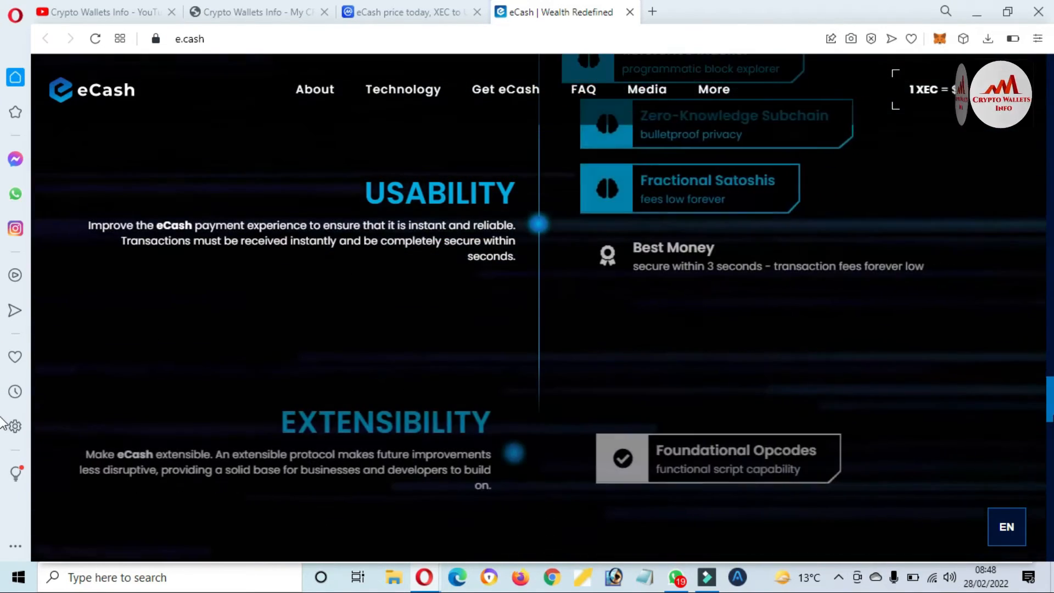
{"action": "scroll", "scroll_direction": "down", "scroll_amount": 3}
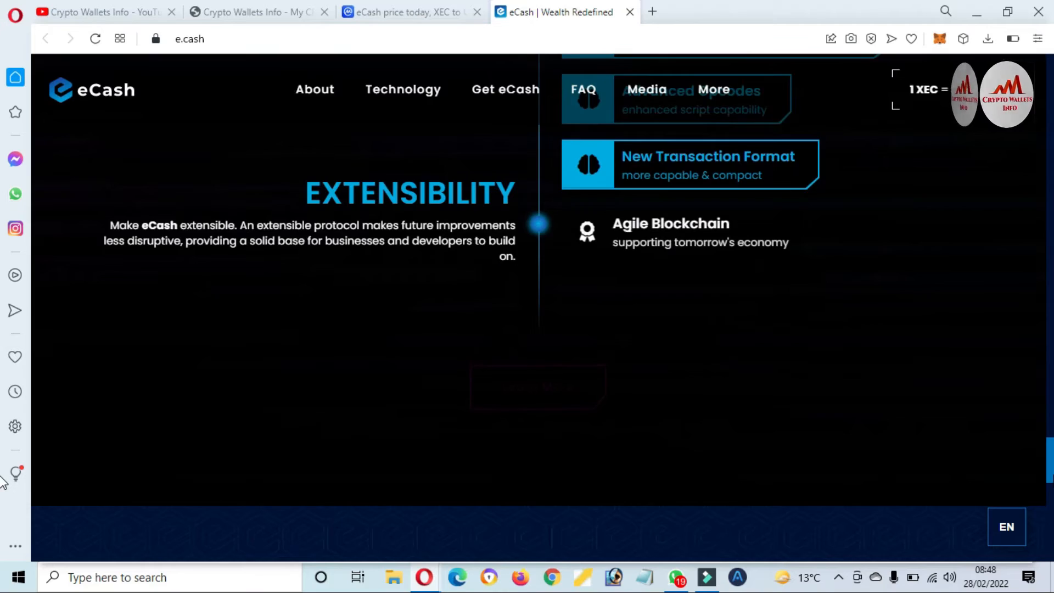
{"action": "scroll", "scroll_direction": "down", "scroll_amount": 3}
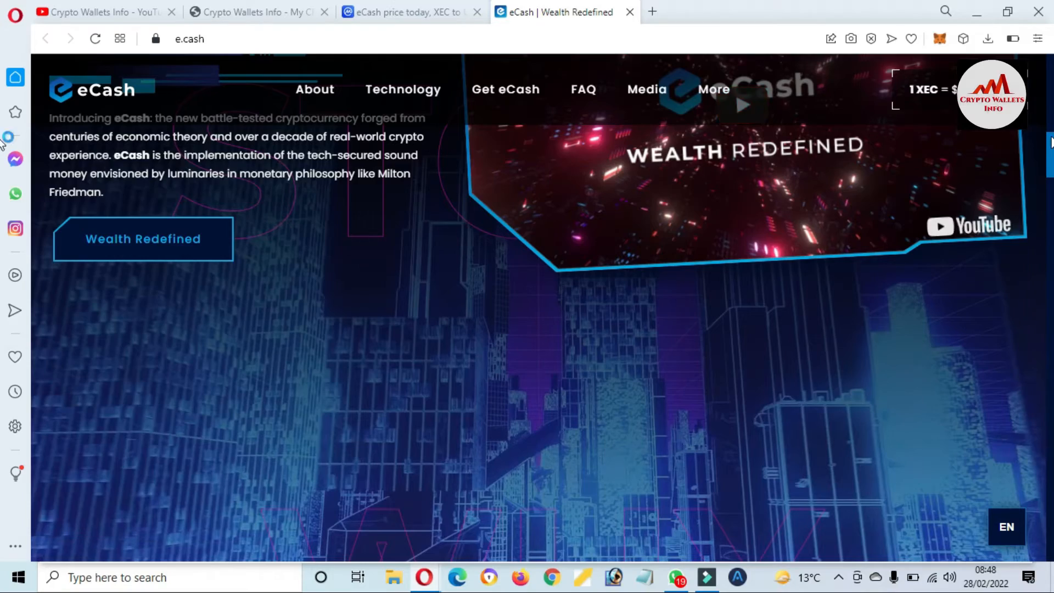
- Go to the Get eCash page and browse the exchanges that list eCash
{"action": "left_click", "coordinate": [505, 89]}
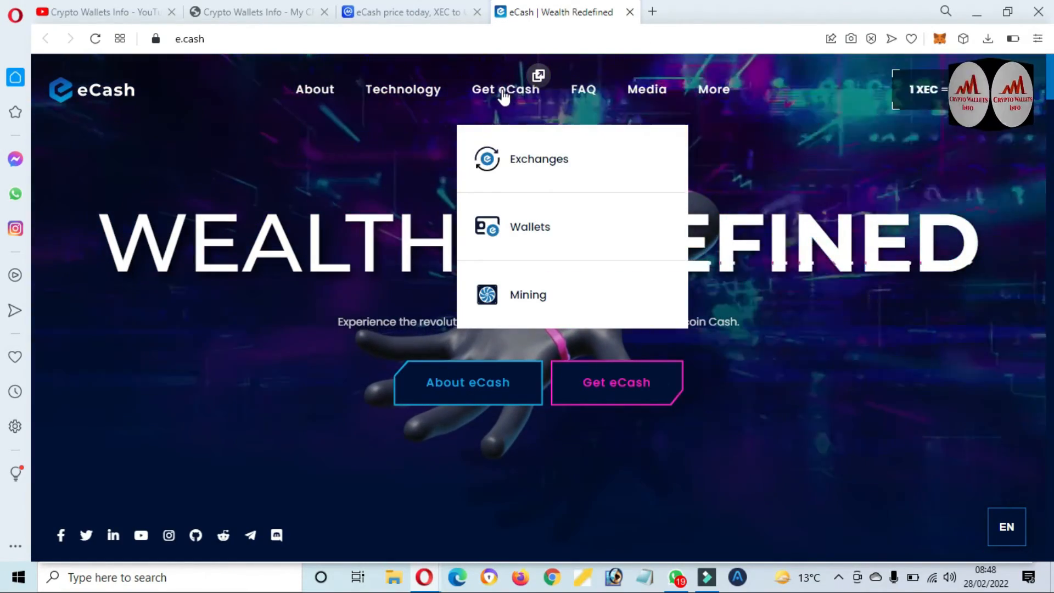
{"action": "mouse_move", "coordinate": [529, 226]}
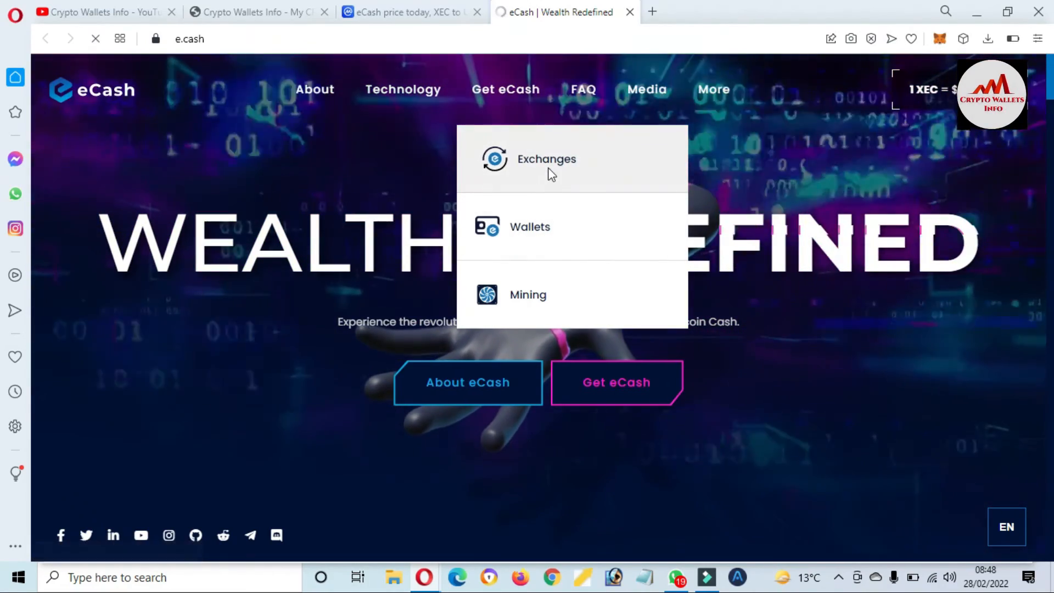
{"action": "left_click", "coordinate": [547, 158]}
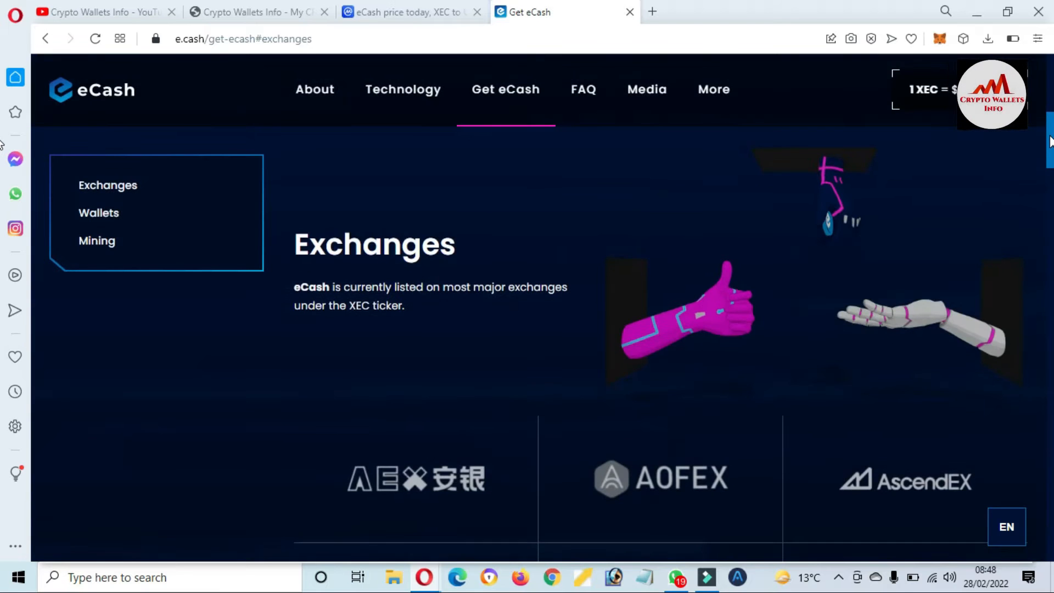
{"action": "scroll", "scroll_direction": "down", "scroll_amount": 3}
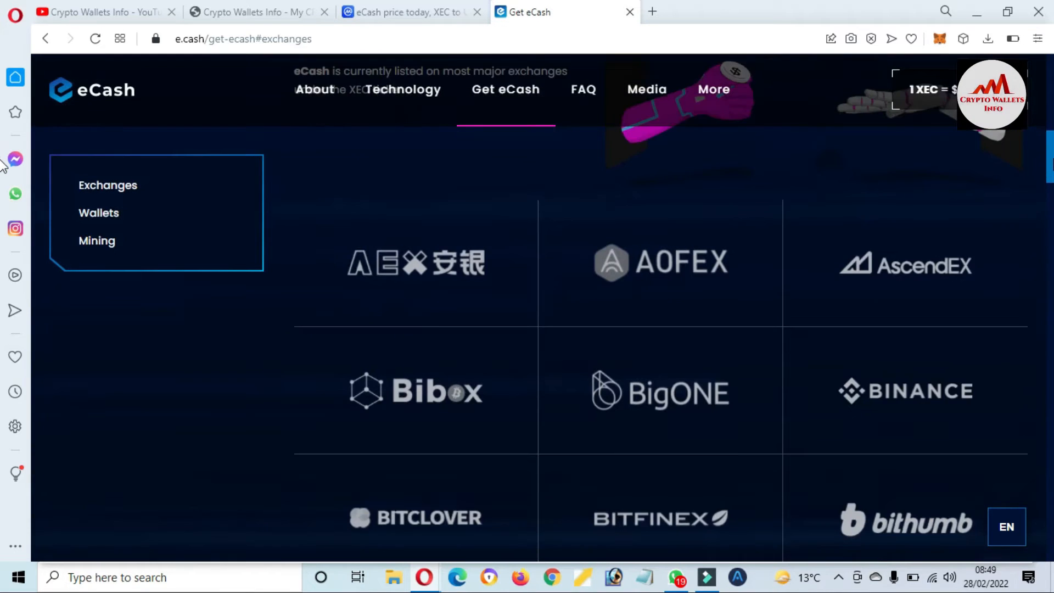
{"action": "scroll", "scroll_direction": "down", "scroll_amount": 3}
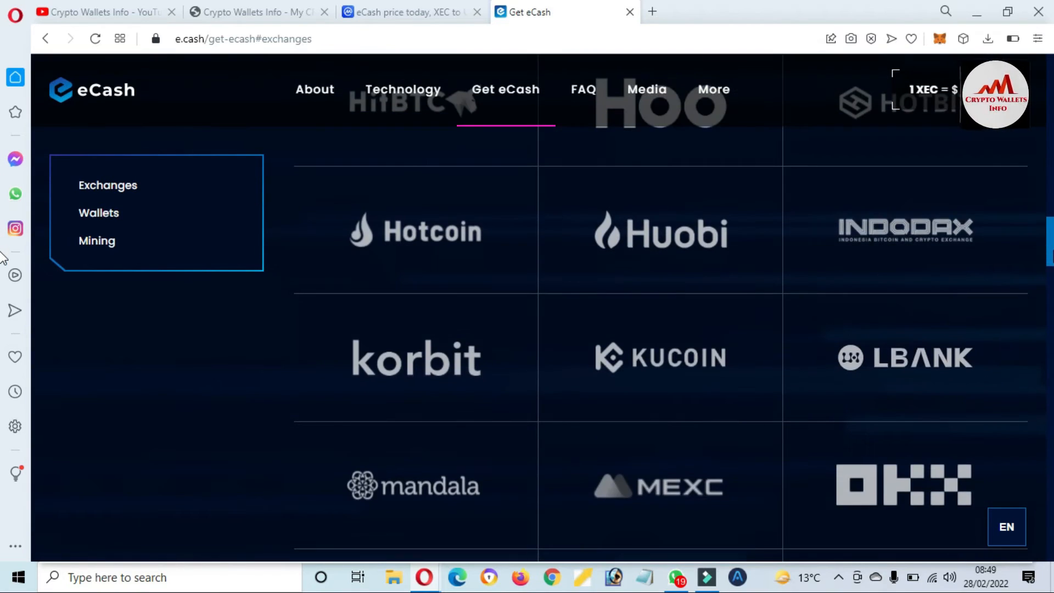
- Browse the wallets supporting eCash, then return to the CoinMarketCap eCash price tab
{"action": "left_click", "coordinate": [99, 212]}
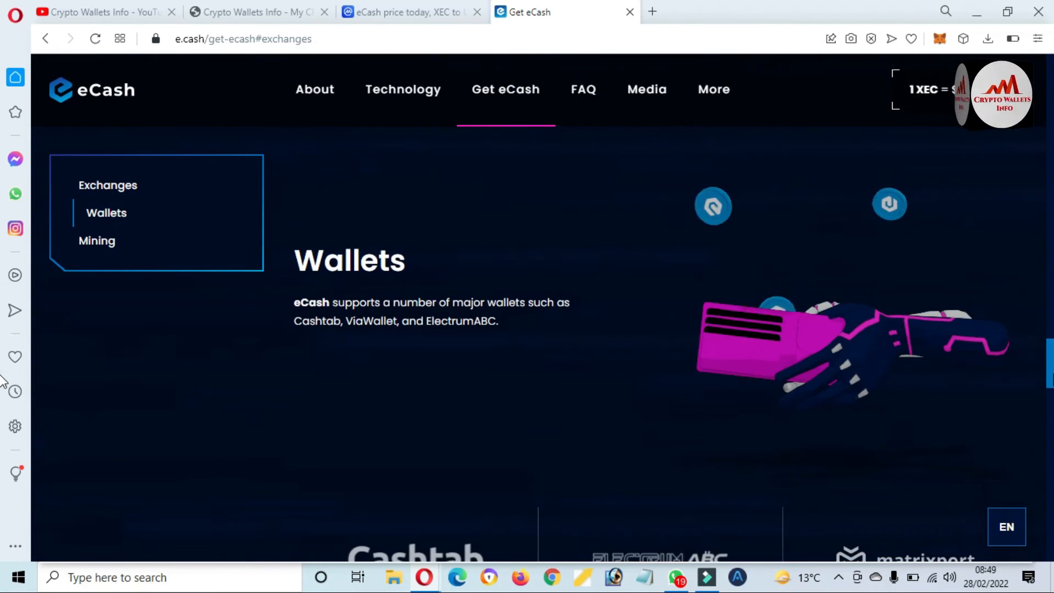
{"action": "scroll", "scroll_direction": "down", "scroll_amount": 3}
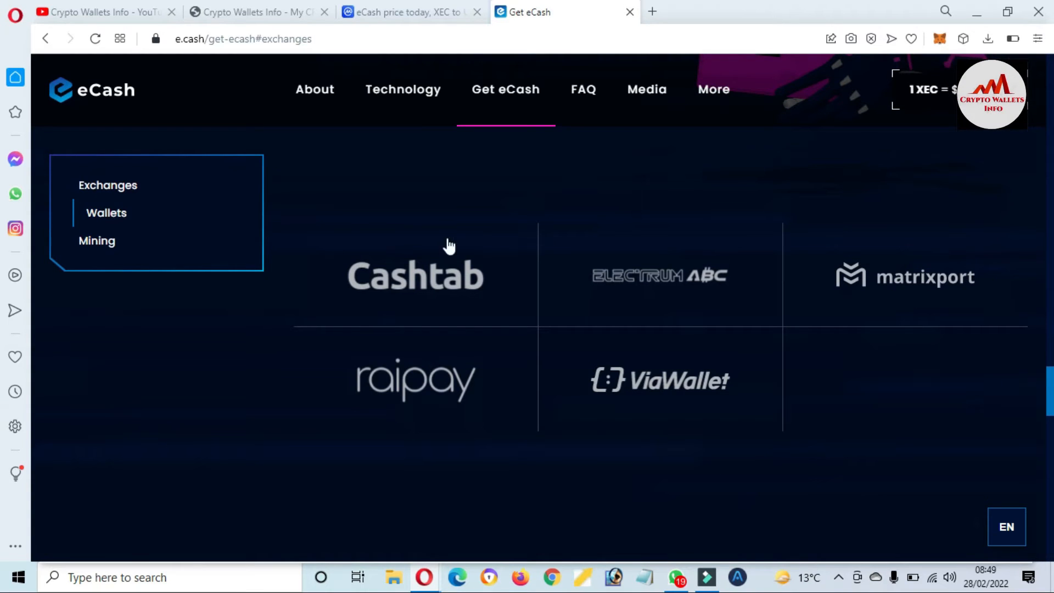
{"action": "mouse_move", "coordinate": [3, 392]}
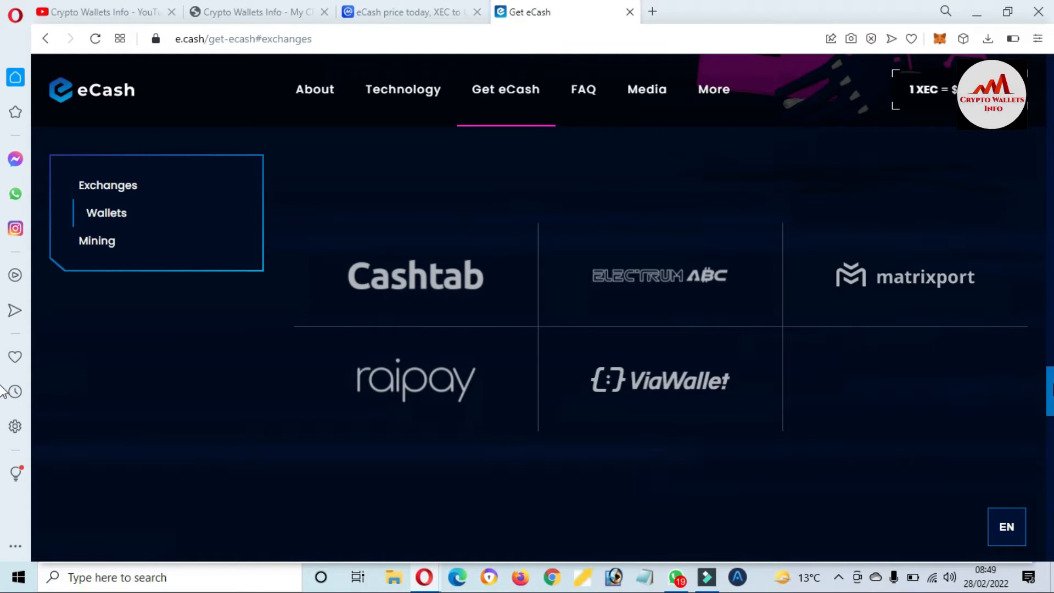
{"action": "left_click", "coordinate": [97, 240]}
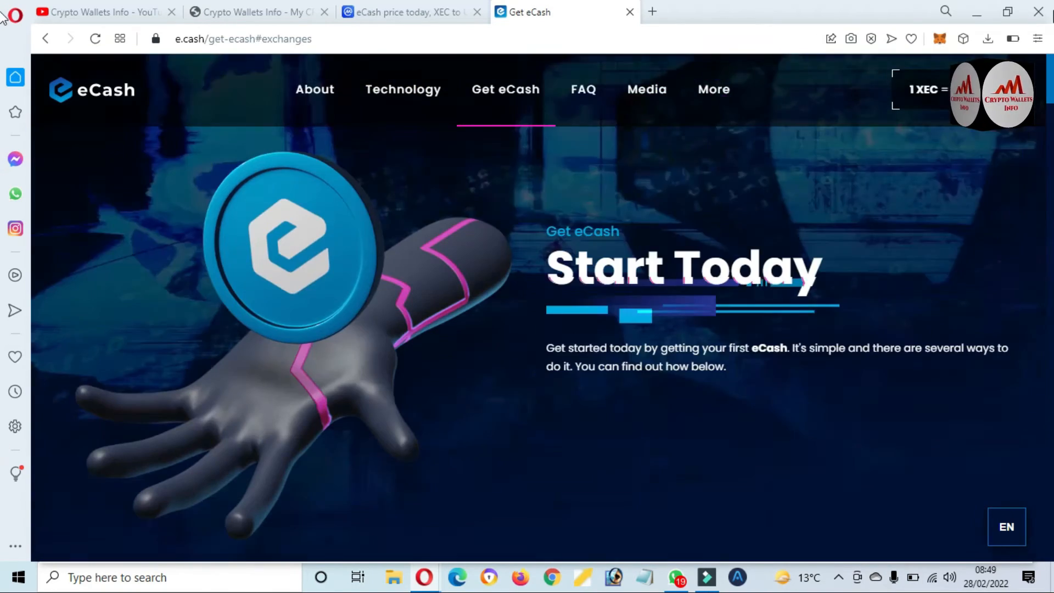
{"action": "left_click", "coordinate": [410, 12]}
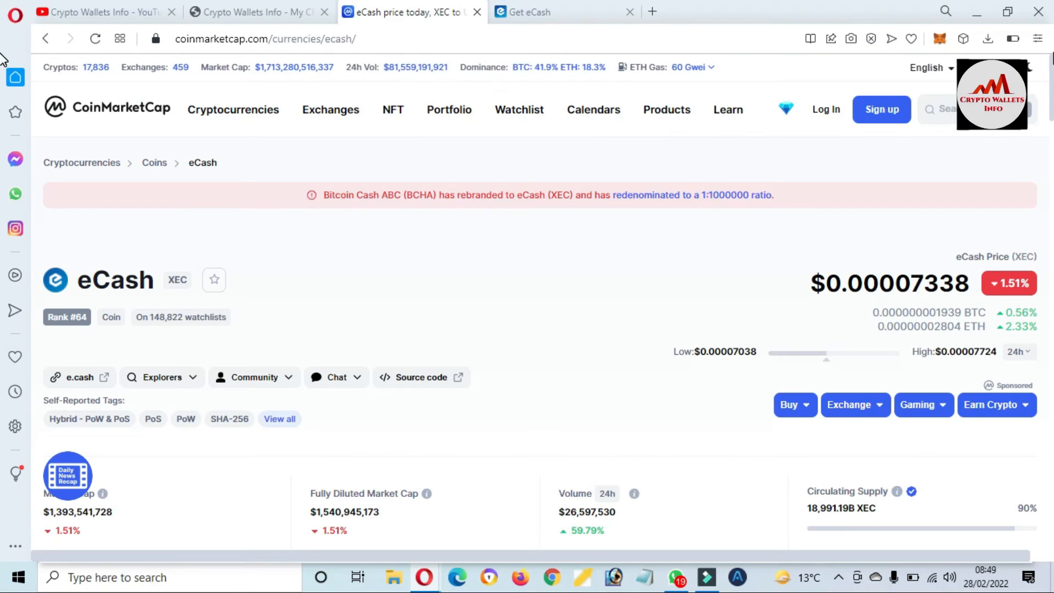
{"action": "scroll", "scroll_direction": "down", "scroll_amount": 3}
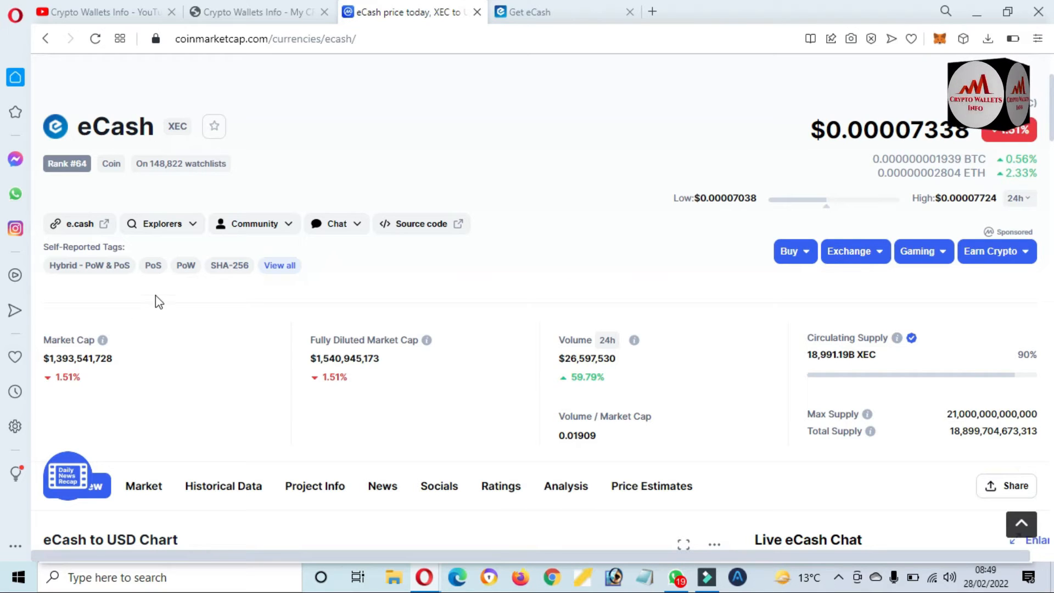
{"action": "mouse_move", "coordinate": [133, 323]}
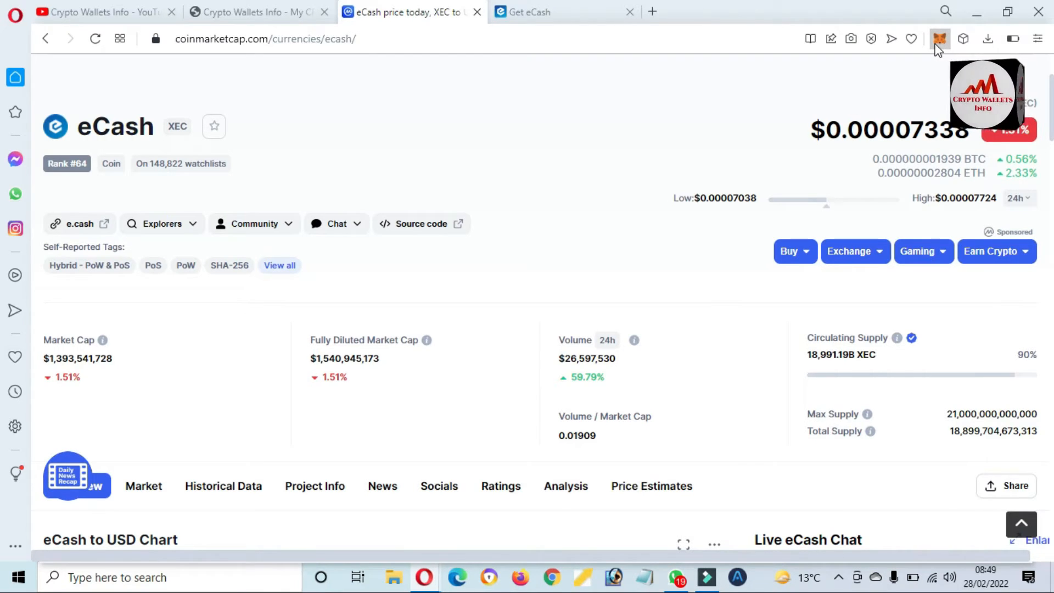
- Unlock MetaMask with the password and bring up Account 1's options menu
{"action": "left_click", "coordinate": [939, 39]}
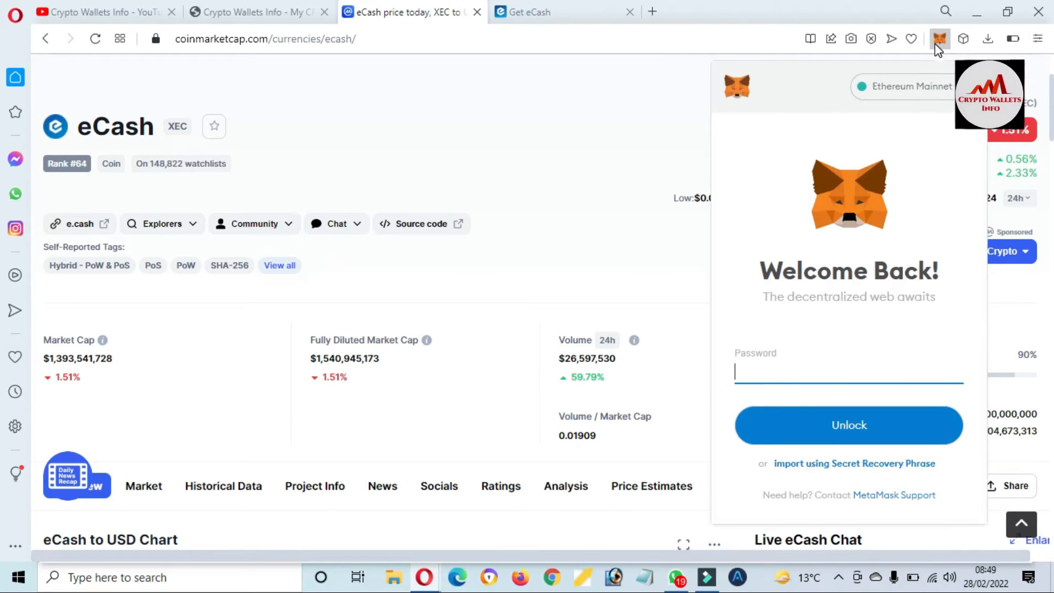
{"action": "type", "text": "••••"}
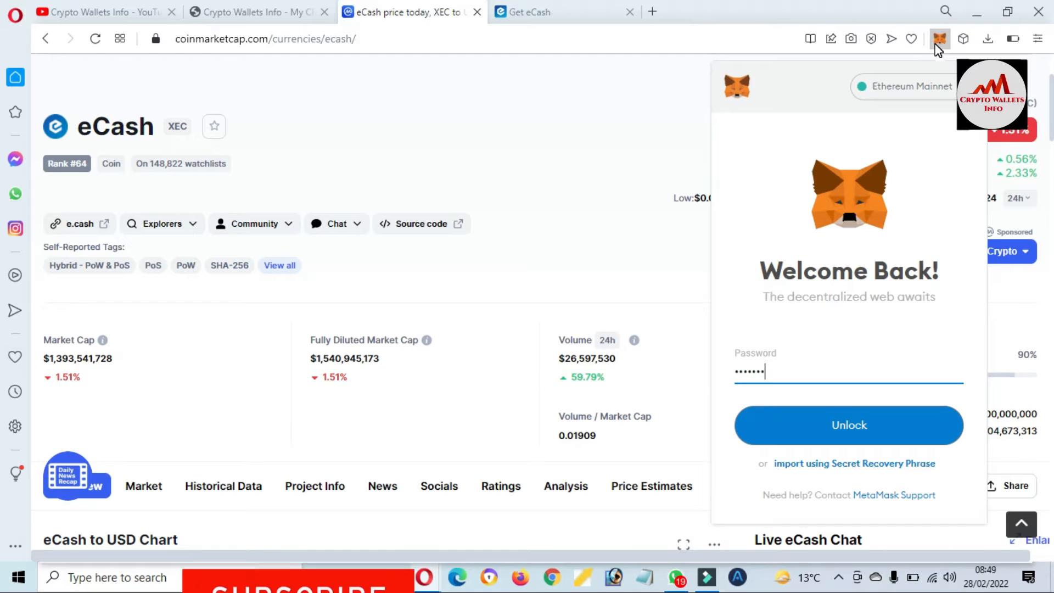
{"action": "type", "text": "password"}
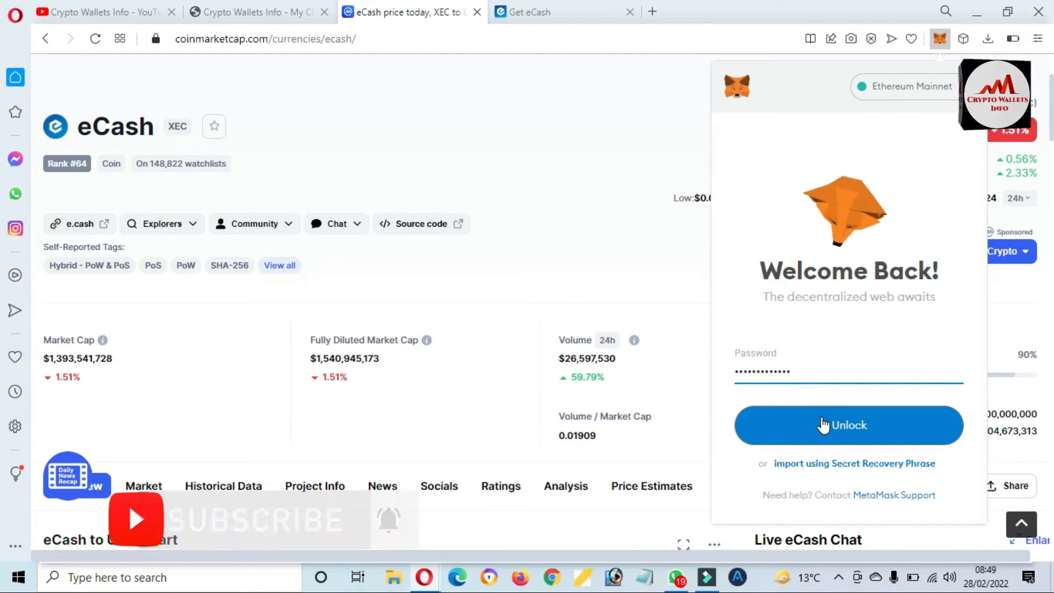
{"action": "left_click", "coordinate": [847, 425]}
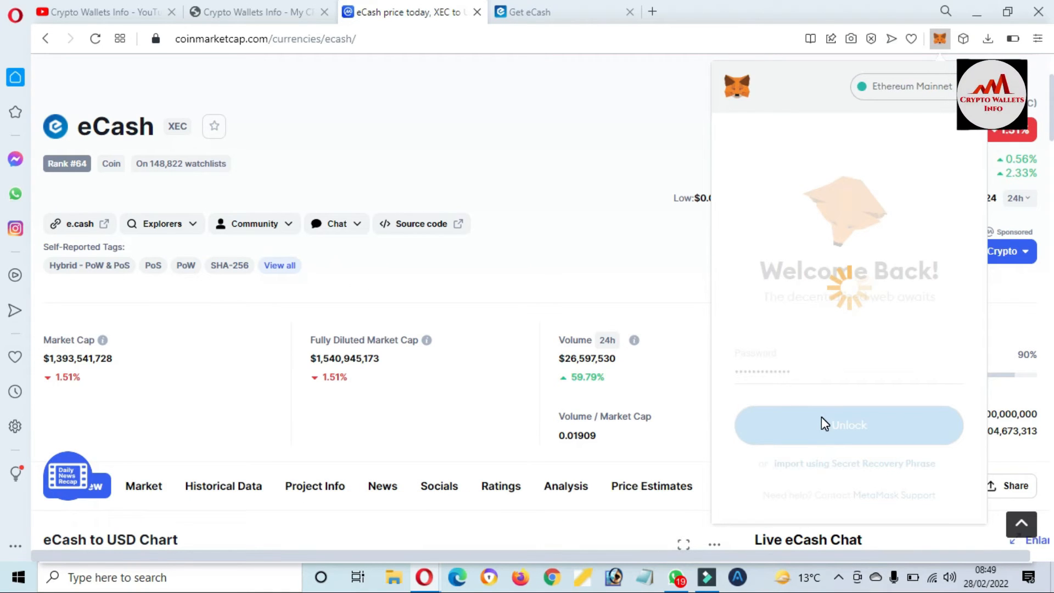
{"action": "left_click", "coordinate": [848, 424]}
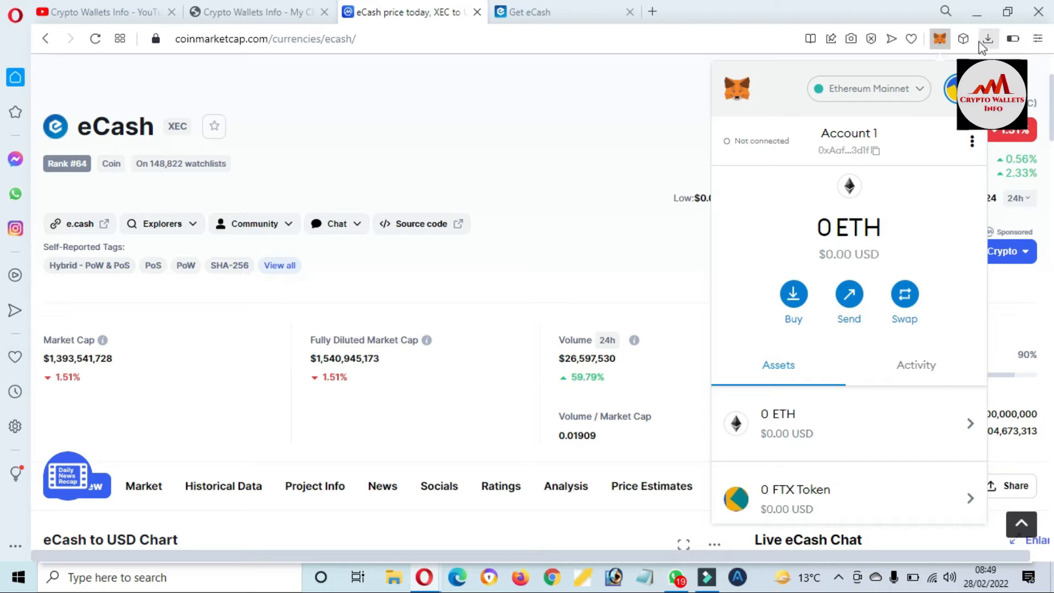
{"action": "left_click", "coordinate": [972, 141]}
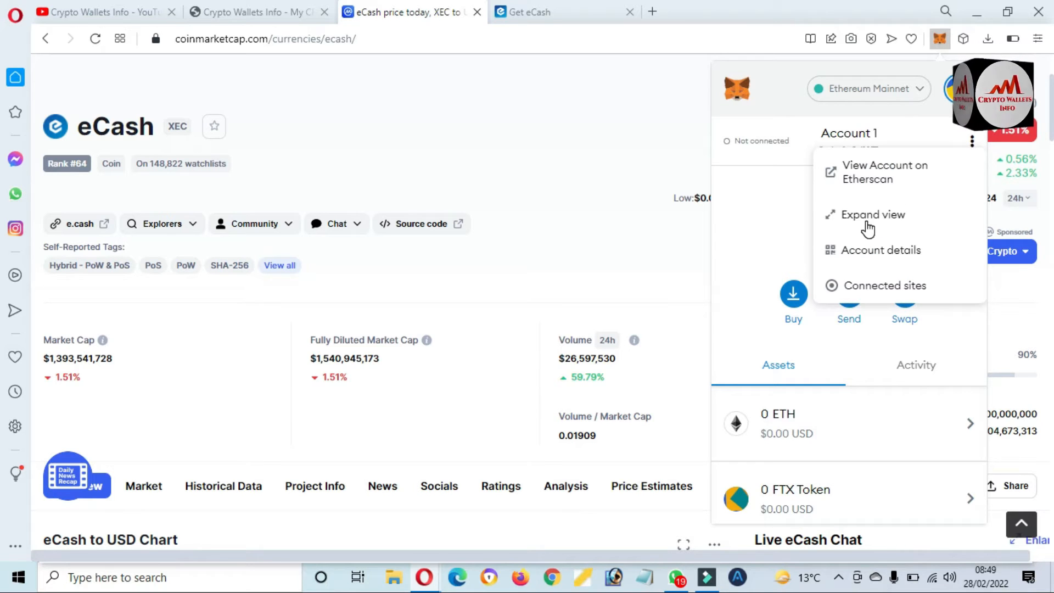
- Expand the wallet to a full tab and switch the network to Binance Smart Chain Mainnet
{"action": "left_click", "coordinate": [873, 214]}
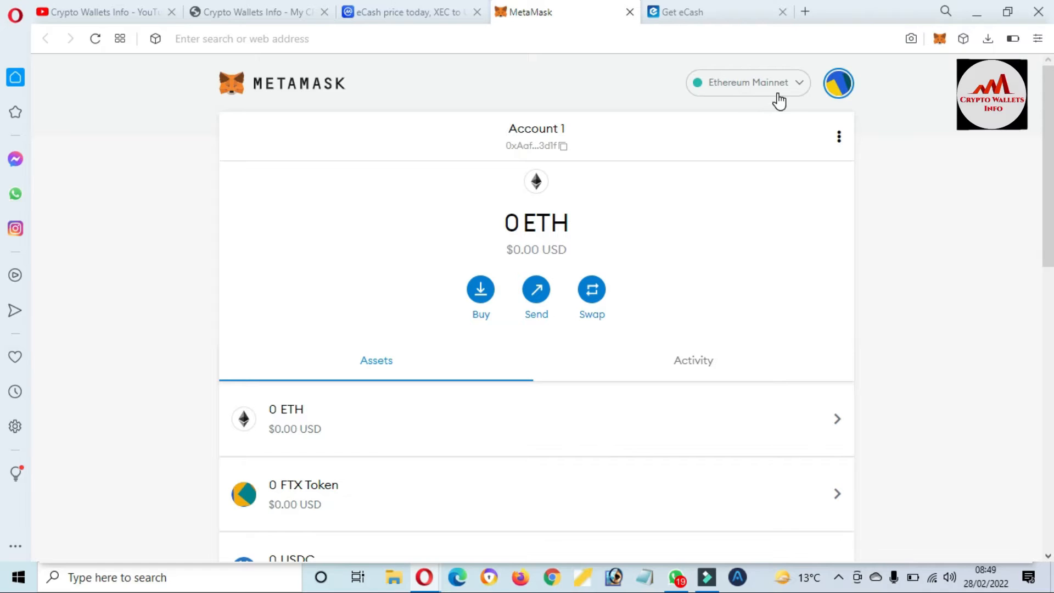
{"action": "scroll", "scroll_direction": "down", "scroll_amount": 3}
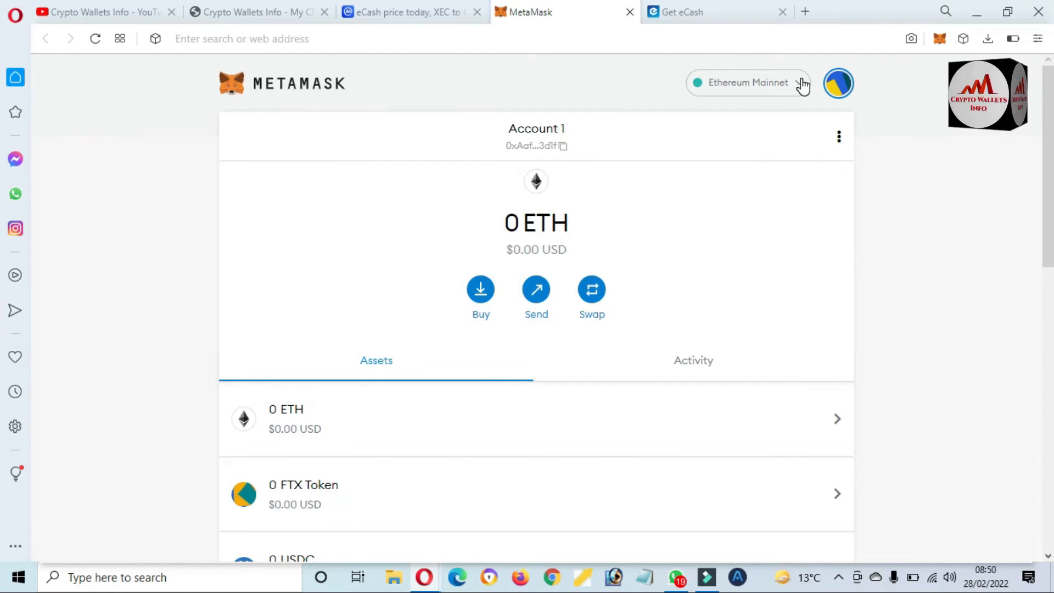
{"action": "left_click", "coordinate": [747, 82]}
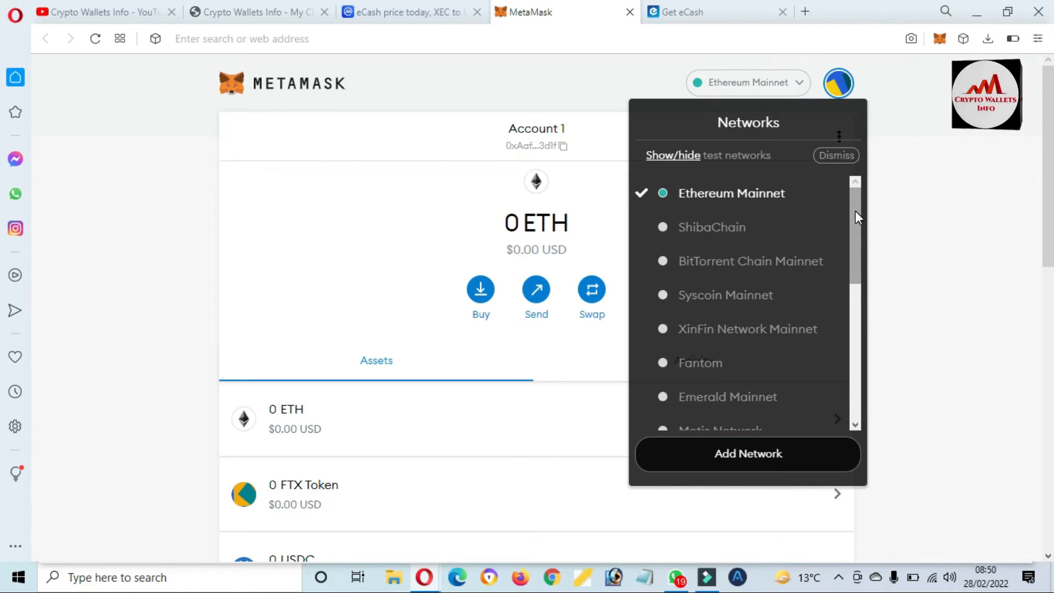
{"action": "scroll", "scroll_direction": "down", "scroll_amount": 3}
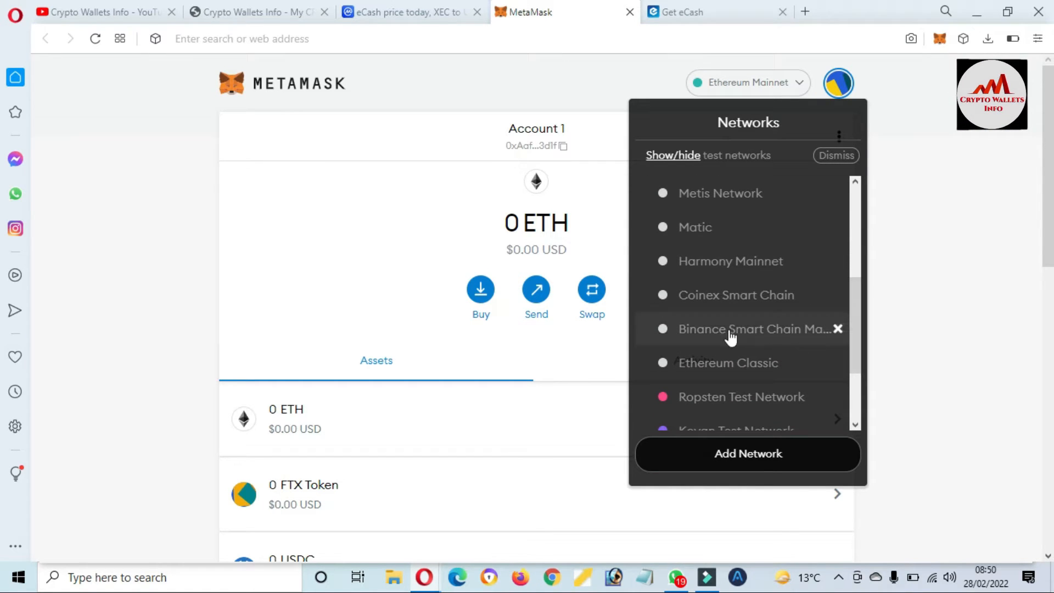
{"action": "left_click", "coordinate": [757, 329]}
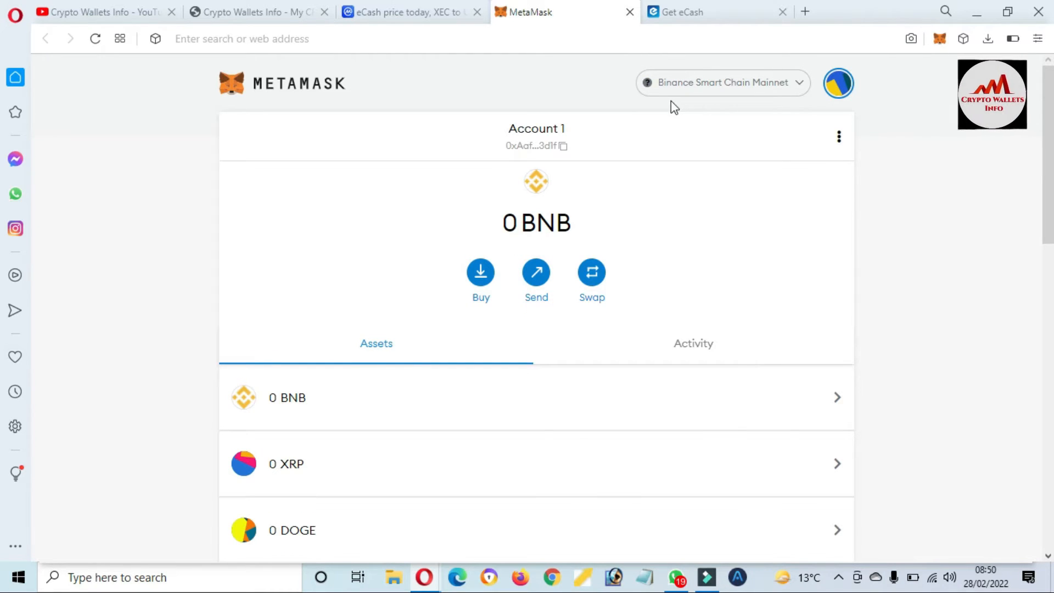
- Start the Import tokens form at the contract address field, then go to the Get eCash tab
{"action": "scroll", "scroll_direction": "down", "scroll_amount": 3}
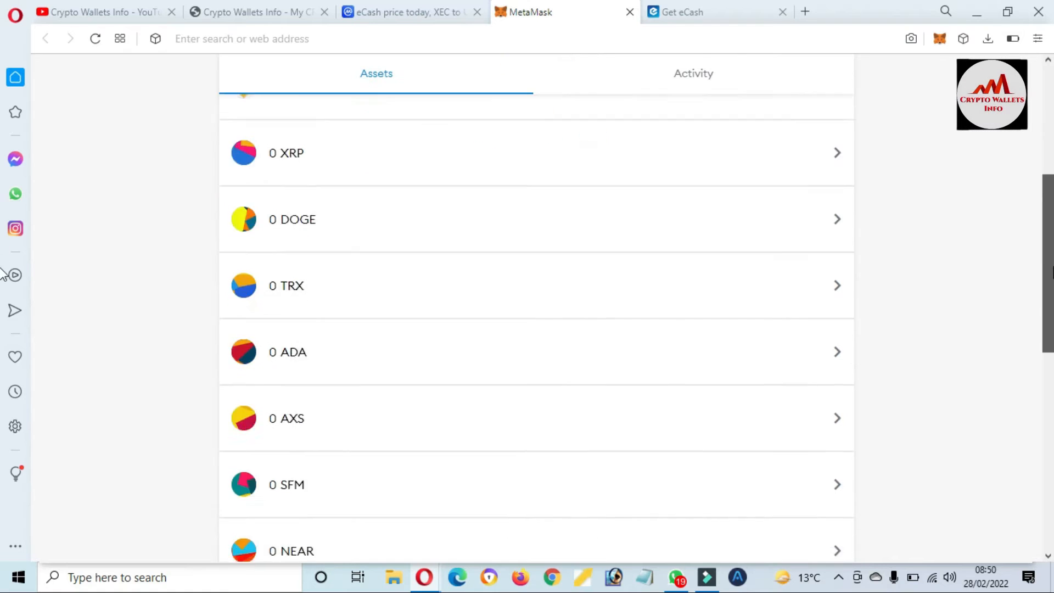
{"action": "scroll", "scroll_direction": "down", "scroll_amount": 3}
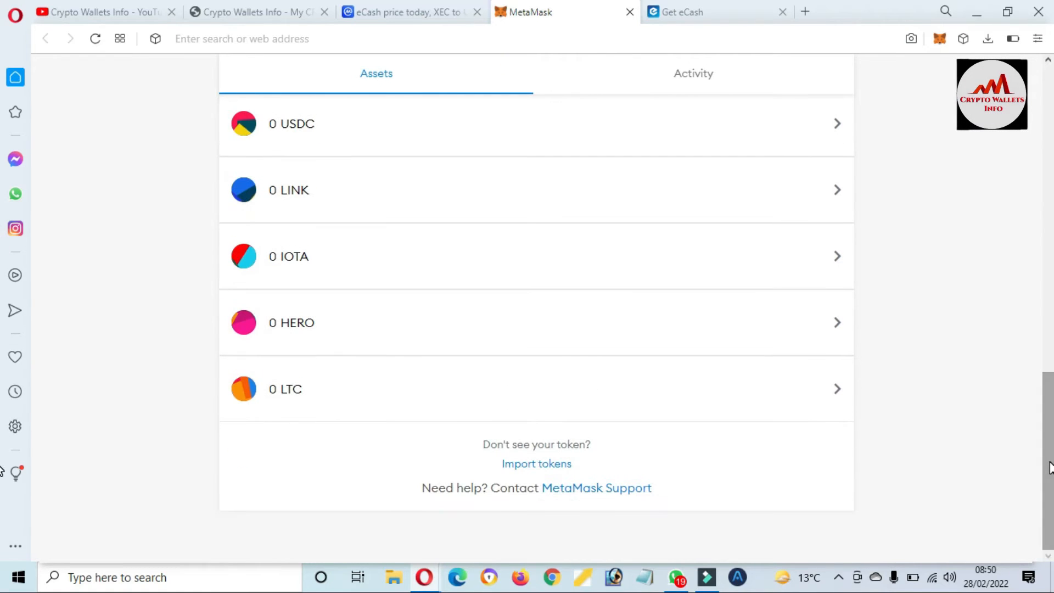
{"action": "mouse_move", "coordinate": [505, 471]}
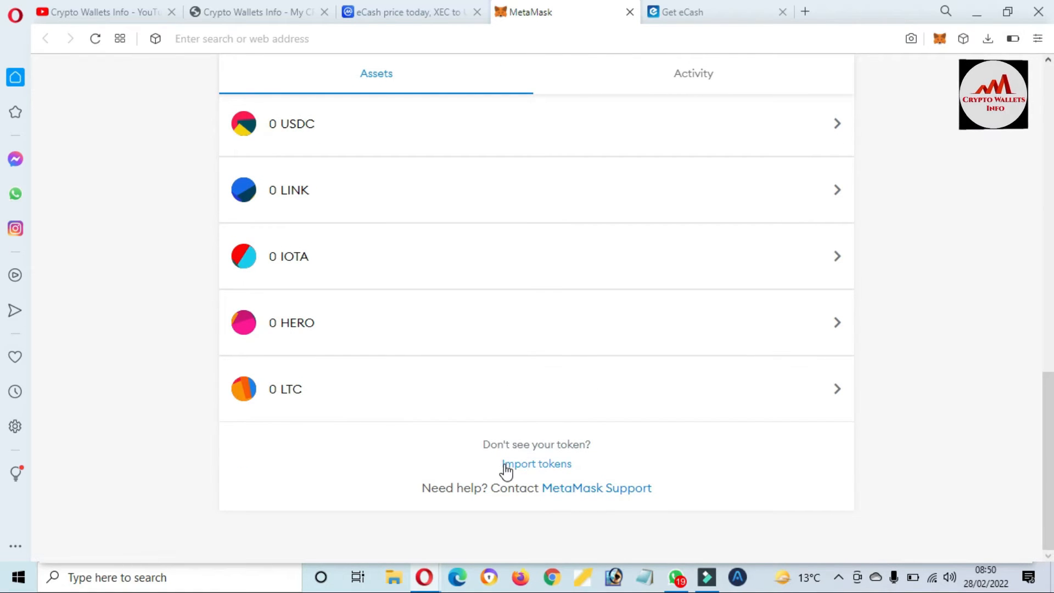
{"action": "left_click", "coordinate": [536, 464]}
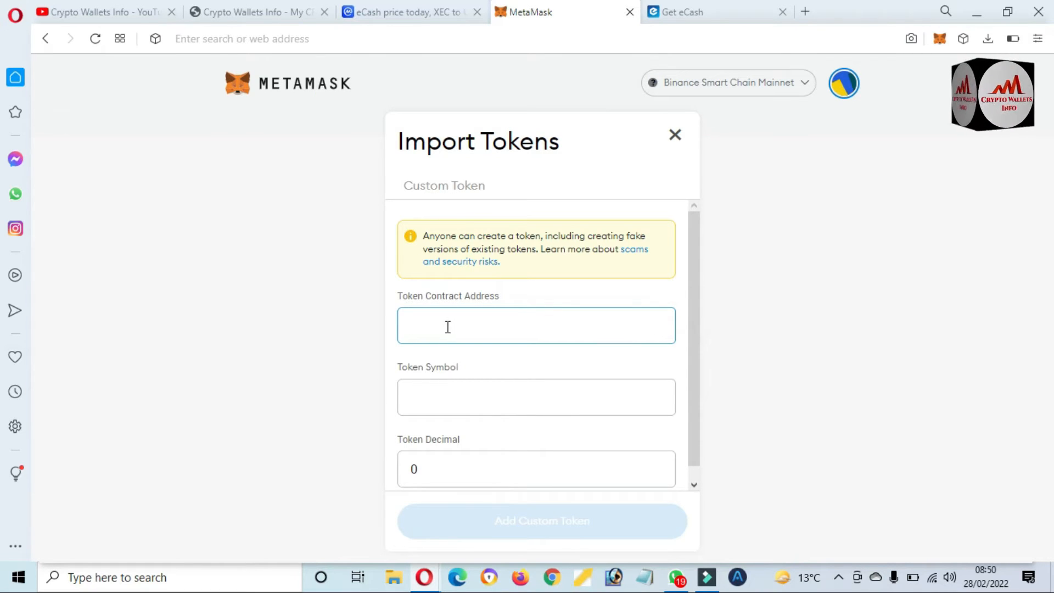
{"action": "left_click", "coordinate": [536, 325]}
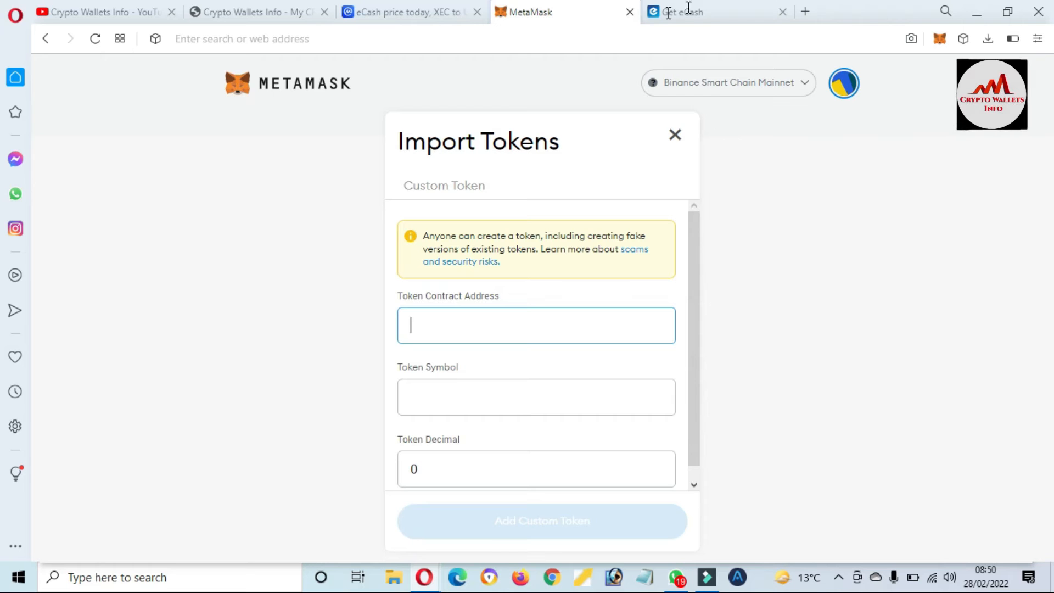
{"action": "left_click", "coordinate": [685, 13]}
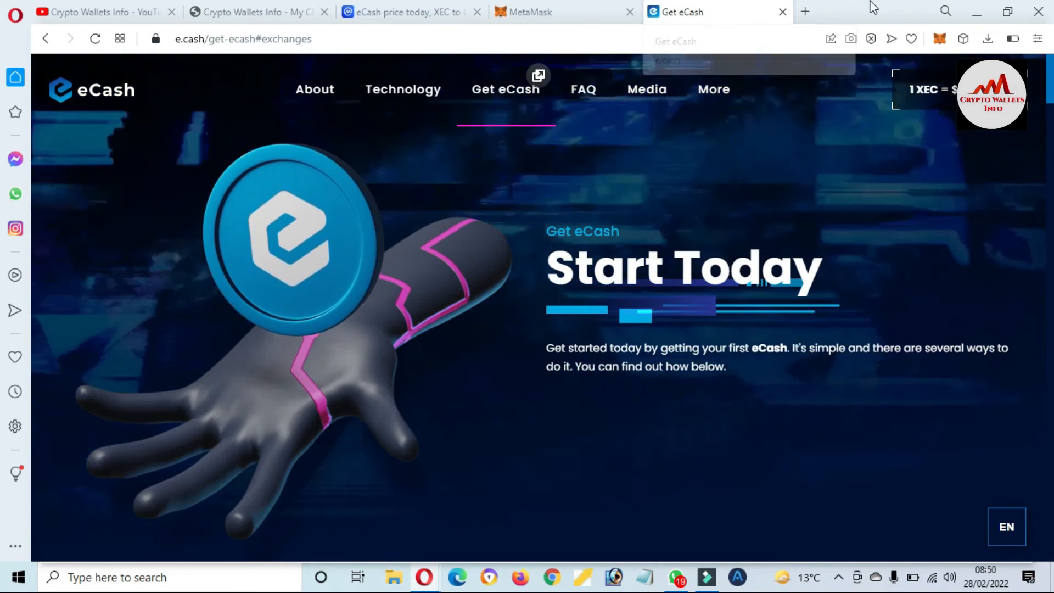
- Load bscscan.com in a new tab and search 'ecash' to reach the Binance-Peg eCash Token (XEC) page
{"action": "left_click", "coordinate": [805, 11]}
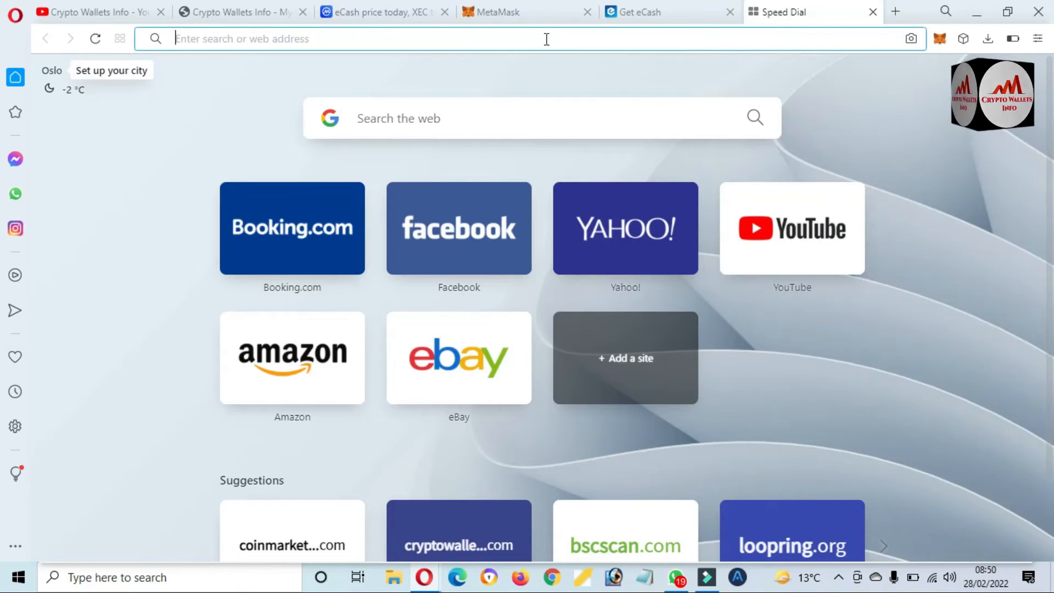
{"action": "left_click", "coordinate": [336, 38]}
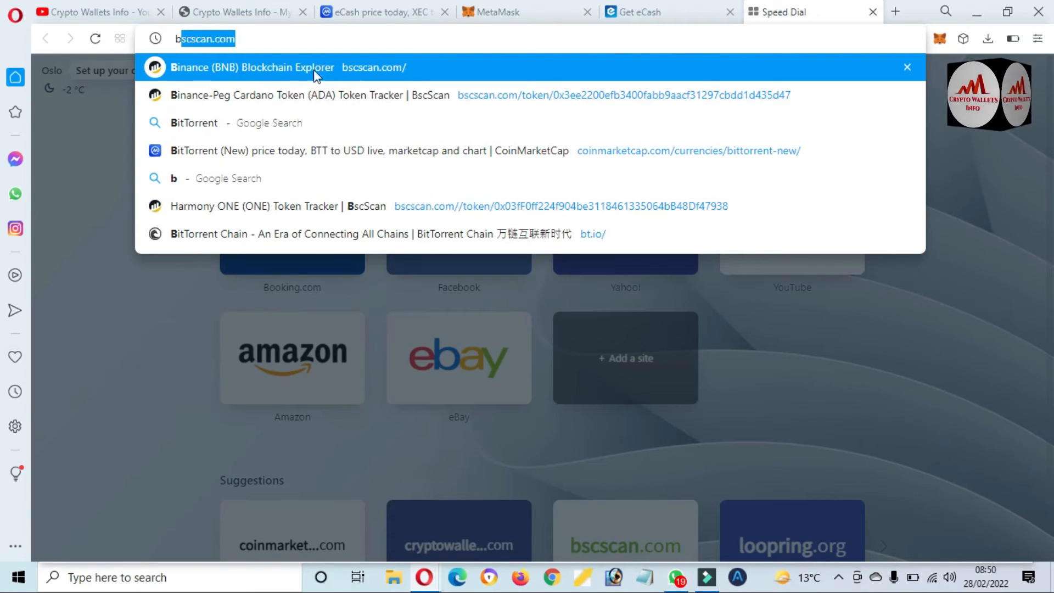
{"action": "left_click", "coordinate": [253, 67]}
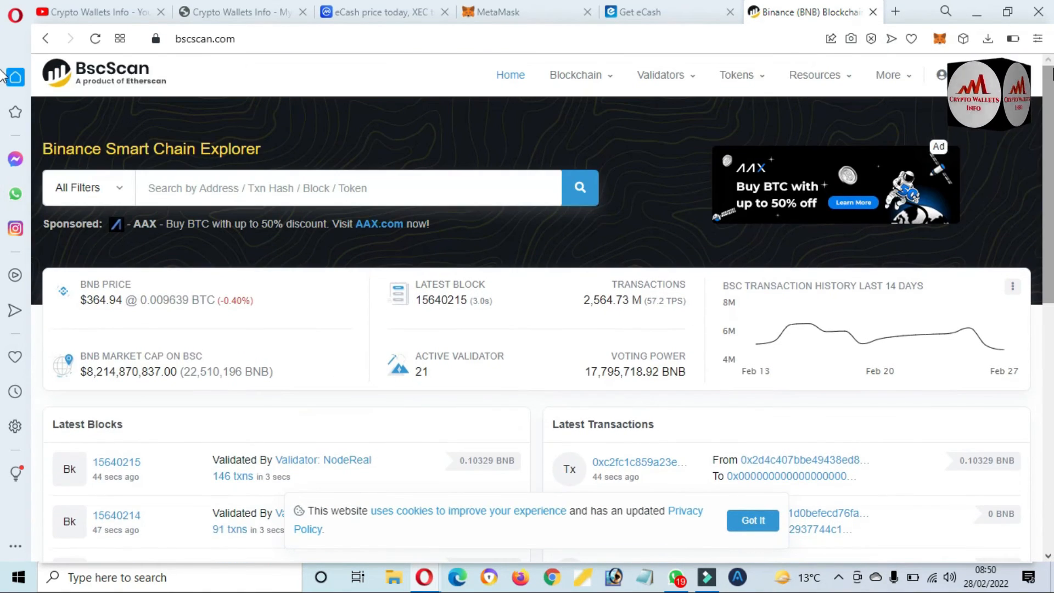
{"action": "left_click", "coordinate": [343, 188]}
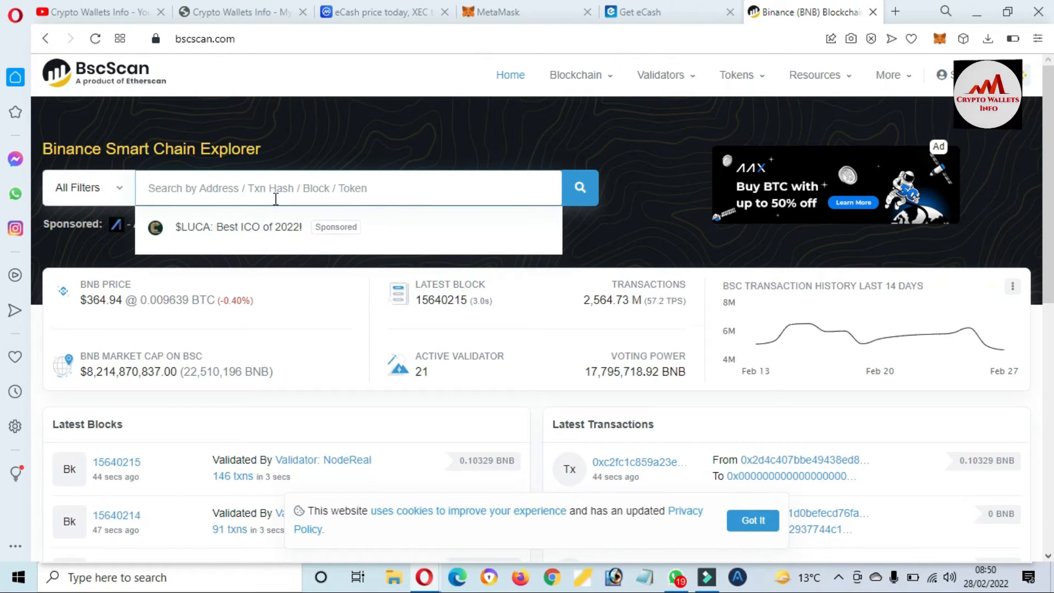
{"action": "type", "text": "ecash"}
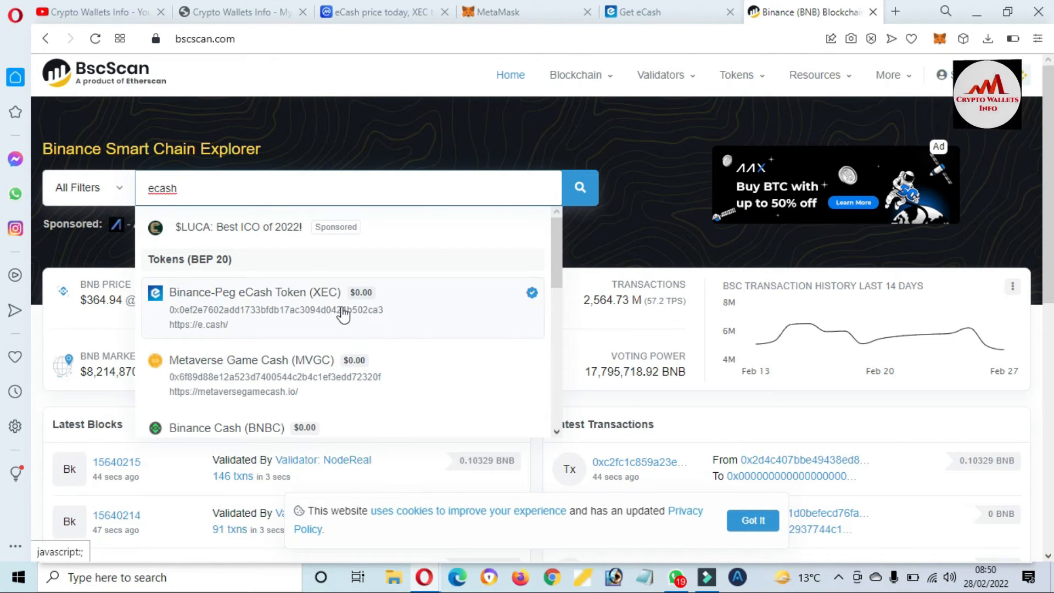
{"action": "left_click", "coordinate": [254, 293]}
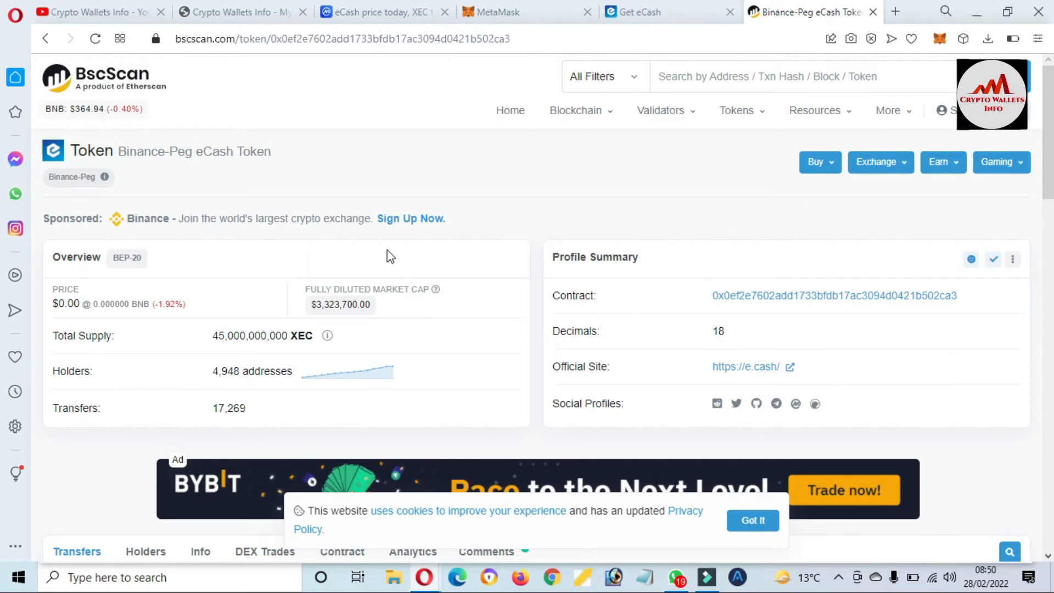
{"action": "mouse_move", "coordinate": [414, 265]}
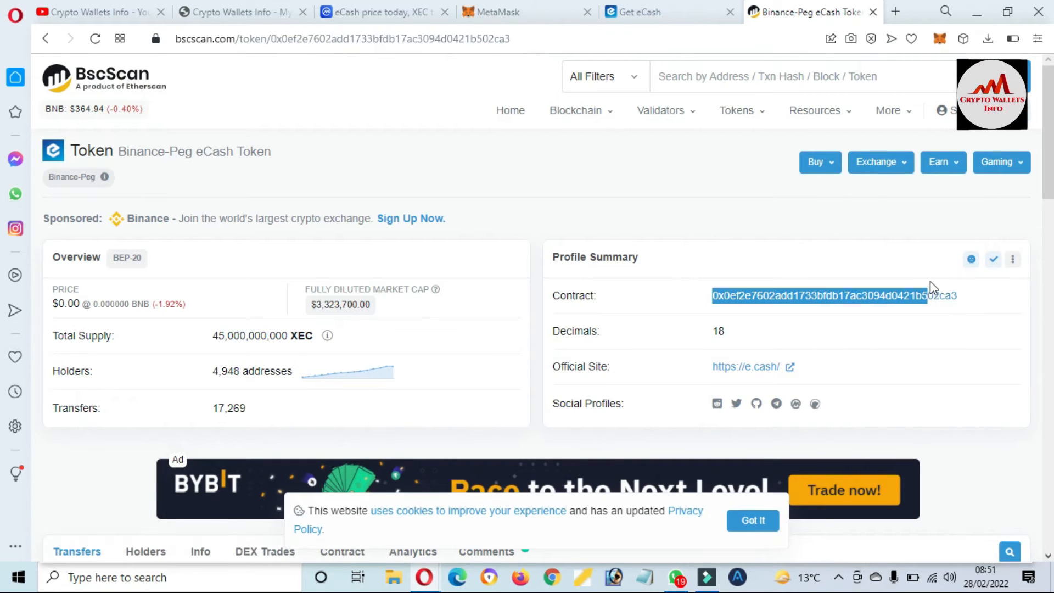
- Copy the XEC contract address from Profile Summary and return to the MetaMask tab
{"action": "scroll", "scroll_direction": "down", "scroll_amount": 3}
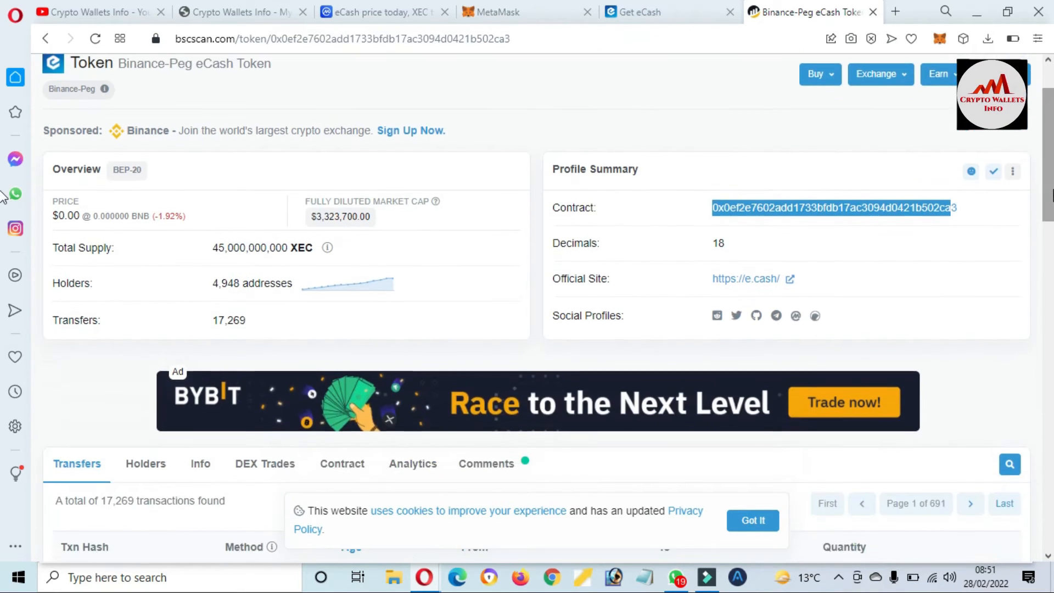
{"action": "left_click", "coordinate": [970, 208]}
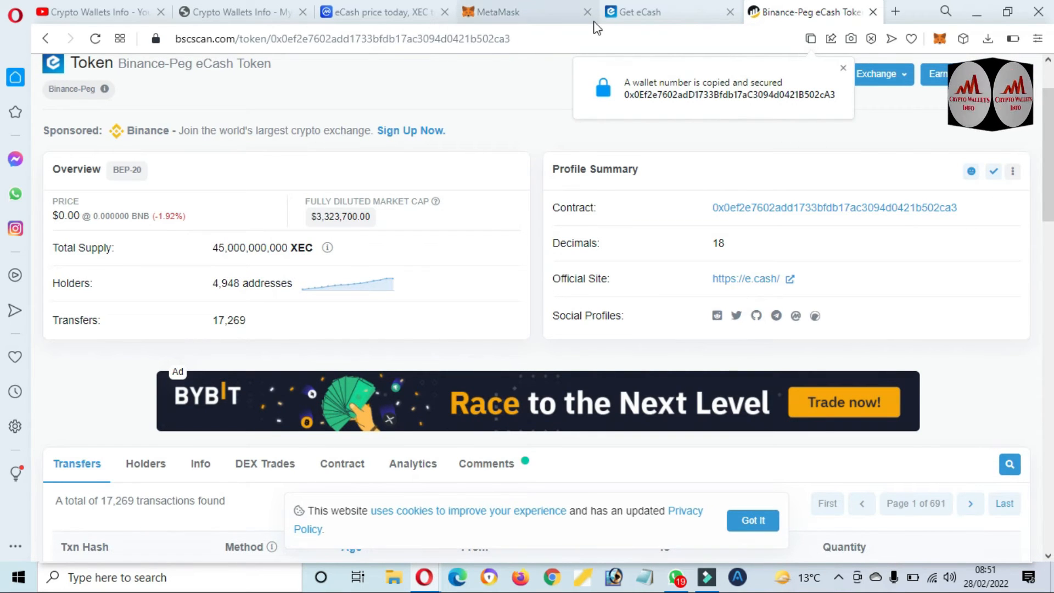
{"action": "left_click", "coordinate": [500, 12]}
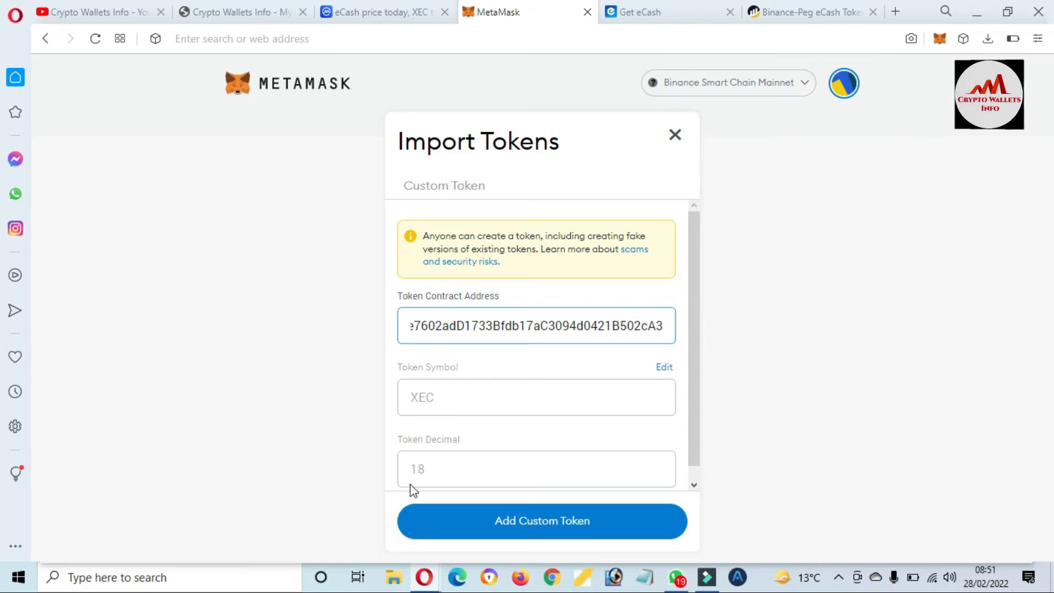
{"action": "mouse_move", "coordinate": [420, 485]}
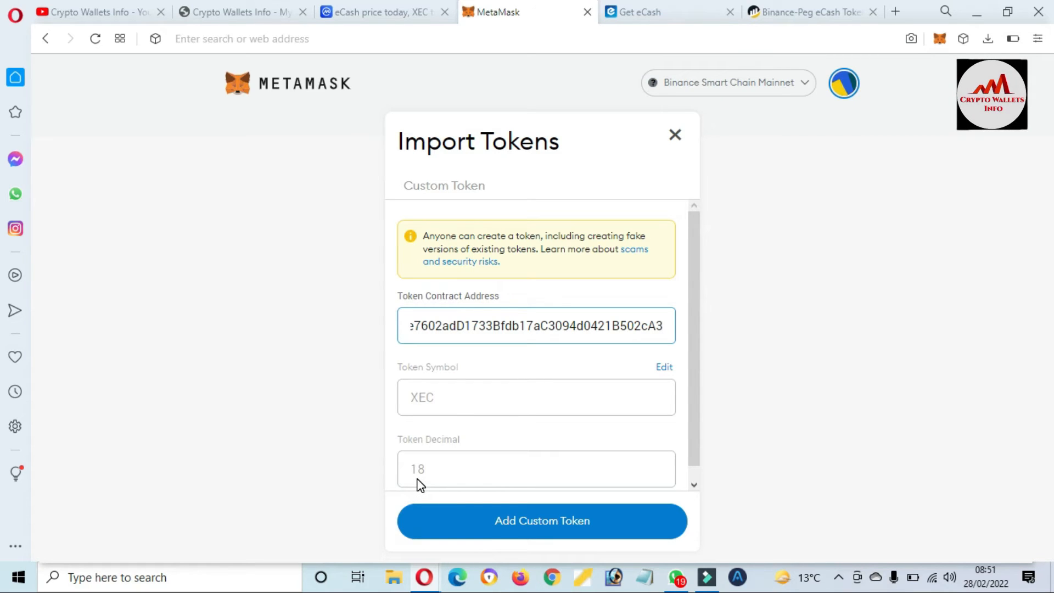
{"action": "mouse_move", "coordinate": [430, 376]}
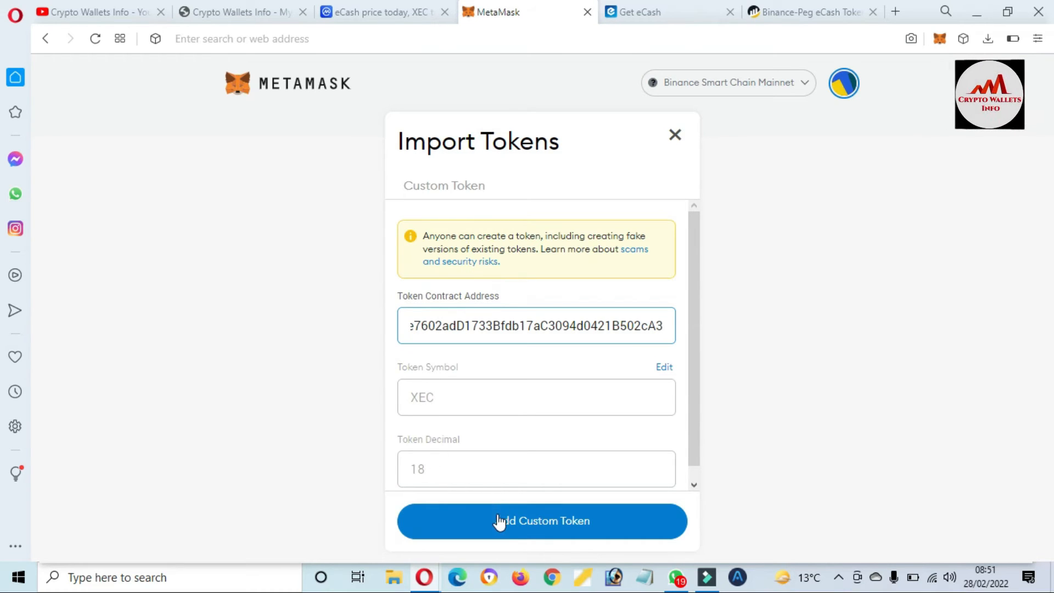
- Add the XEC custom token and confirm the import so 0 XEC joins the asset list
{"action": "left_click", "coordinate": [541, 520]}
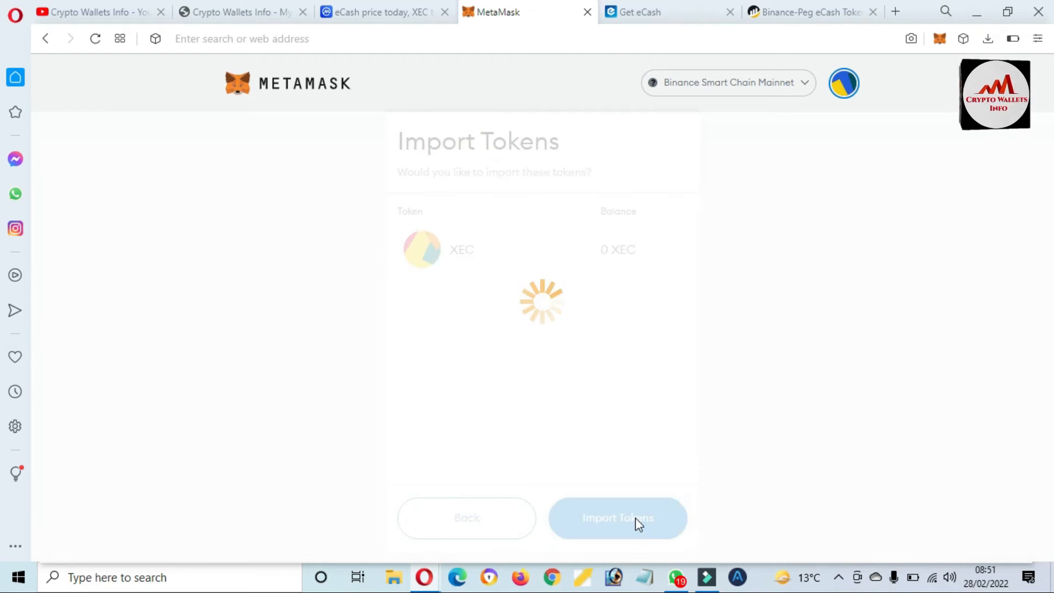
{"action": "left_click", "coordinate": [616, 517]}
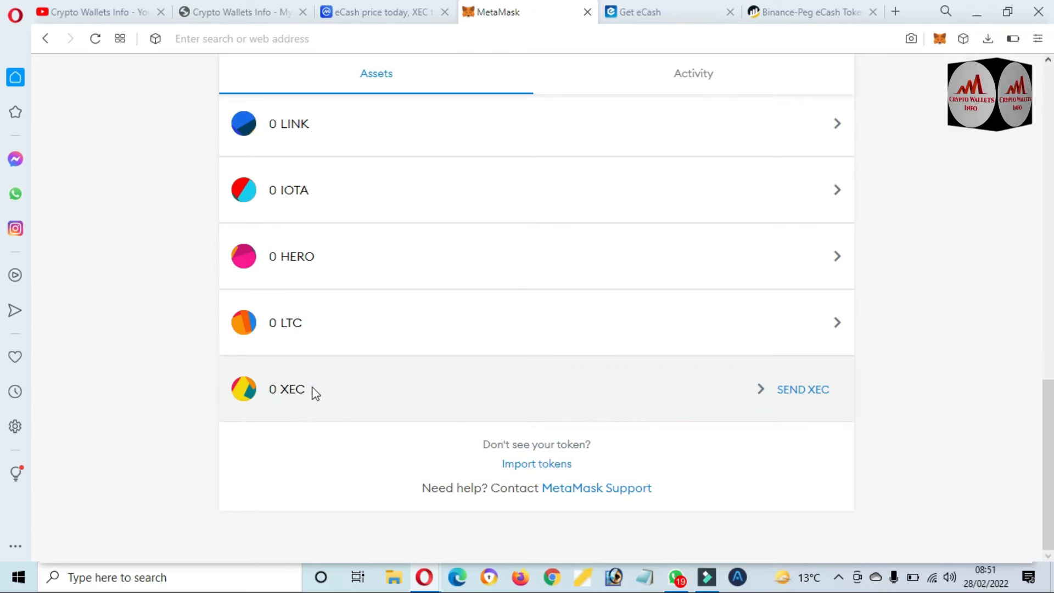
- Show Account 1's details from the XEC token page and copy its wallet address
{"action": "left_click", "coordinate": [285, 389]}
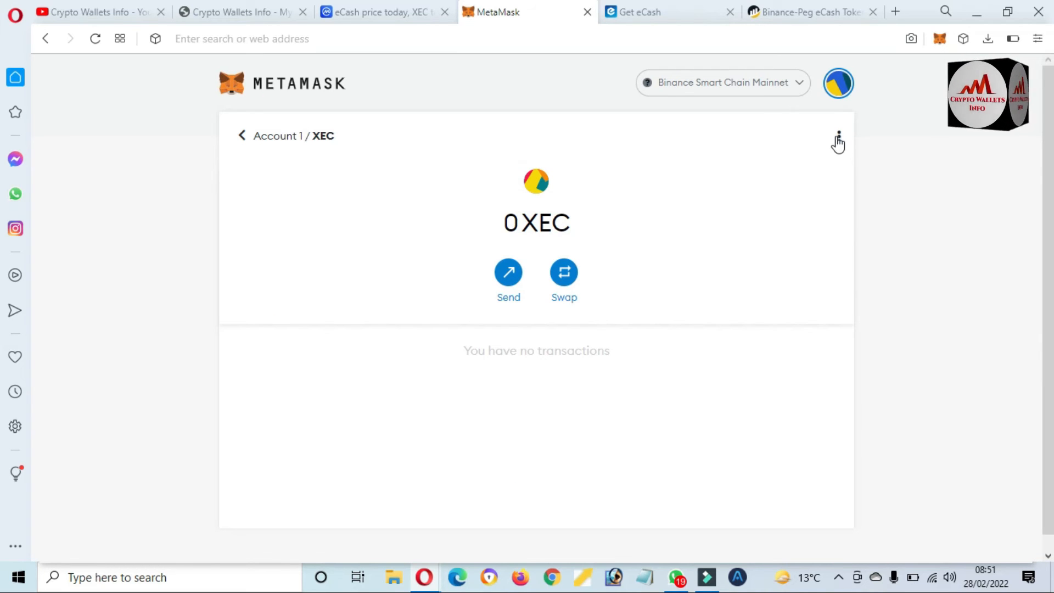
{"action": "left_click", "coordinate": [838, 136]}
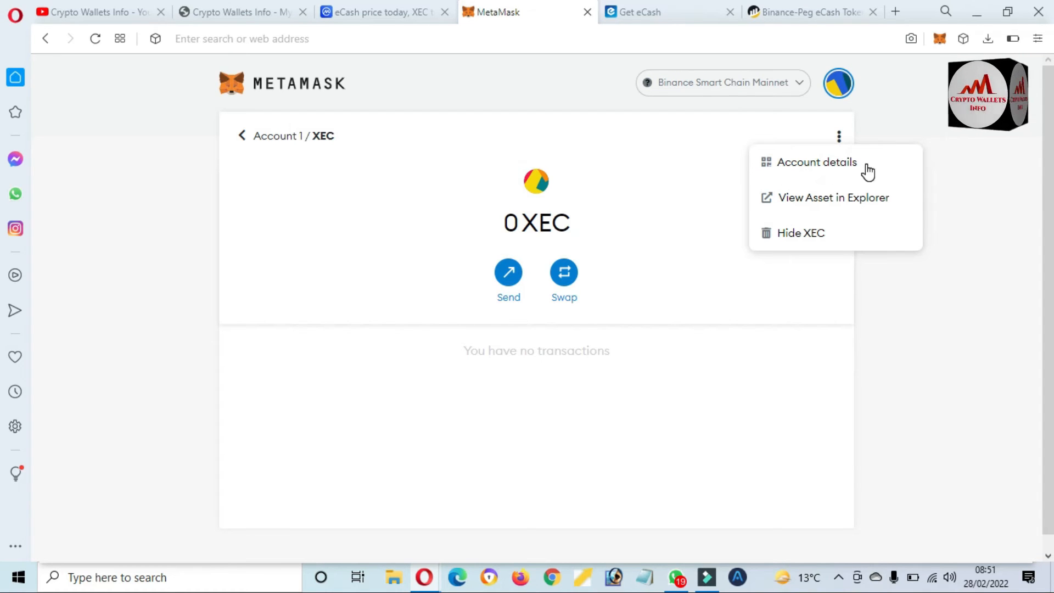
{"action": "left_click", "coordinate": [816, 163]}
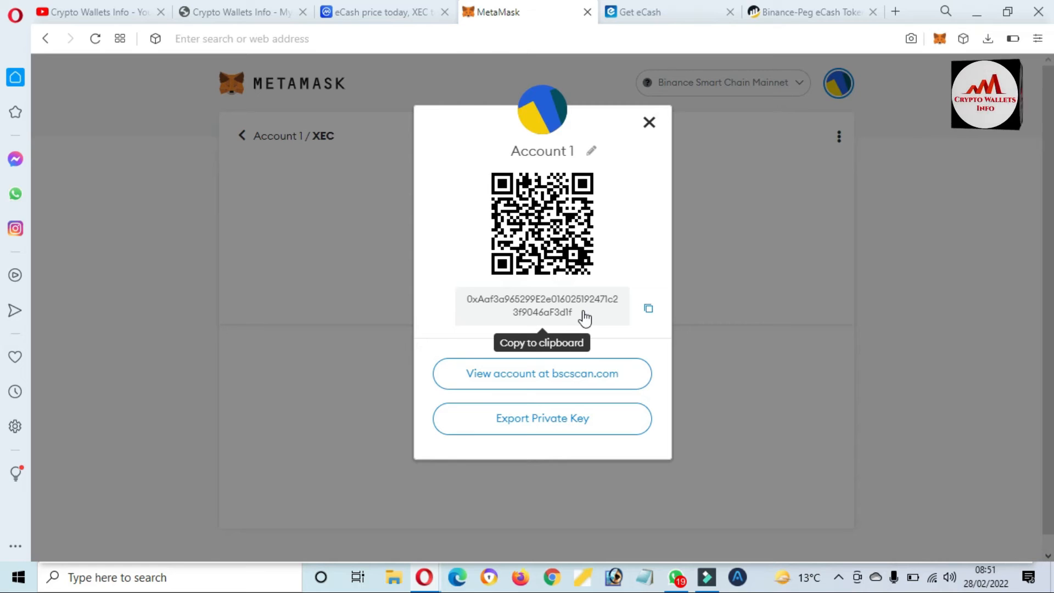
{"action": "double_click", "coordinate": [541, 306]}
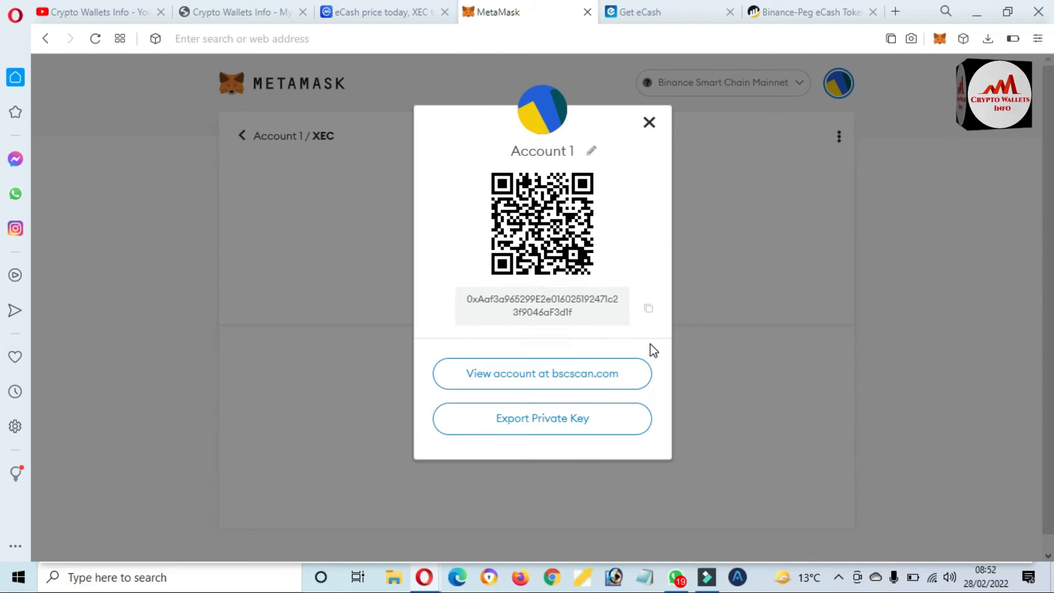
{"action": "mouse_move", "coordinate": [542, 427]}
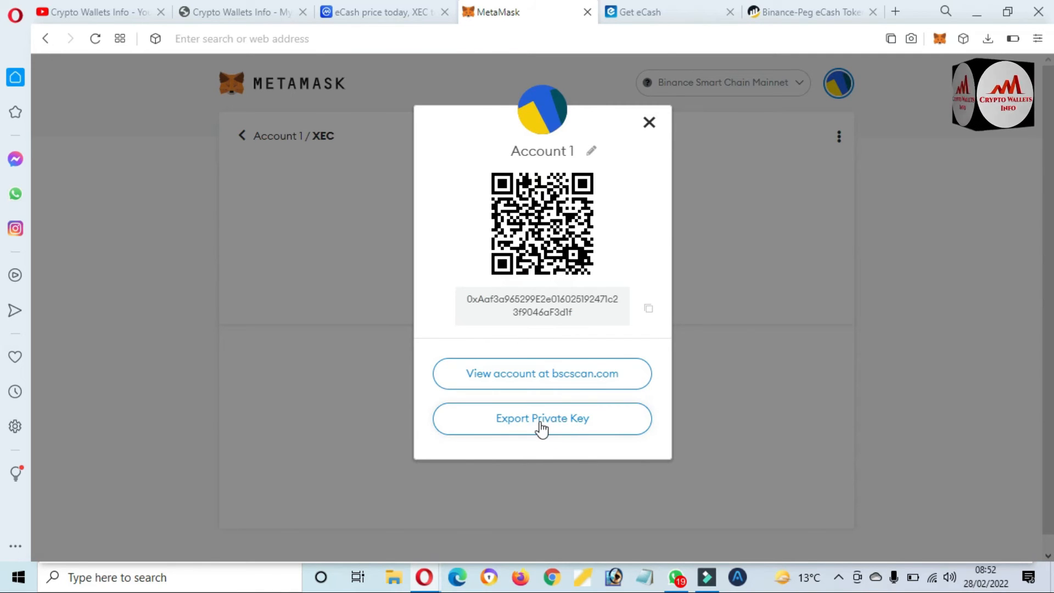
- Export Account 1's private key using the wallet password, then dismiss the key dialog with Done
{"action": "left_click", "coordinate": [541, 419]}
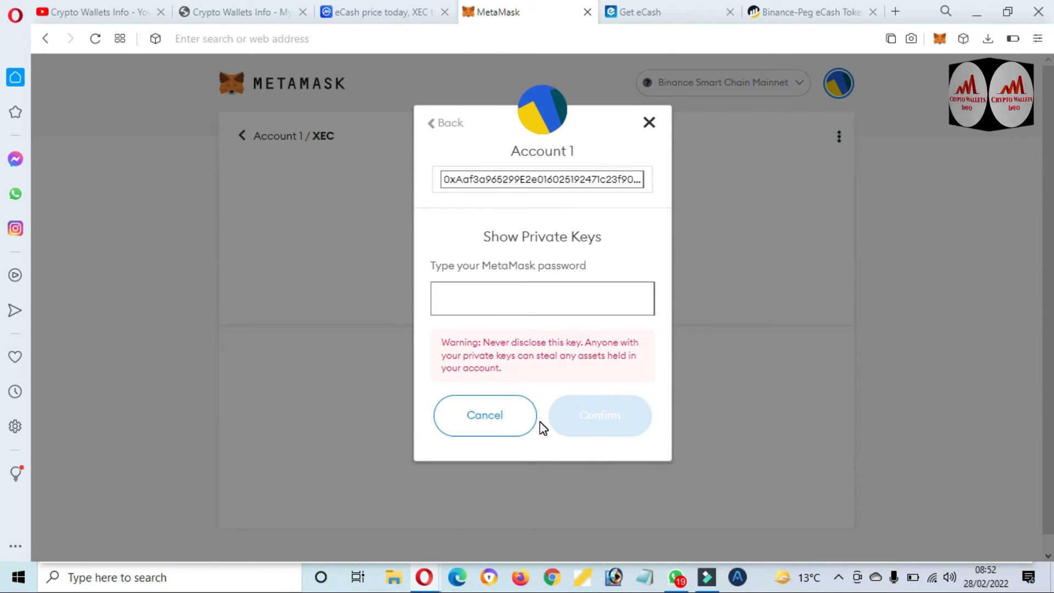
{"action": "type", "text": "•"}
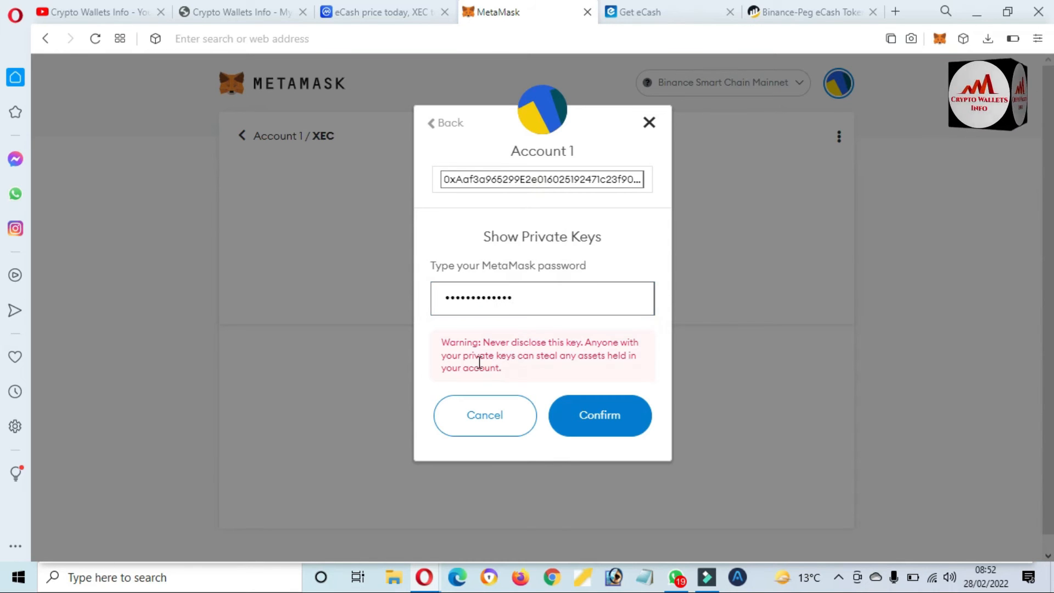
{"action": "left_click_drag", "start_coordinate": [483, 342], "coordinate": [501, 368]}
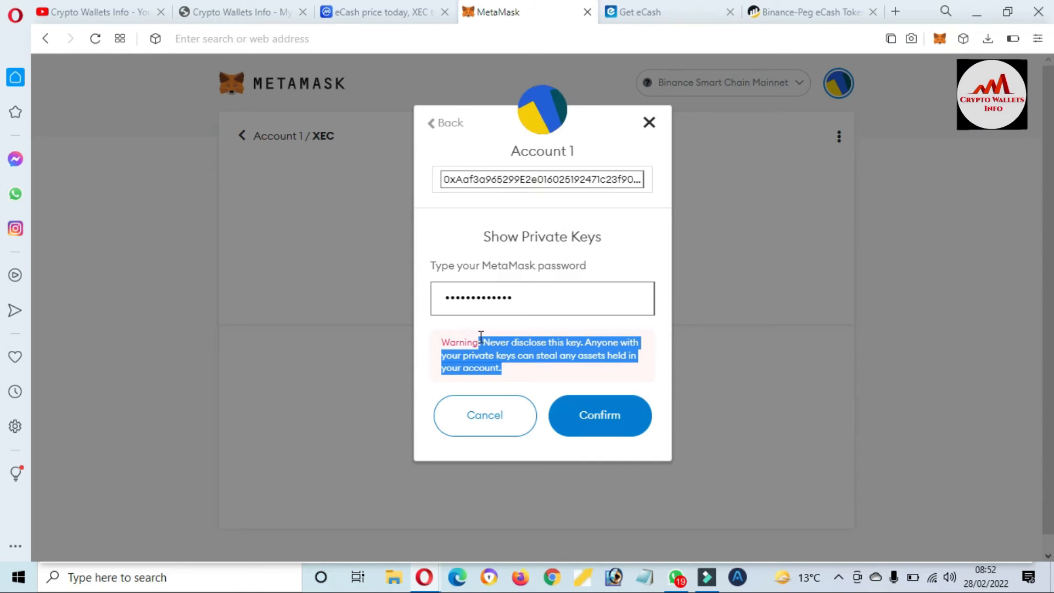
{"action": "left_click", "coordinate": [525, 374]}
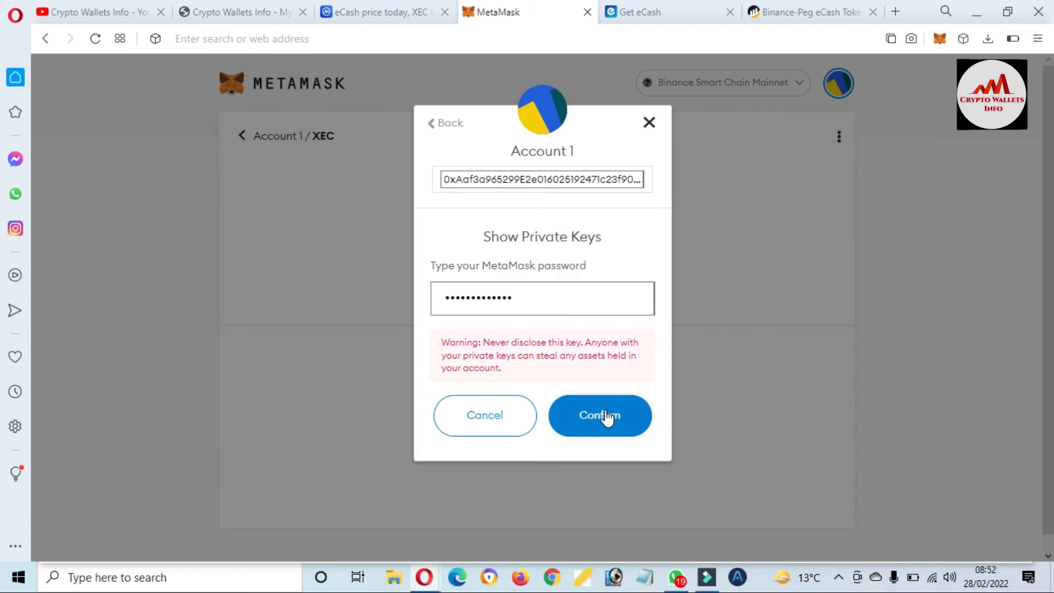
{"action": "left_click", "coordinate": [599, 415]}
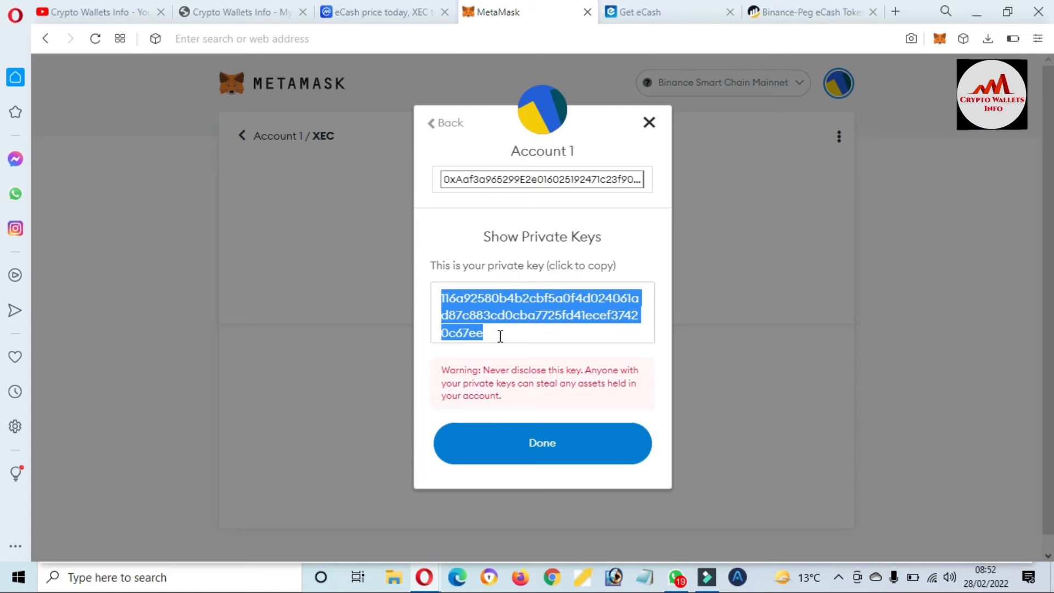
{"action": "mouse_move", "coordinate": [526, 354]}
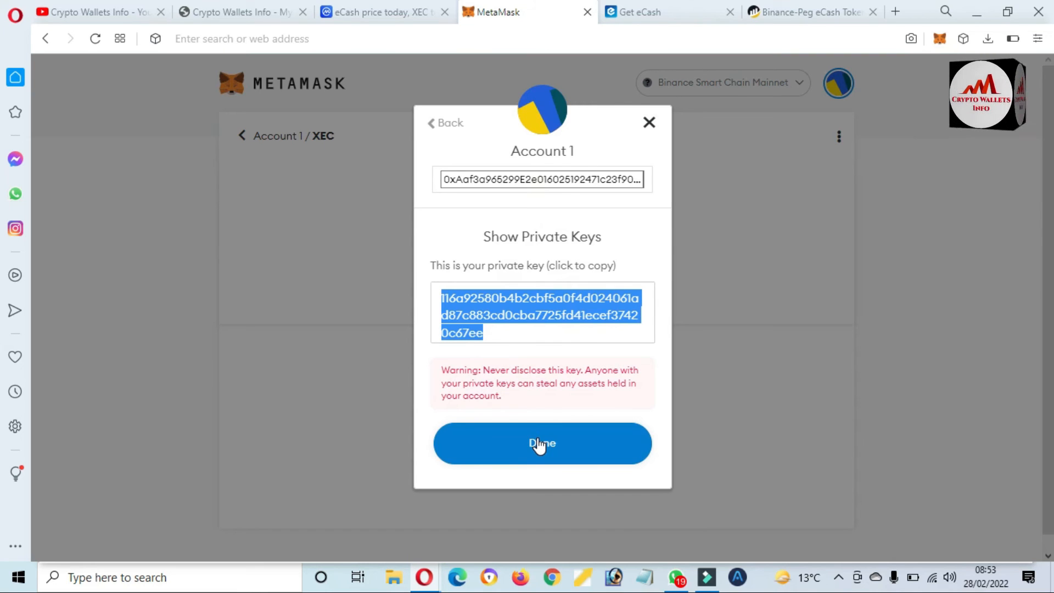
{"action": "left_click", "coordinate": [542, 442]}
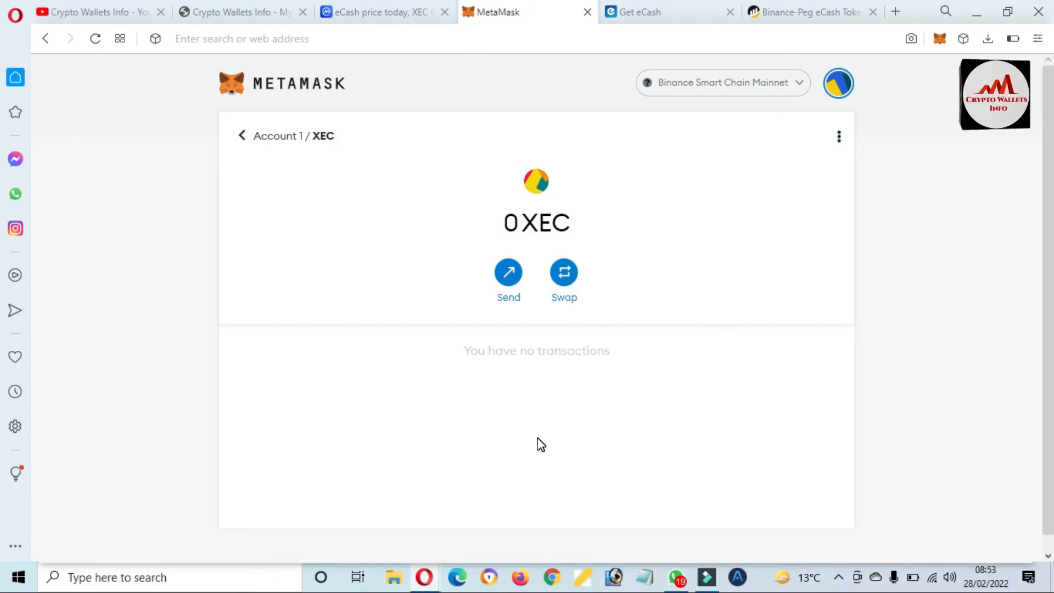
{"action": "mouse_move", "coordinate": [418, 272]}
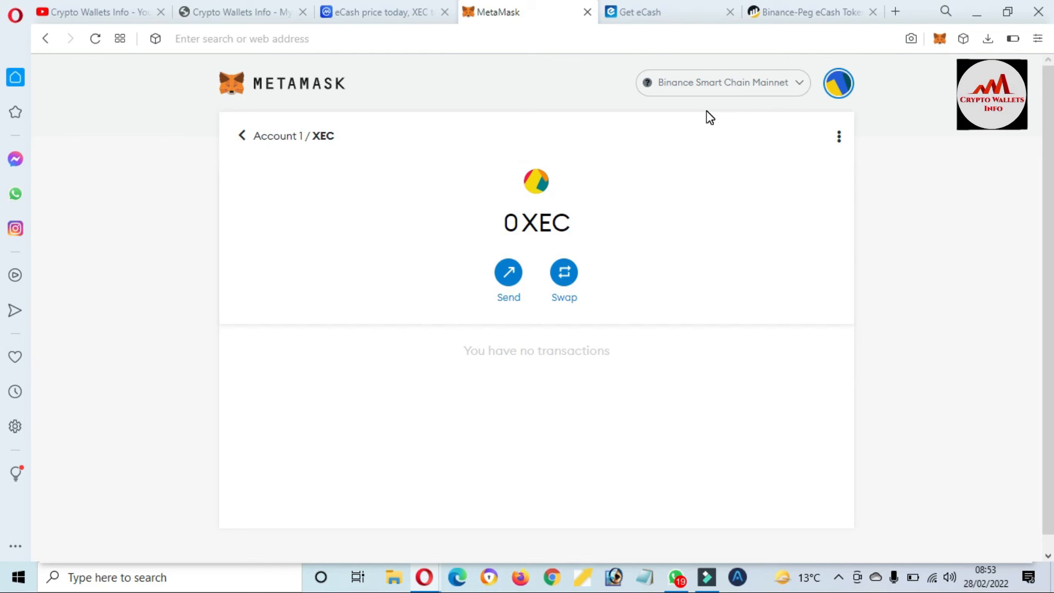
{"action": "mouse_move", "coordinate": [507, 222]}
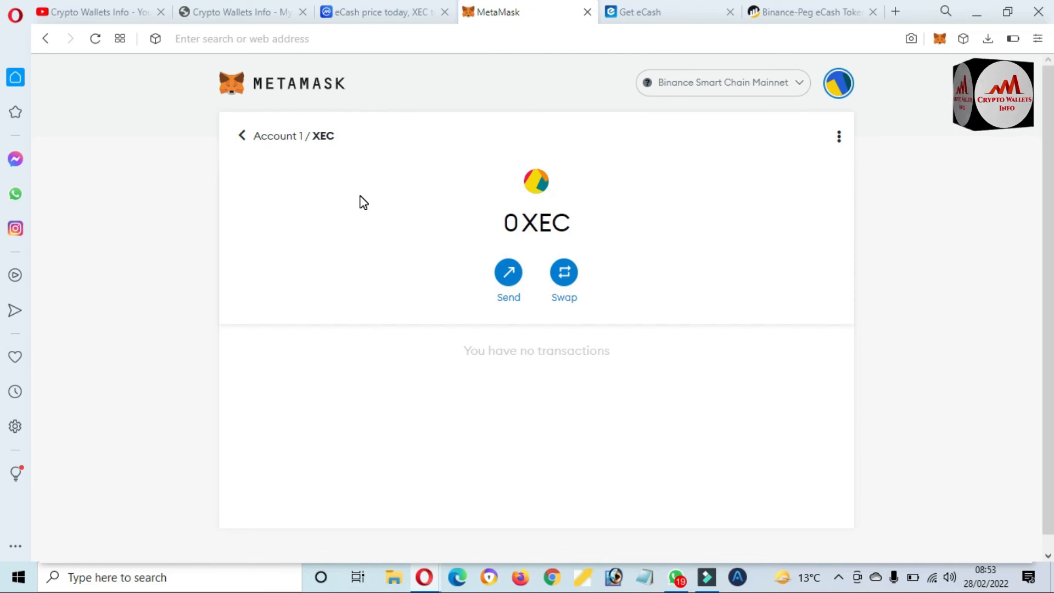
{"action": "mouse_move", "coordinate": [221, 154]}
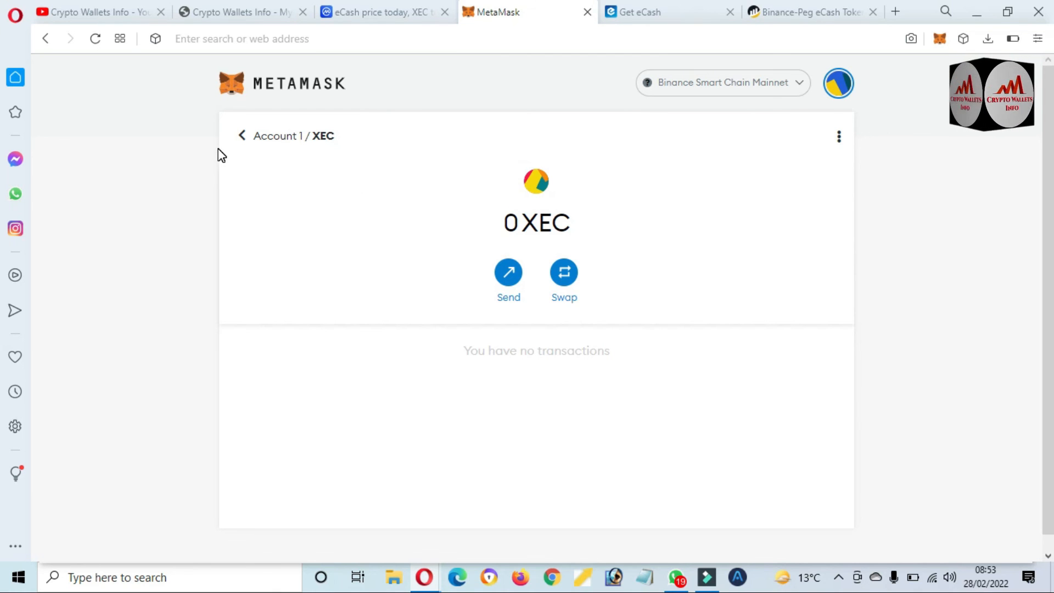
- Switch from MetaMask's XEC token page to the Crypto Wallets Info YouTube tab
{"action": "left_click", "coordinate": [91, 12]}
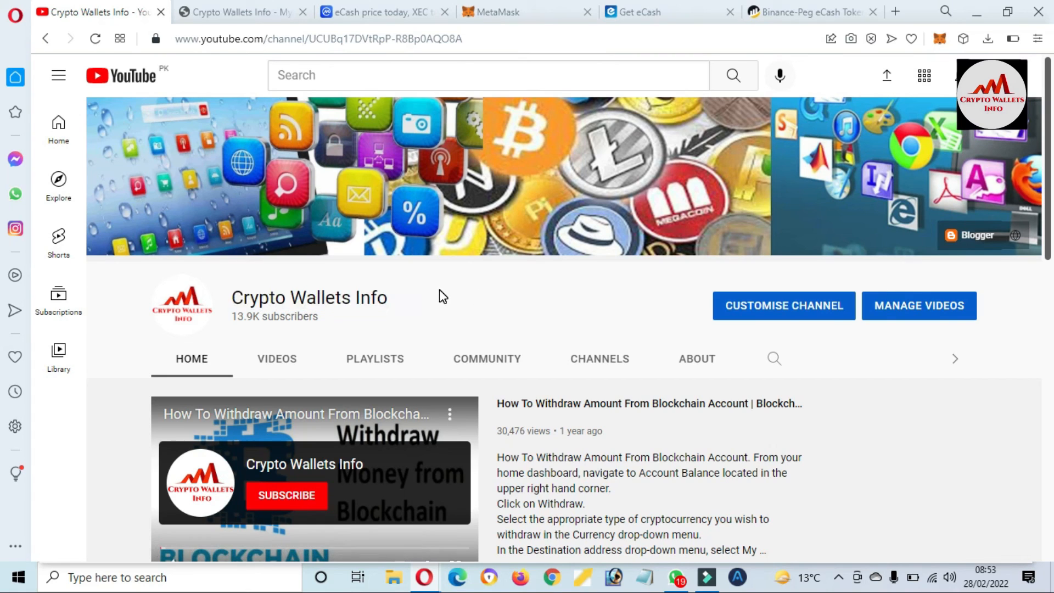
{"action": "mouse_move", "coordinate": [411, 304]}
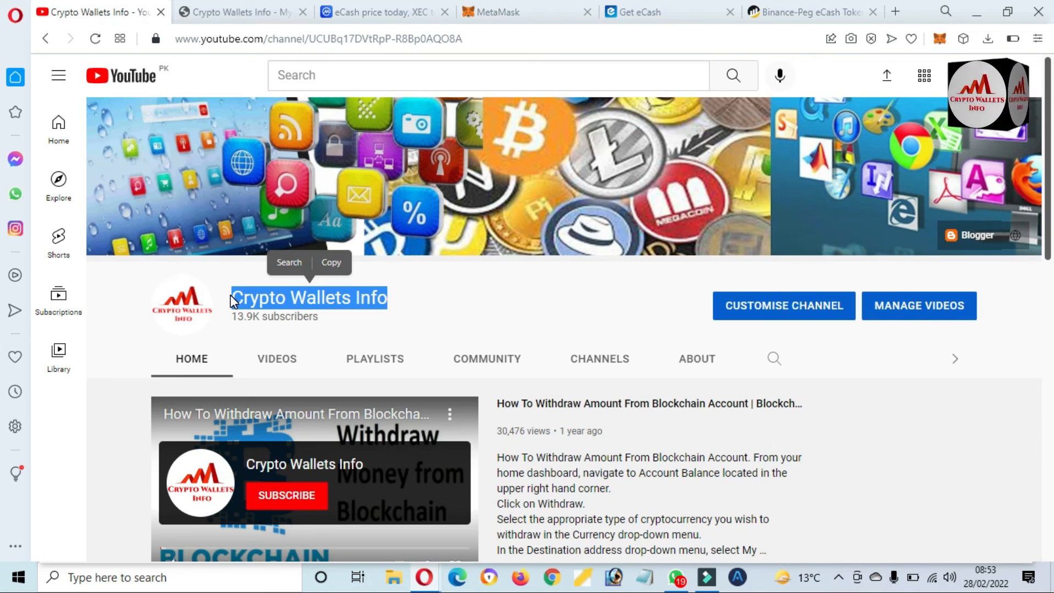
- Copy the channel name 'Crypto Wallets Info' and bring the website tab forward
{"action": "left_click", "coordinate": [239, 12]}
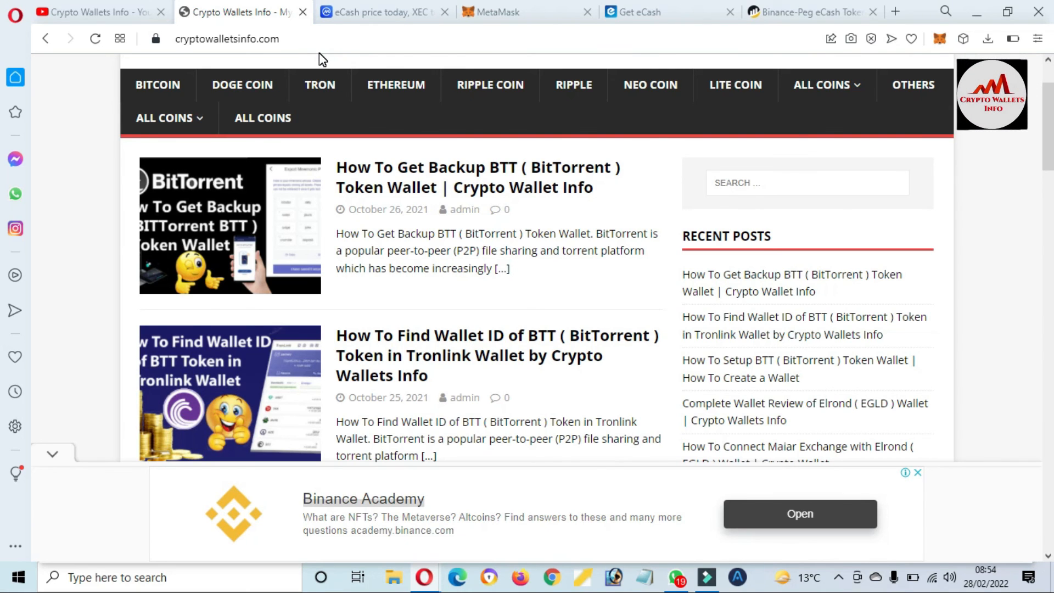
{"action": "mouse_move", "coordinate": [762, 374]}
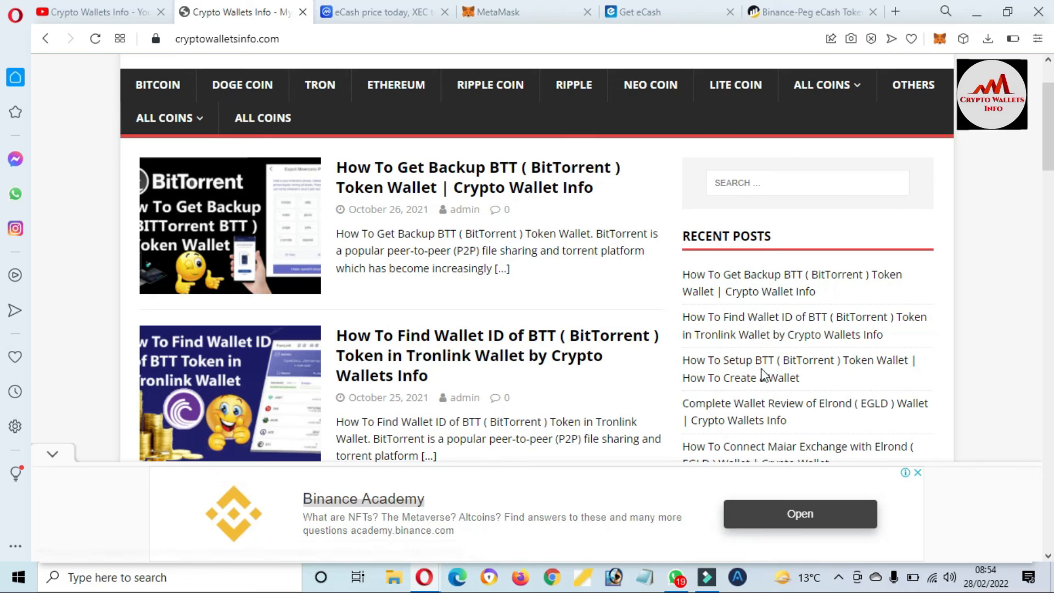